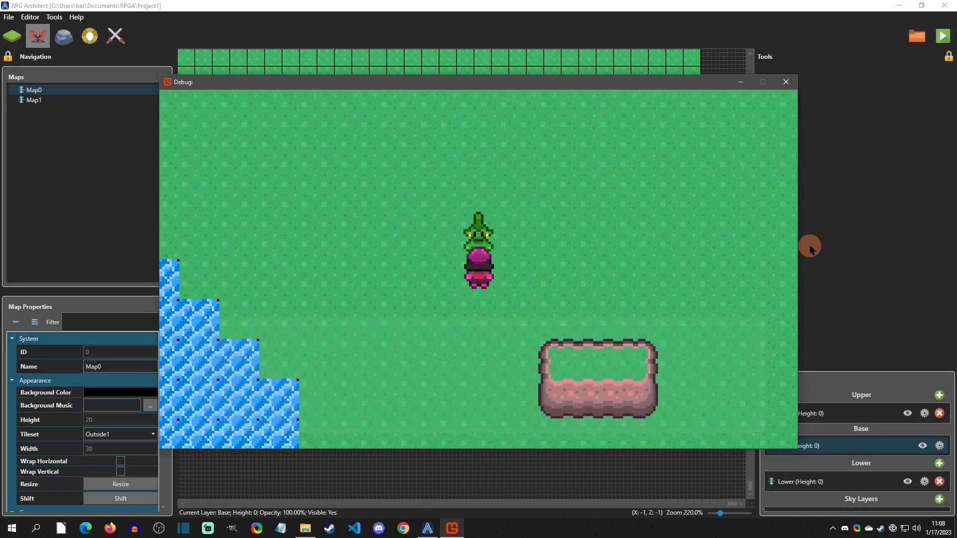
Close the play-test, edit the NPC event on Map0 and select its Exit script command.
left_click(785, 82)
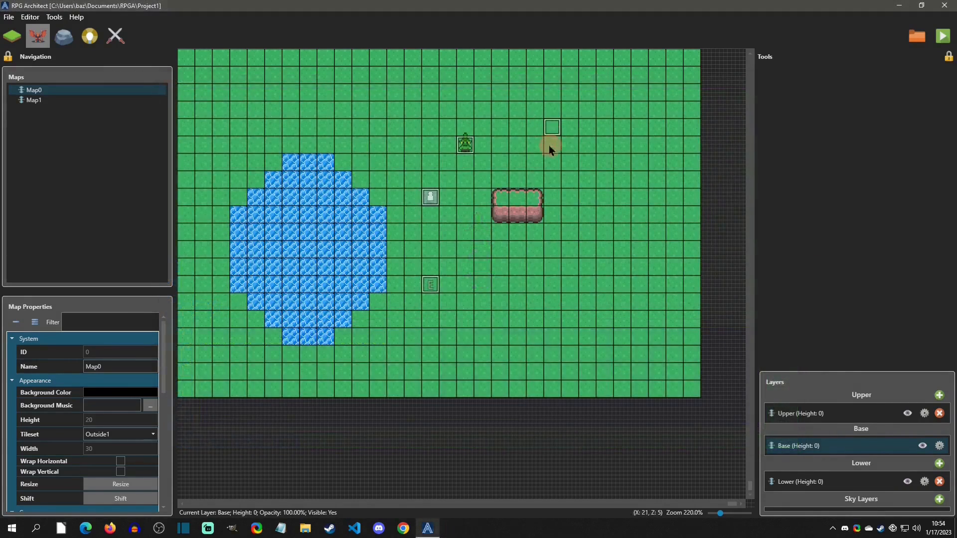
double_click(465, 143)
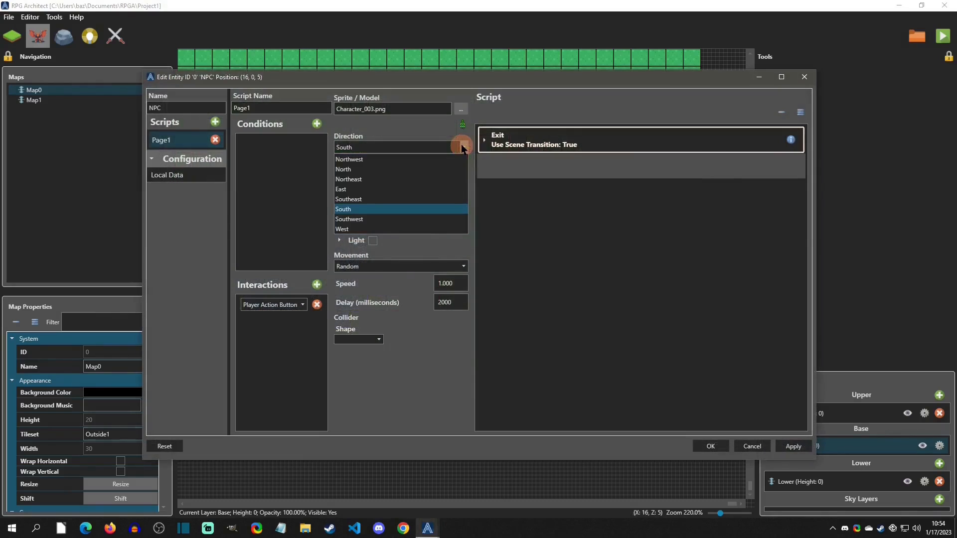
left_click(344, 208)
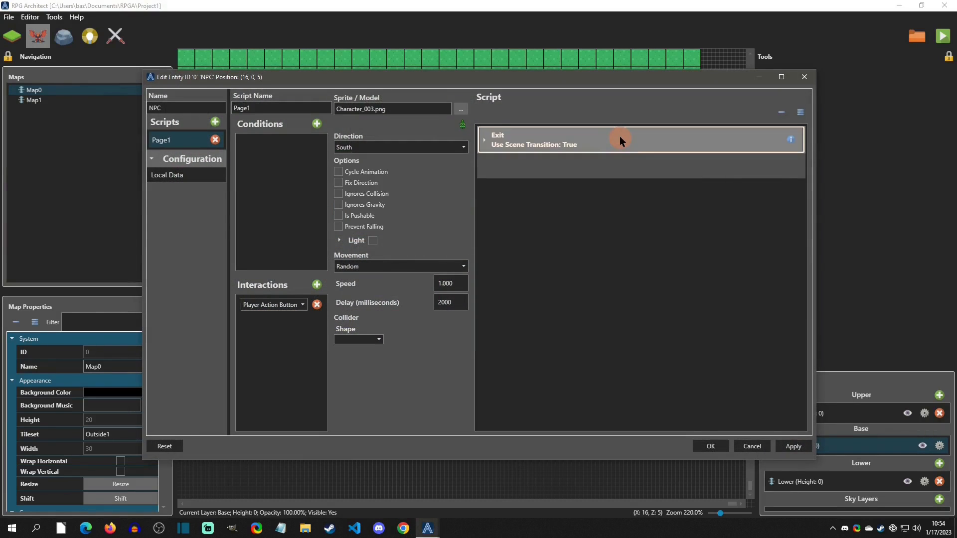
Add a Display Static Message command to the NPC script with body 'Hello there!'.
right_click(619, 139)
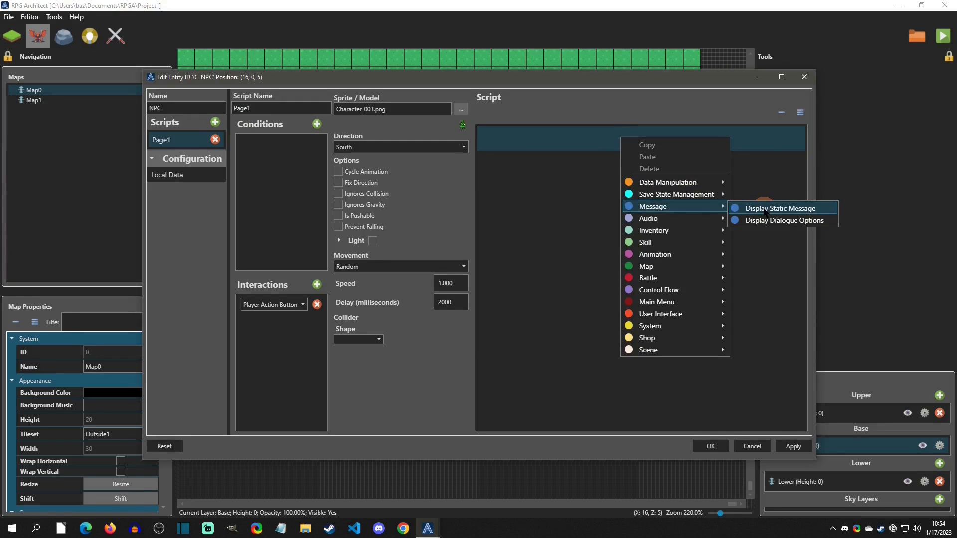
left_click(776, 208)
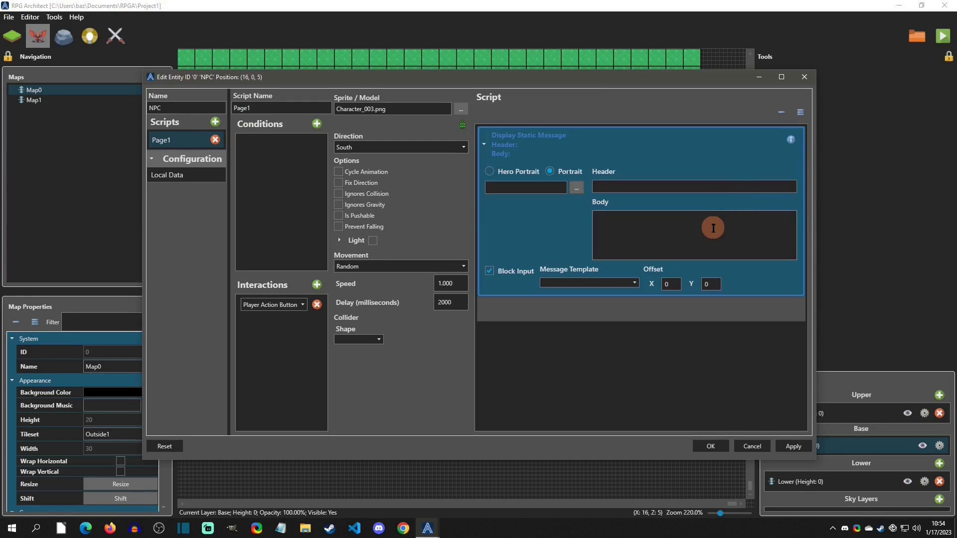
mouse_move(664, 236)
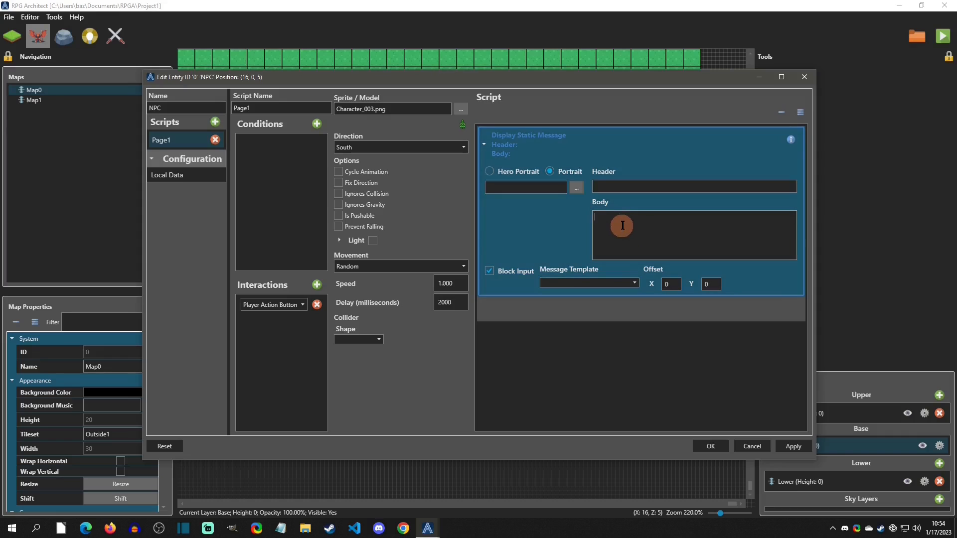
type("Hell there")
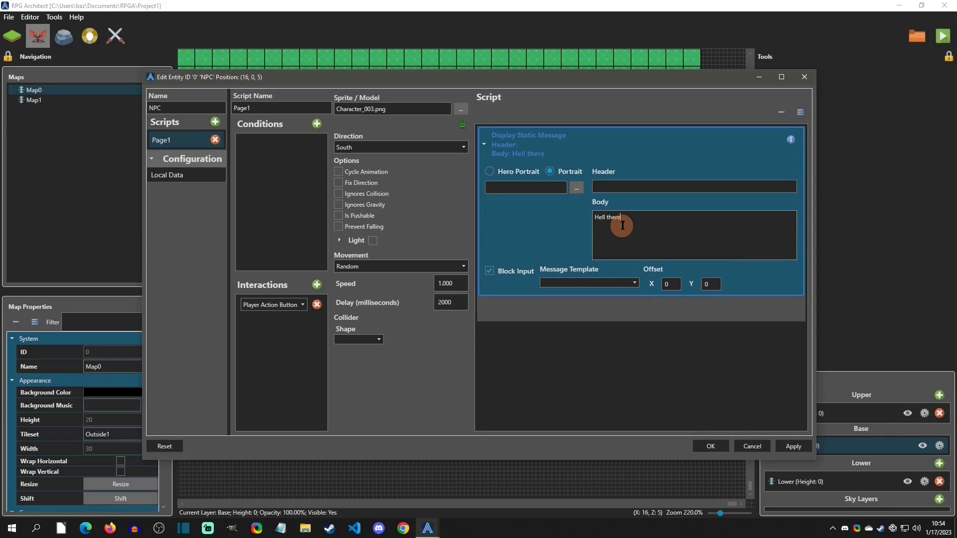
type("Hello ther!")
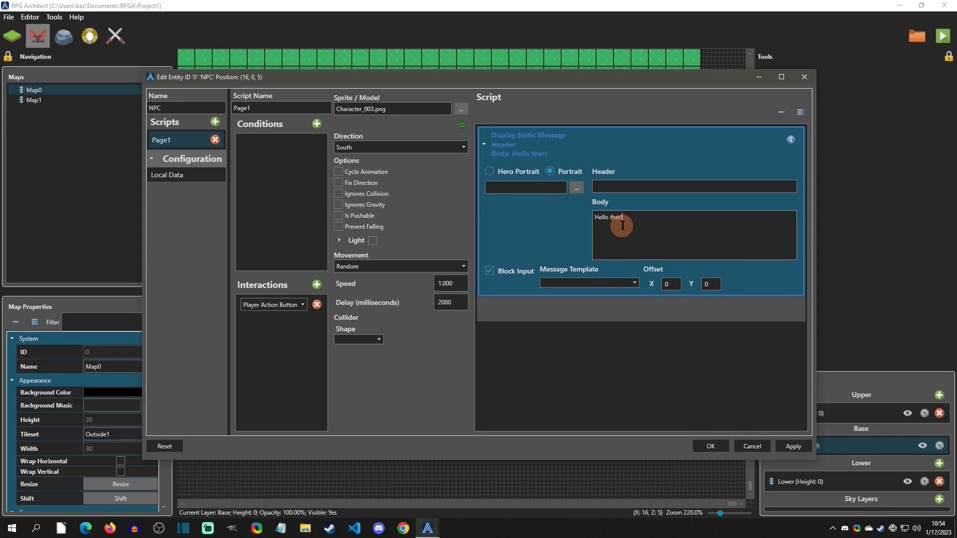
type("e")
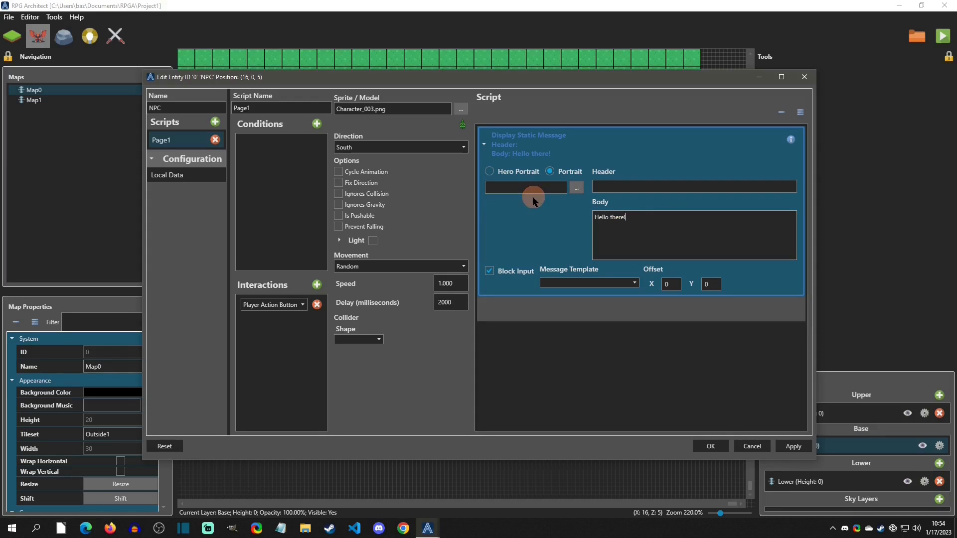
mouse_move(656, 222)
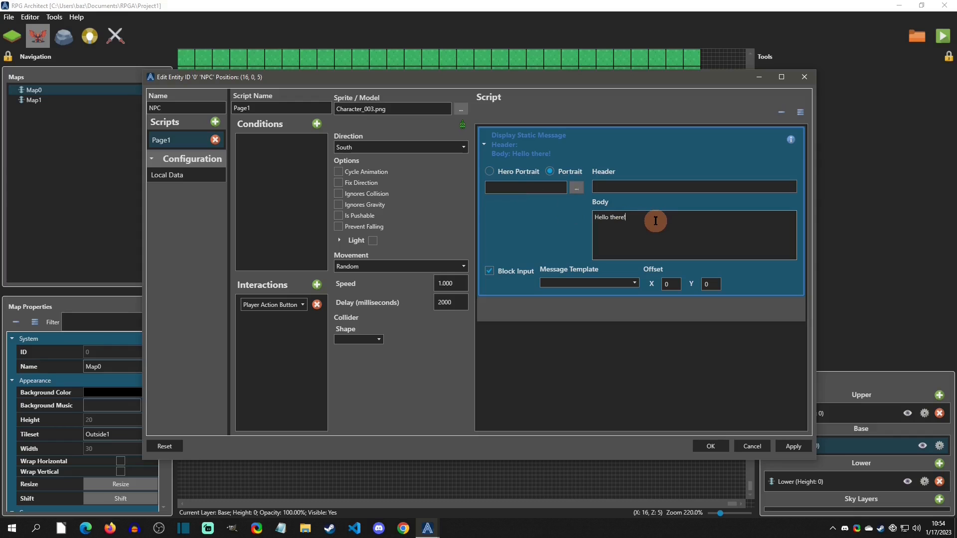
mouse_move(622, 292)
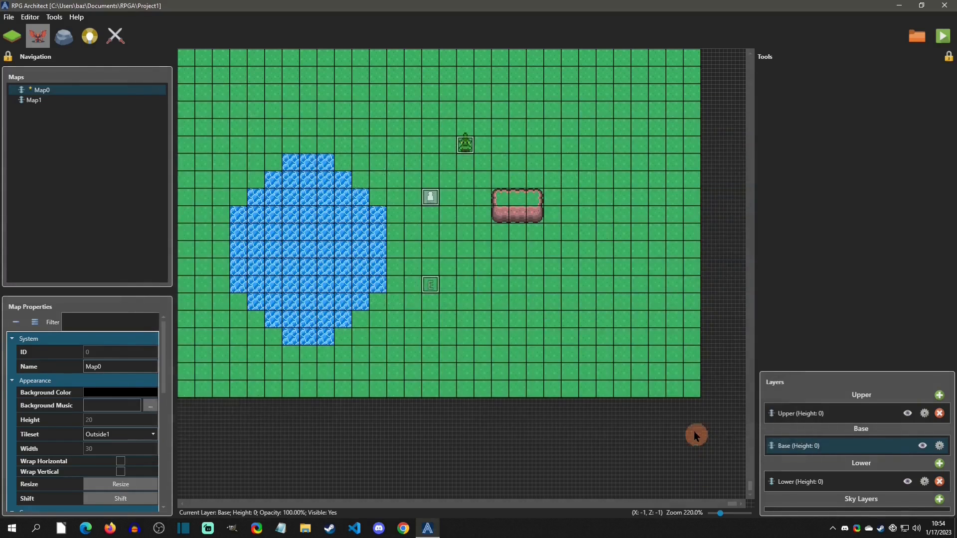
mouse_move(607, 382)
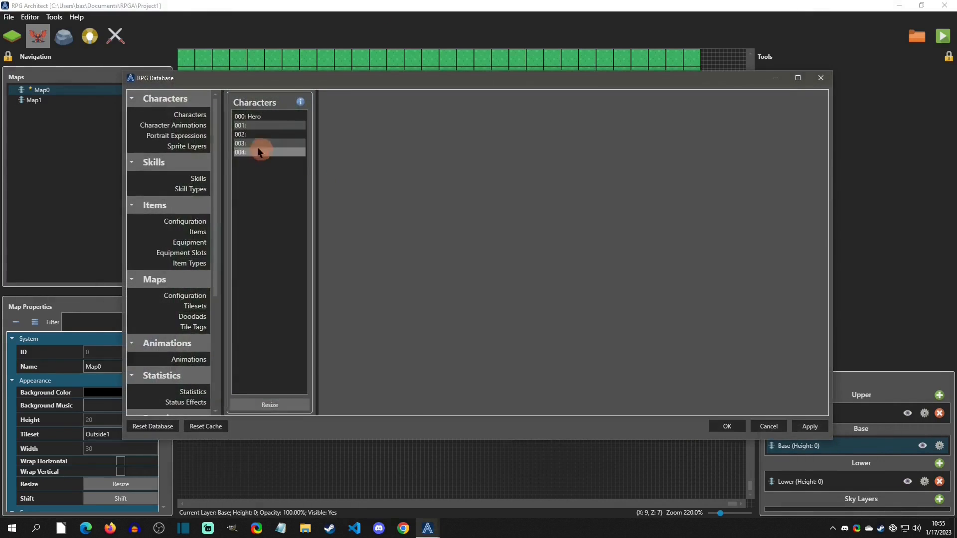
Select the empty User Interfaces section in the database sidebar.
scroll("down", 3)
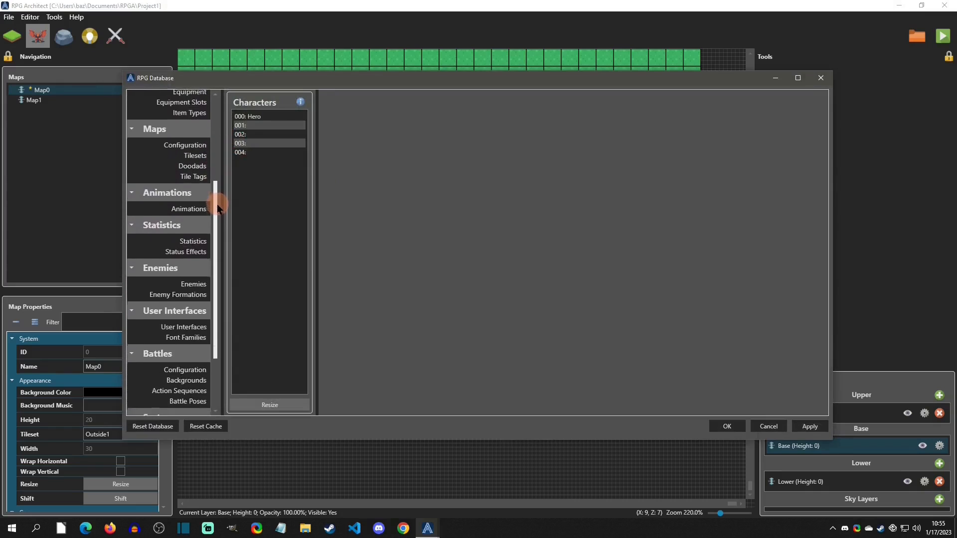
scroll("down", 3)
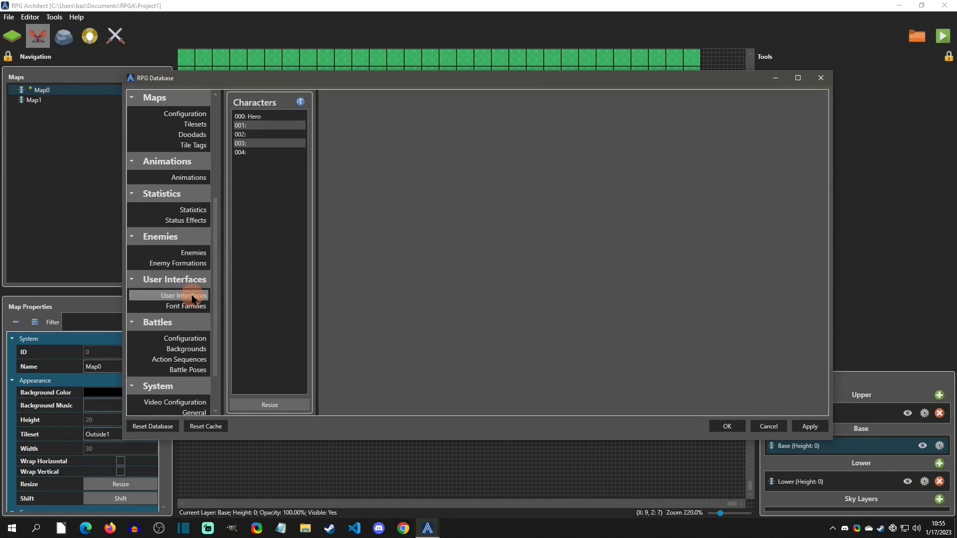
left_click(184, 295)
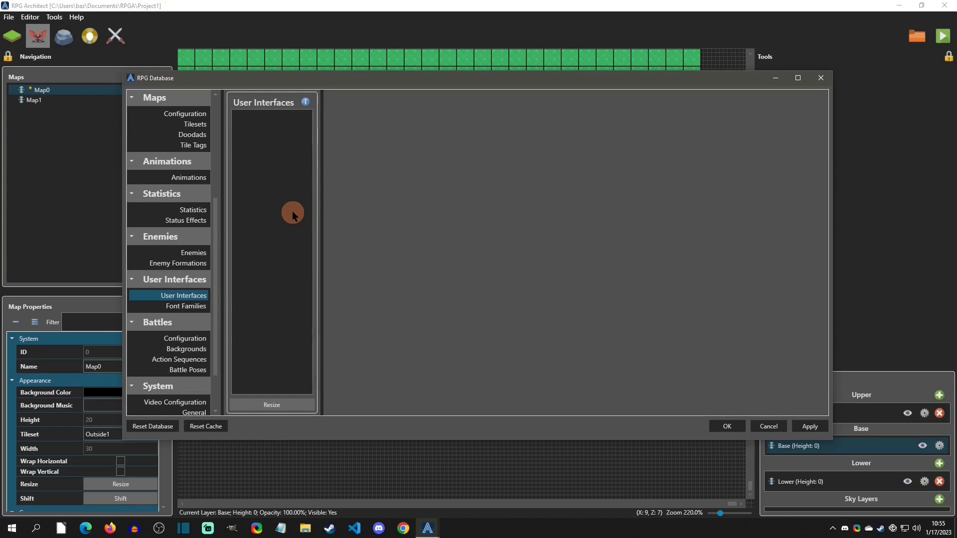
Resize the User Interfaces list to 10 entries, 000 through 009.
left_click(271, 404)
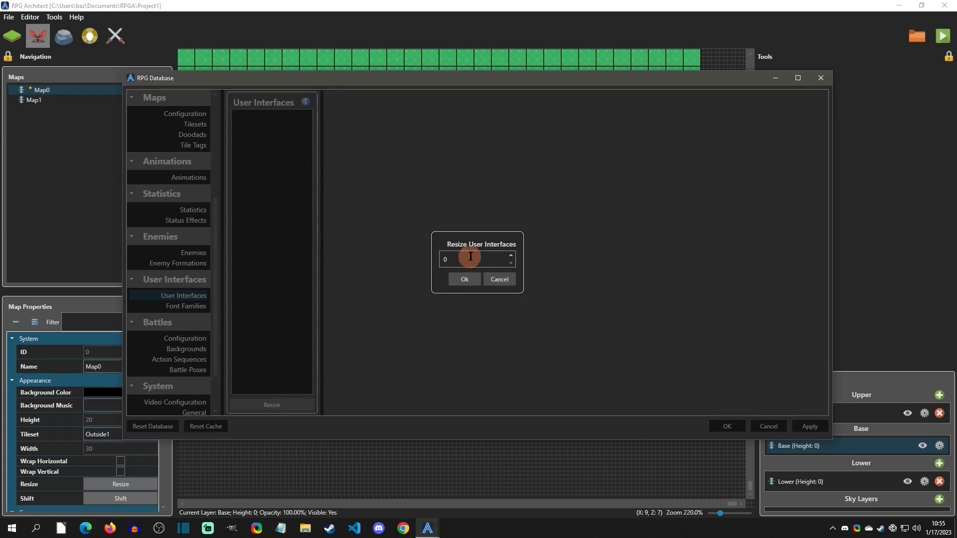
type("10")
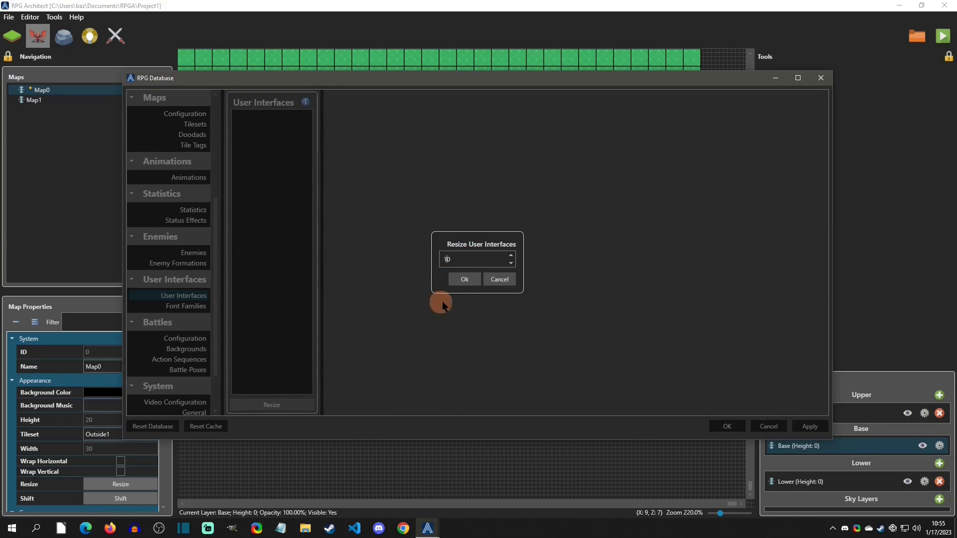
type("100")
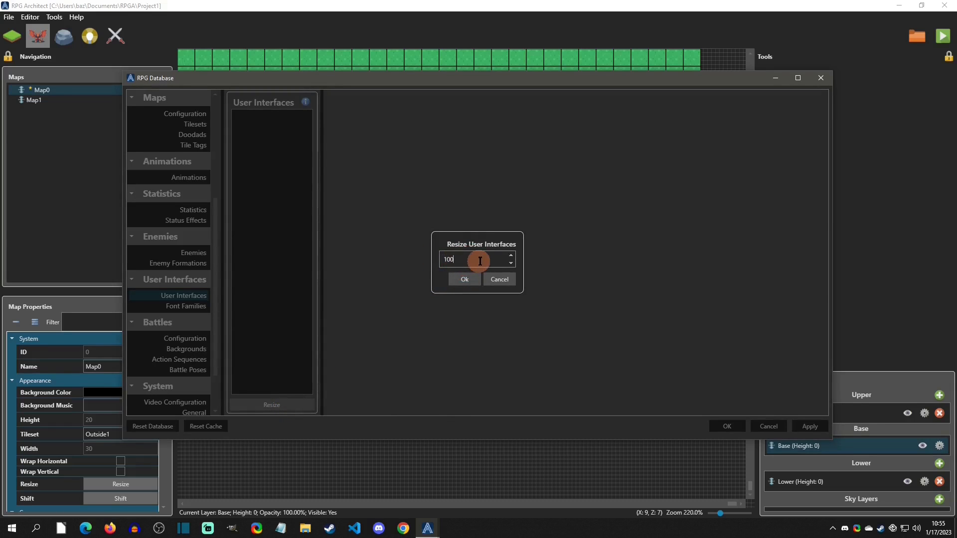
left_click(464, 279)
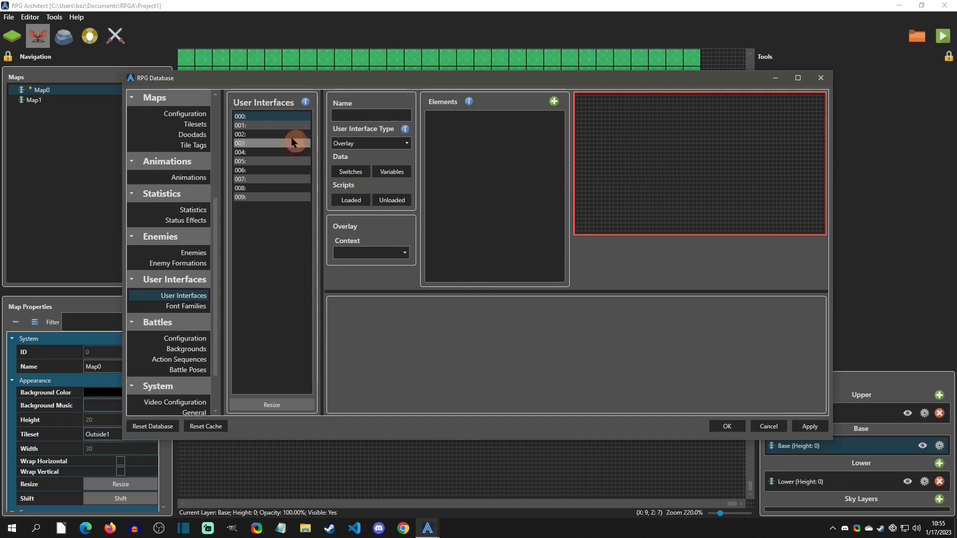
Name entry 000 'Textbox_Default' and set its User Interface Type to Message Box.
left_click(370, 114)
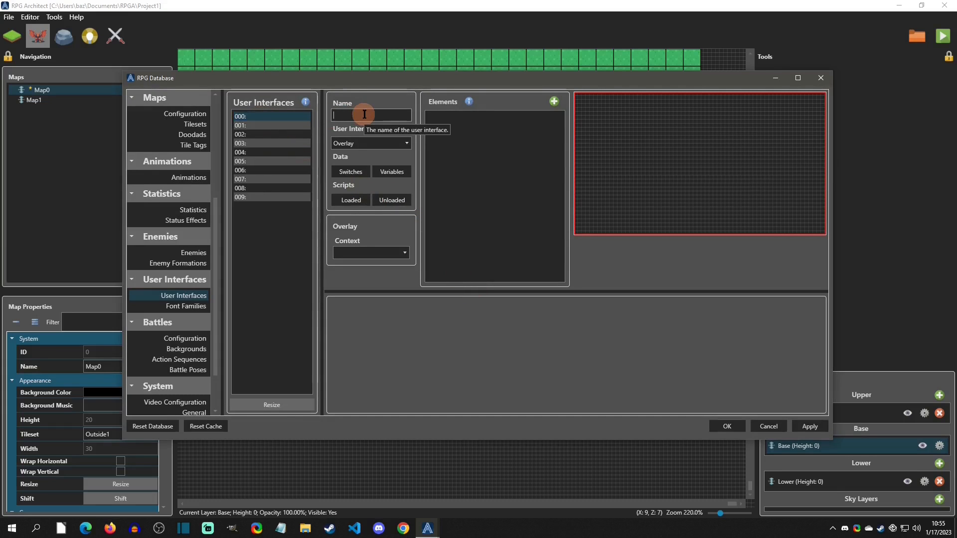
type("Textbox_")
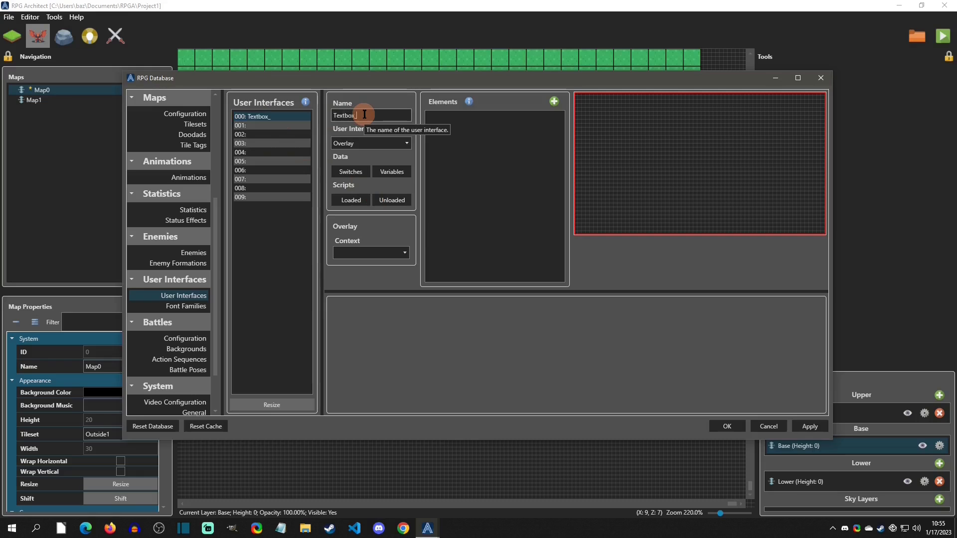
type("Default")
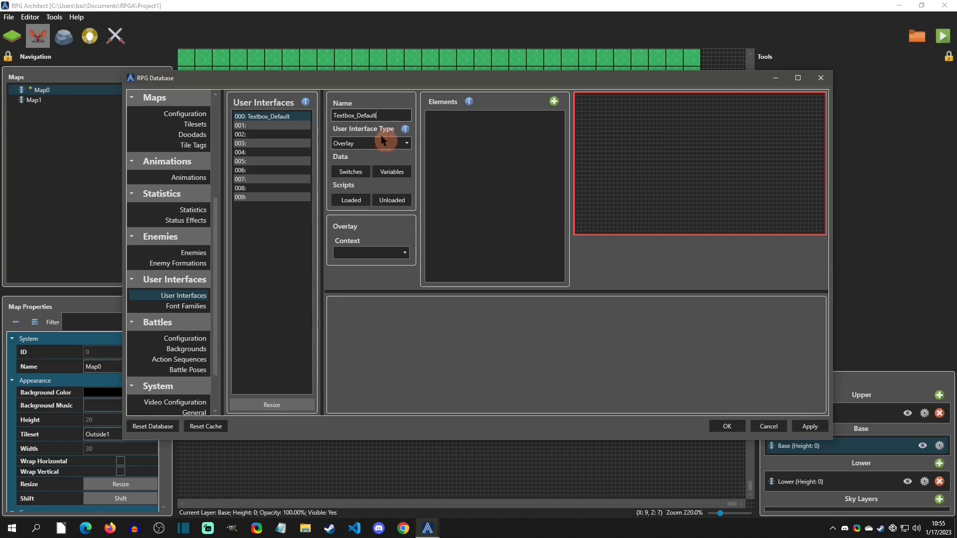
left_click(371, 143)
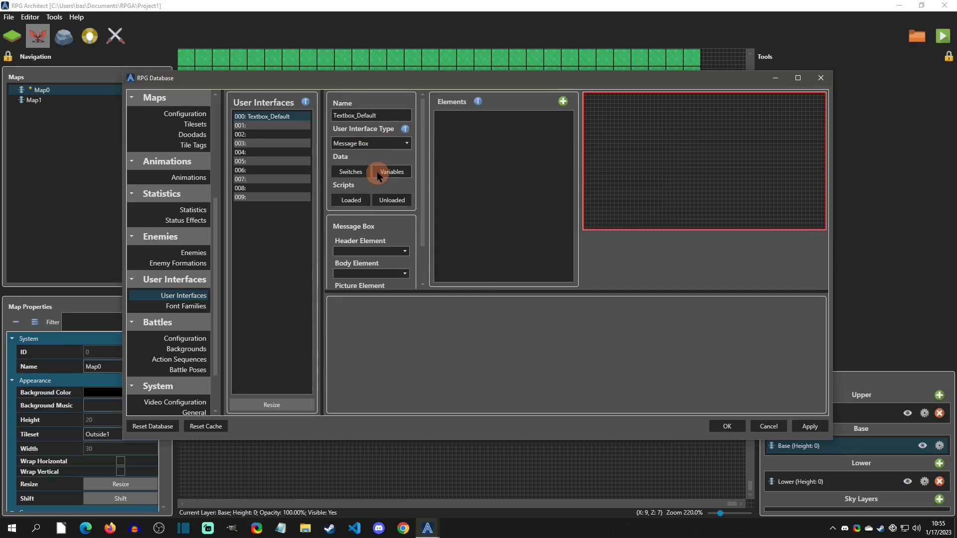
mouse_move(427, 213)
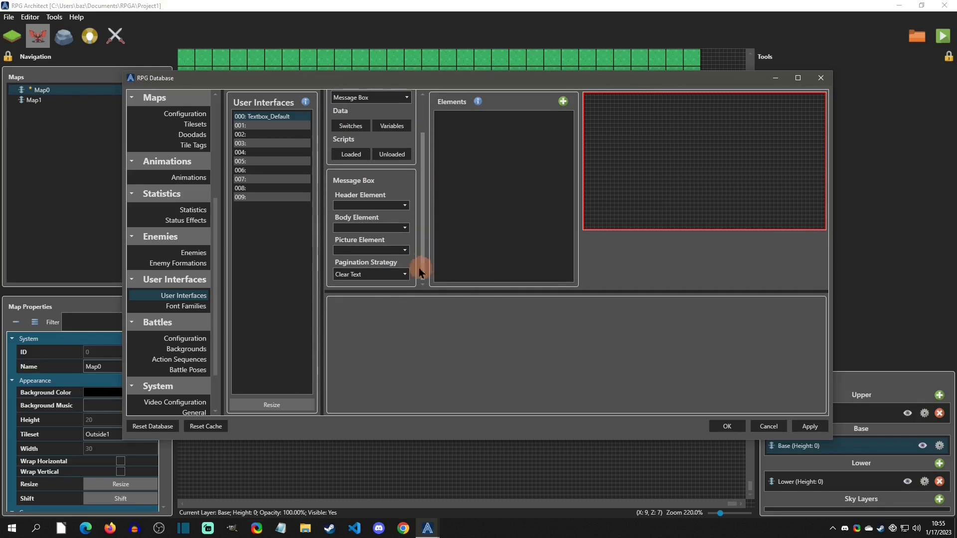
mouse_move(375, 287)
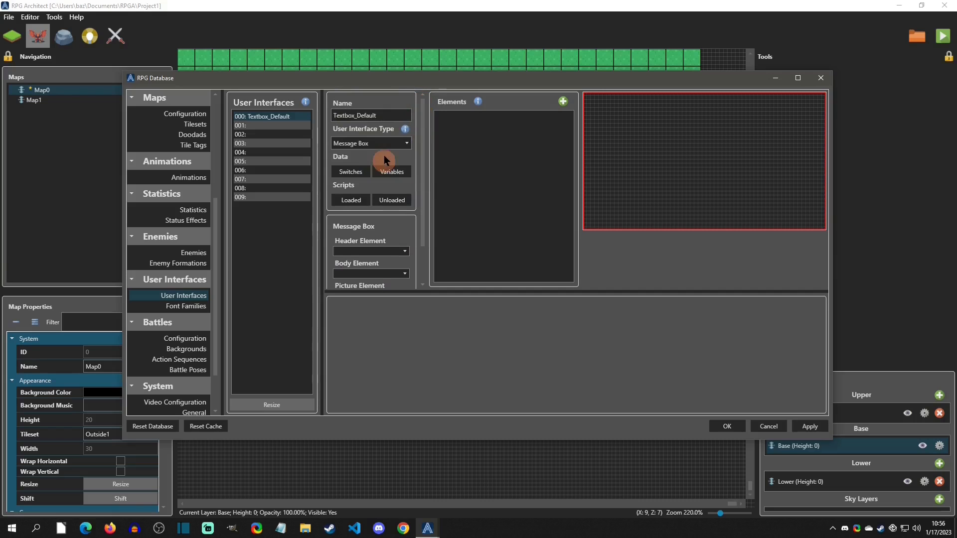
mouse_move(515, 130)
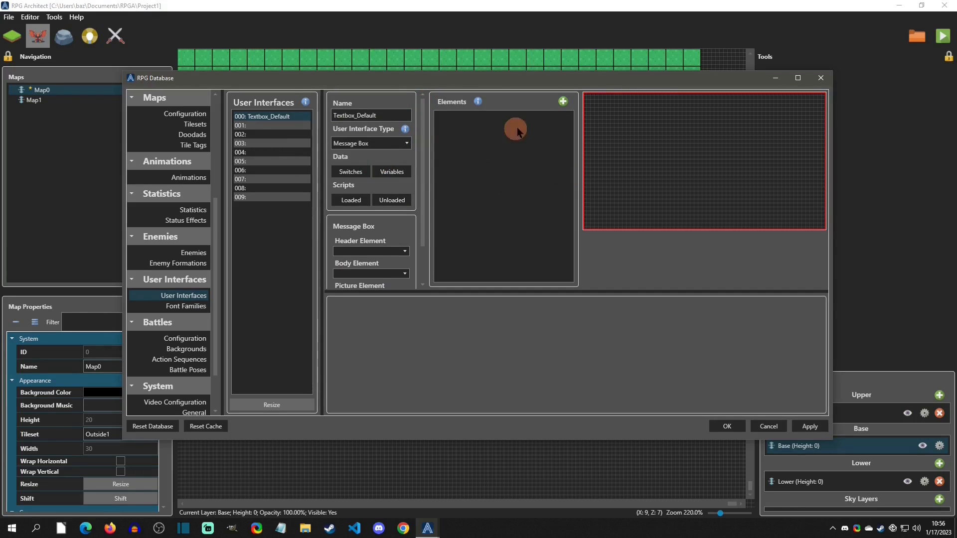
Add a text element to Textbox_Default from the Elements panel's plus menu.
left_click(562, 101)
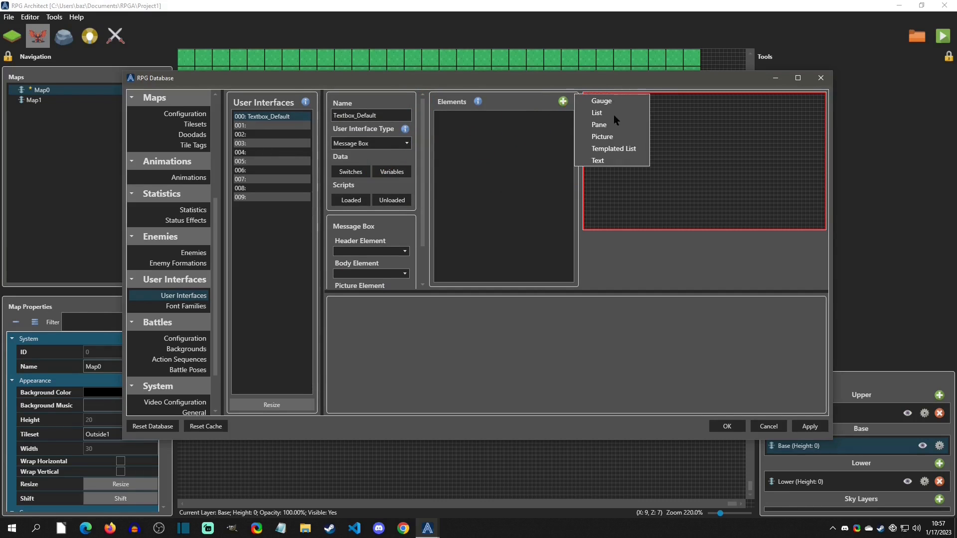
mouse_move(601, 125)
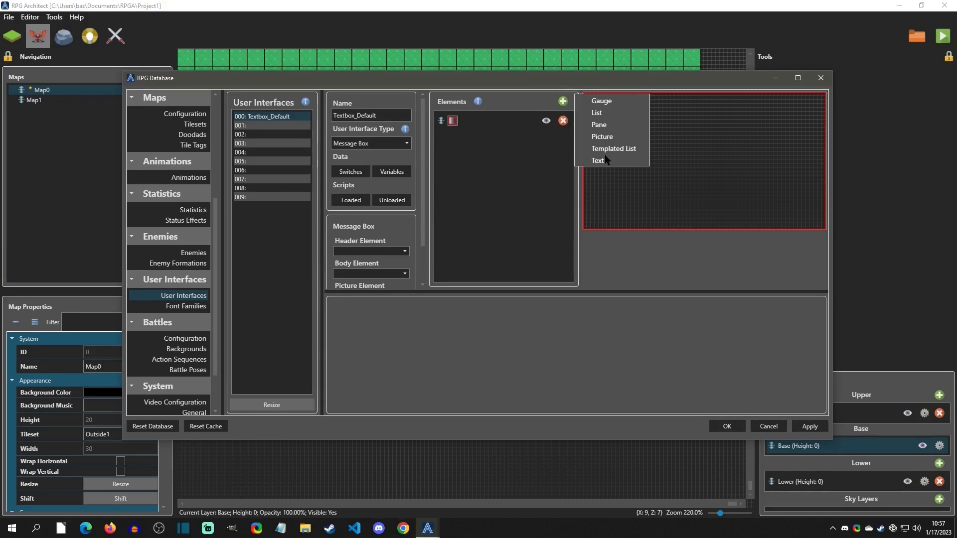
left_click(597, 160)
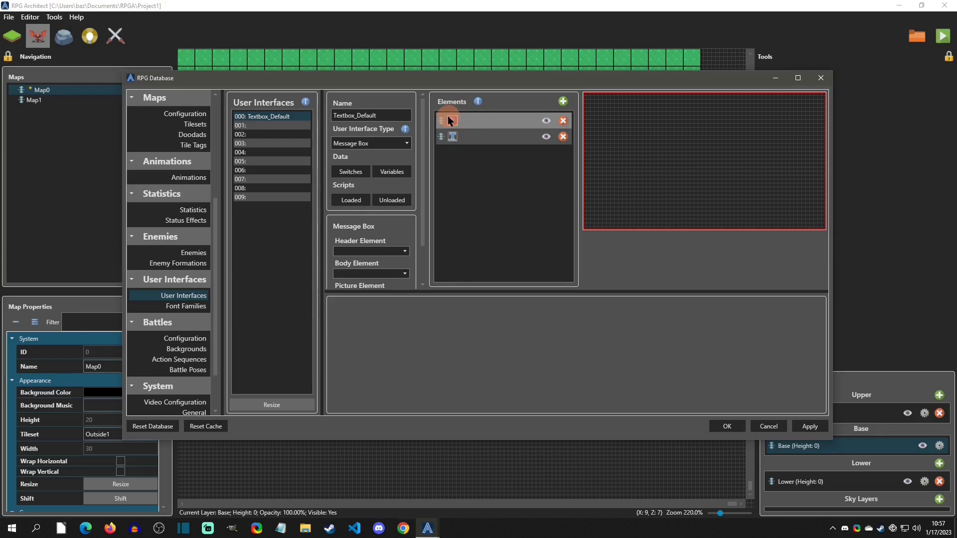
mouse_move(471, 122)
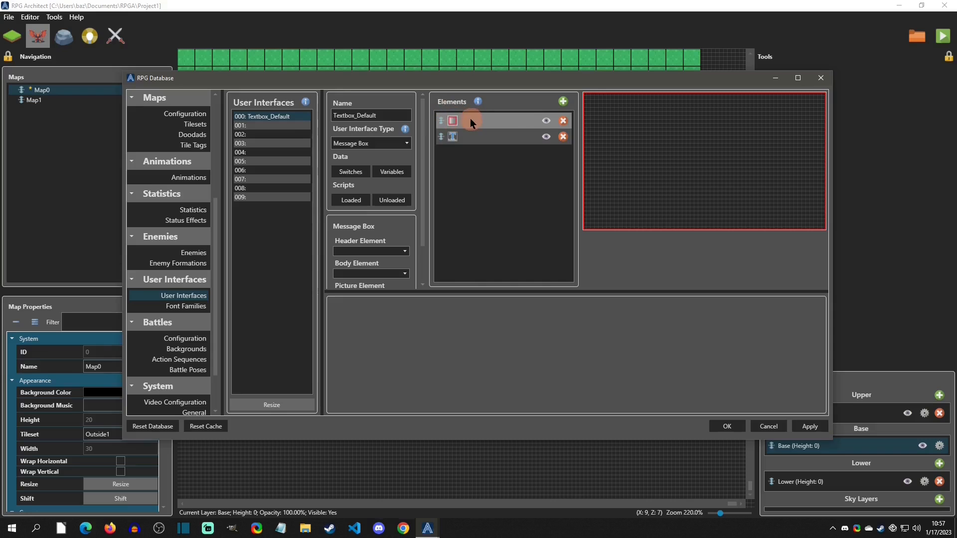
mouse_move(476, 127)
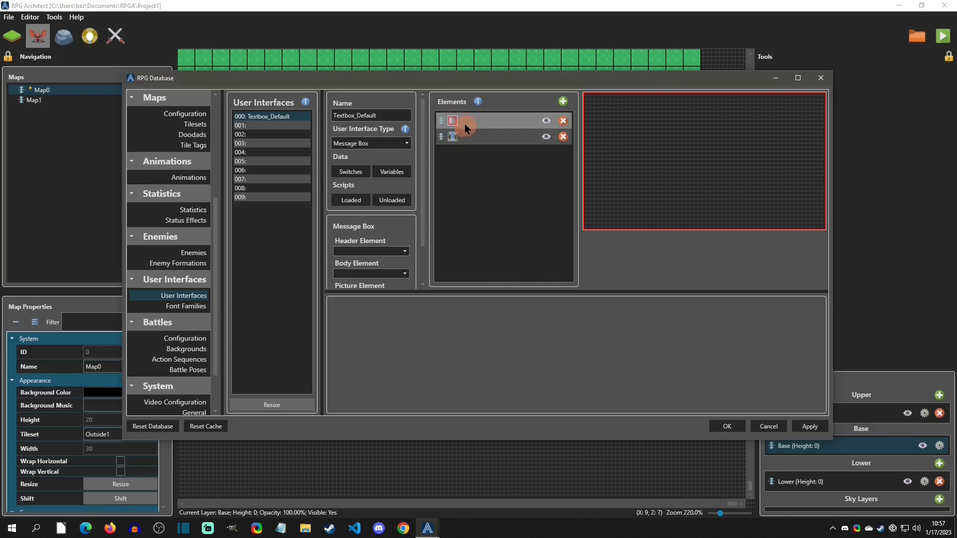
Name the first element 'BG' and bring up the Select Picture chooser for its background.
left_click(488, 121)
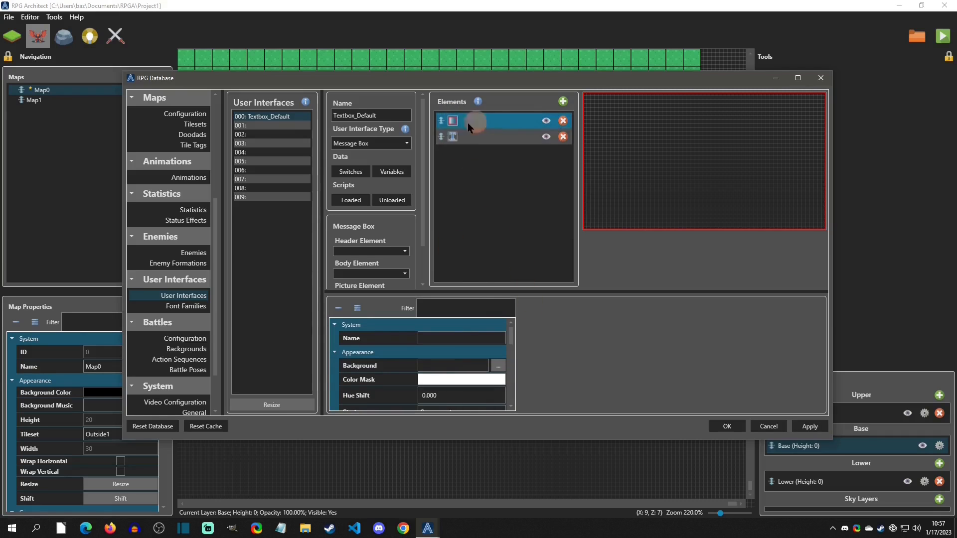
left_click(798, 78)
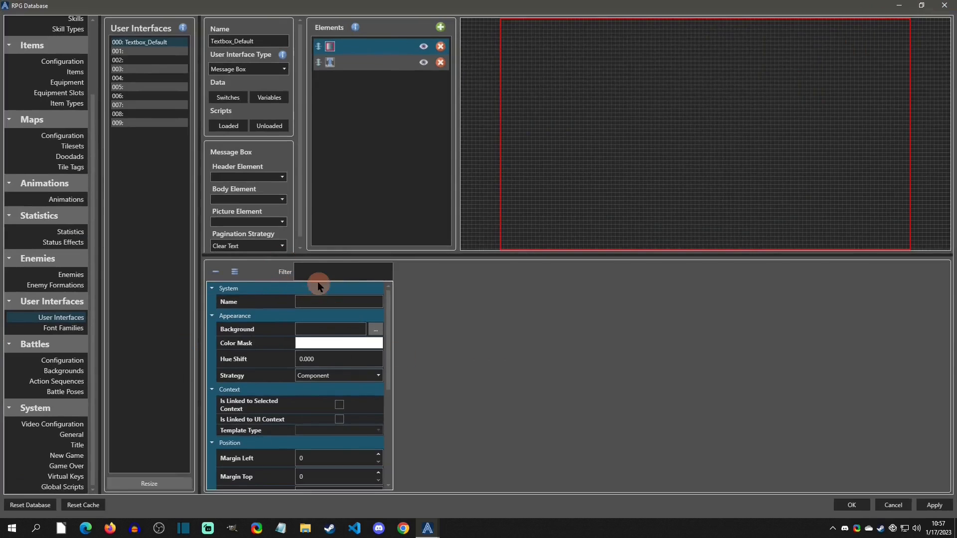
mouse_move(287, 322)
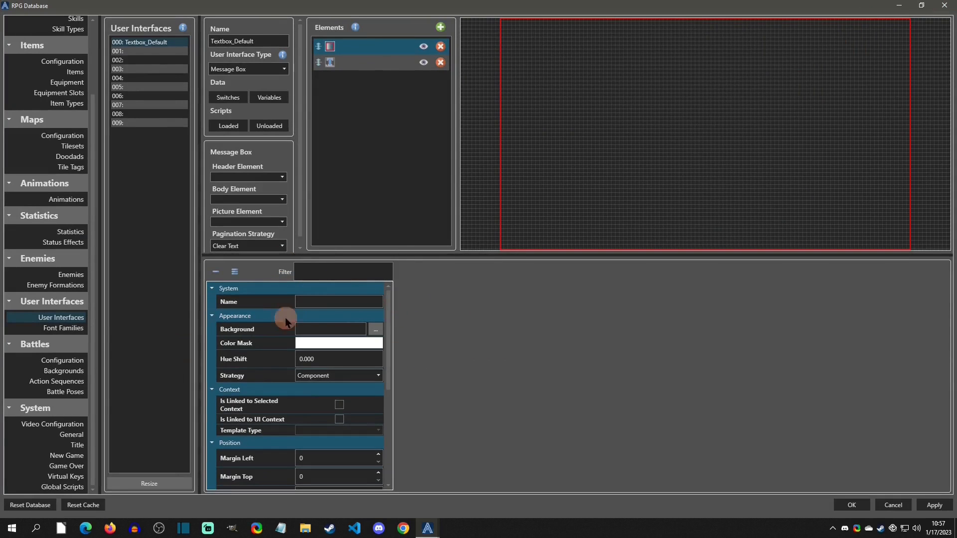
left_click(339, 301)
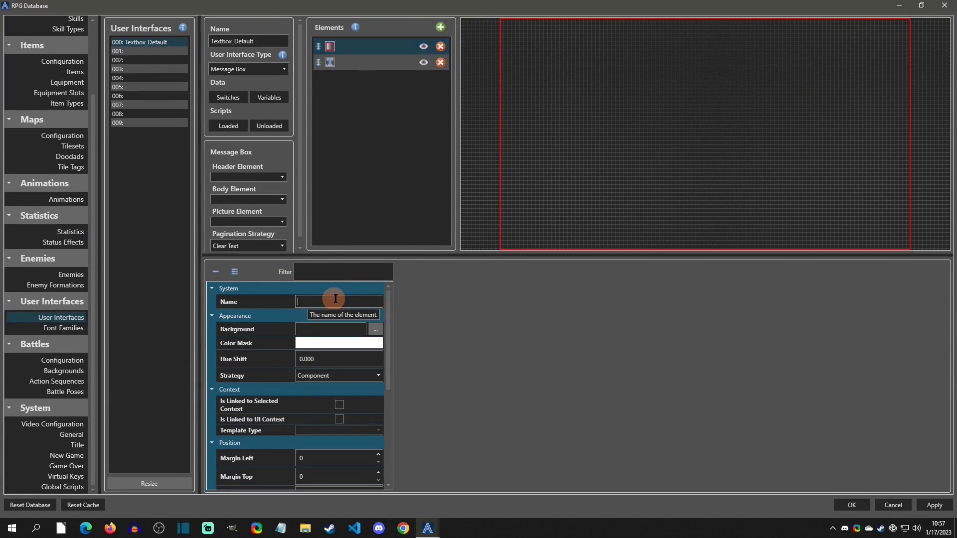
type("BG")
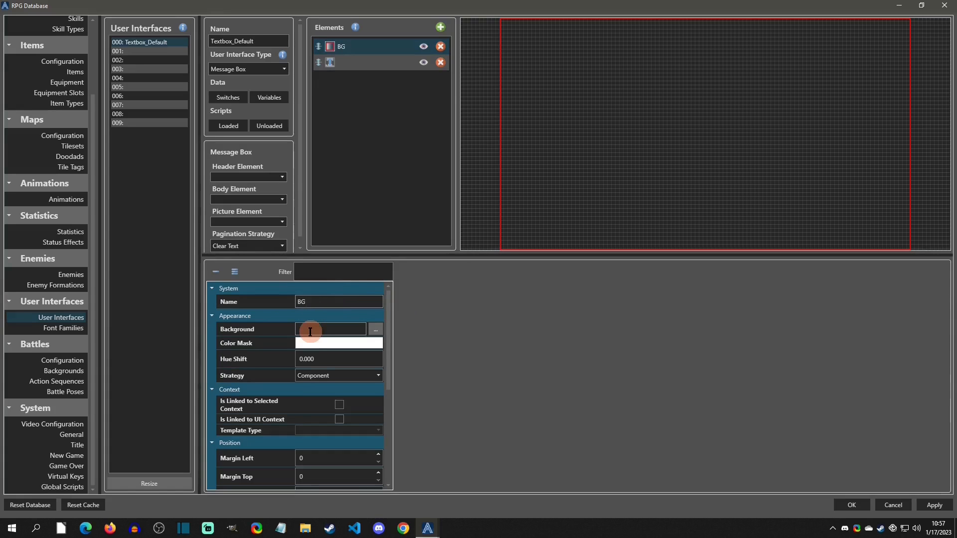
mouse_move(374, 330)
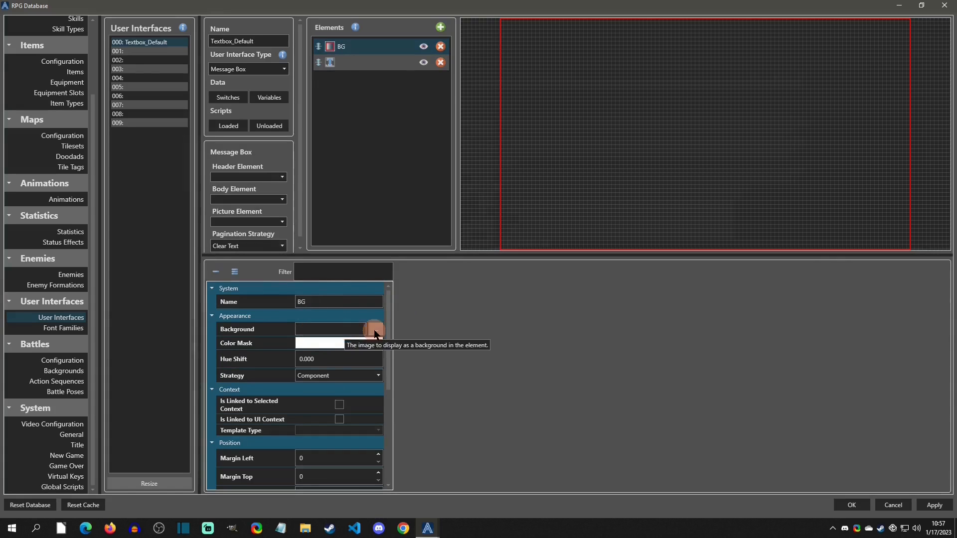
left_click(374, 329)
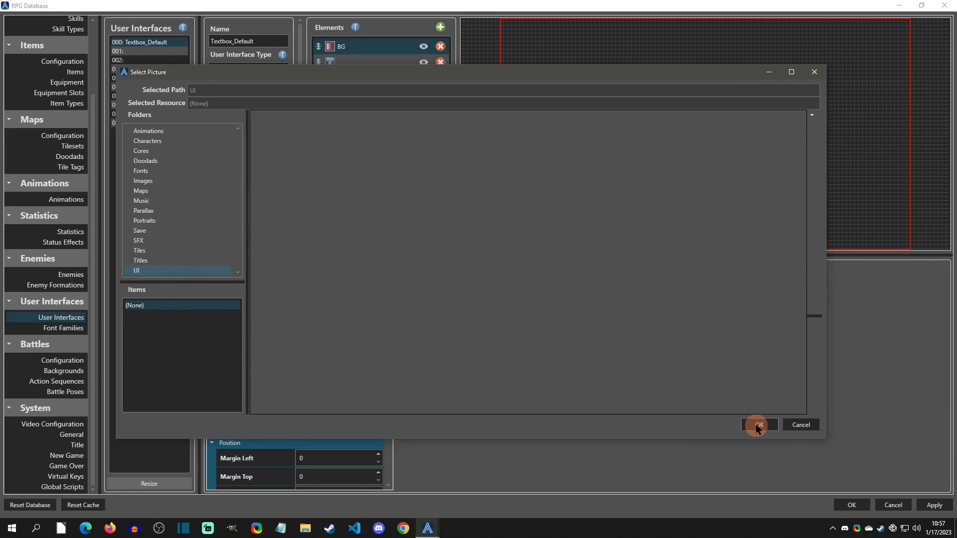
Move text_window.png from Downloads into Project1's Content/UI folder and return to the database.
left_click(759, 425)
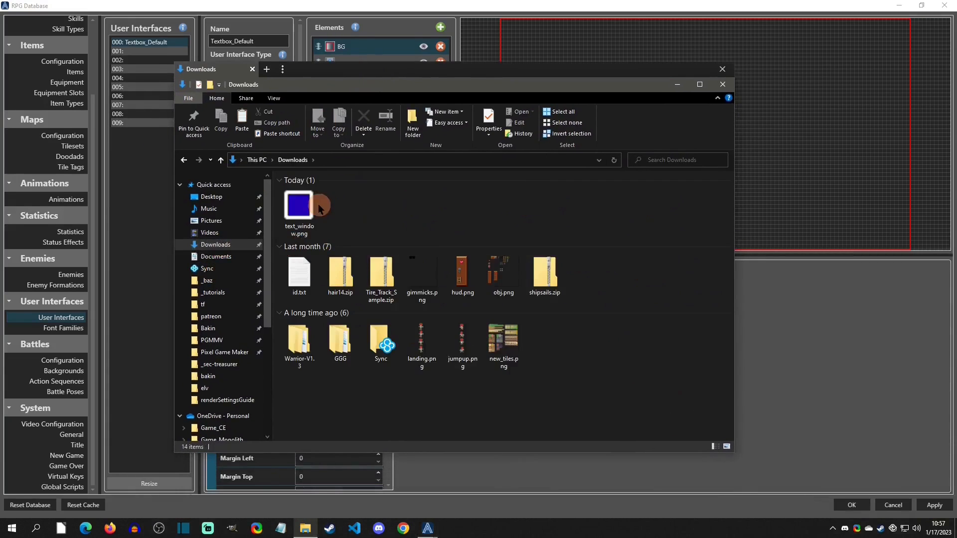
left_click(298, 207)
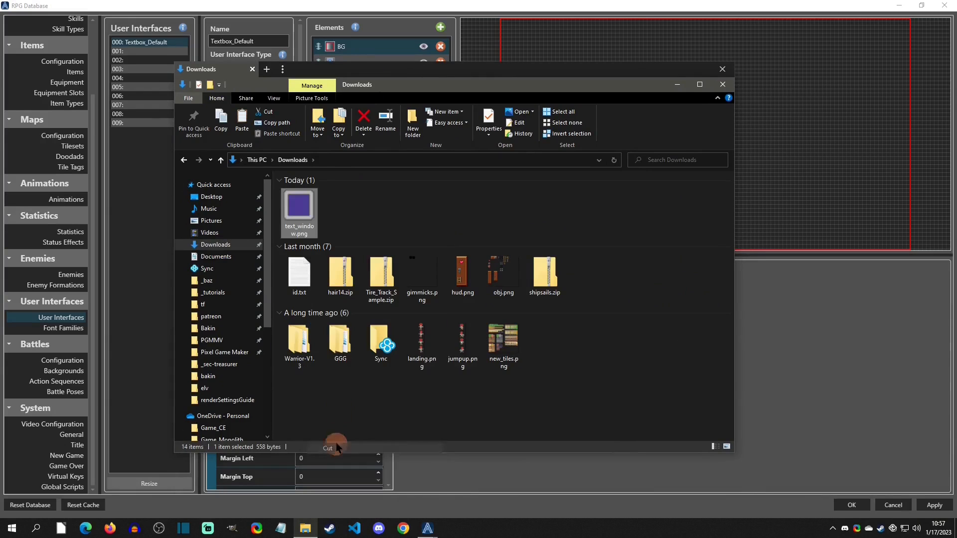
left_click(216, 256)
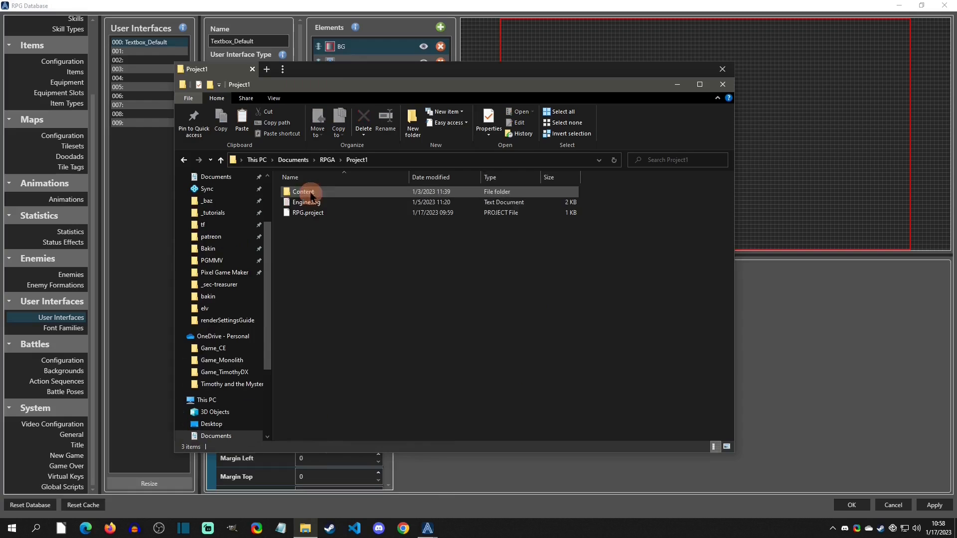
double_click(302, 191)
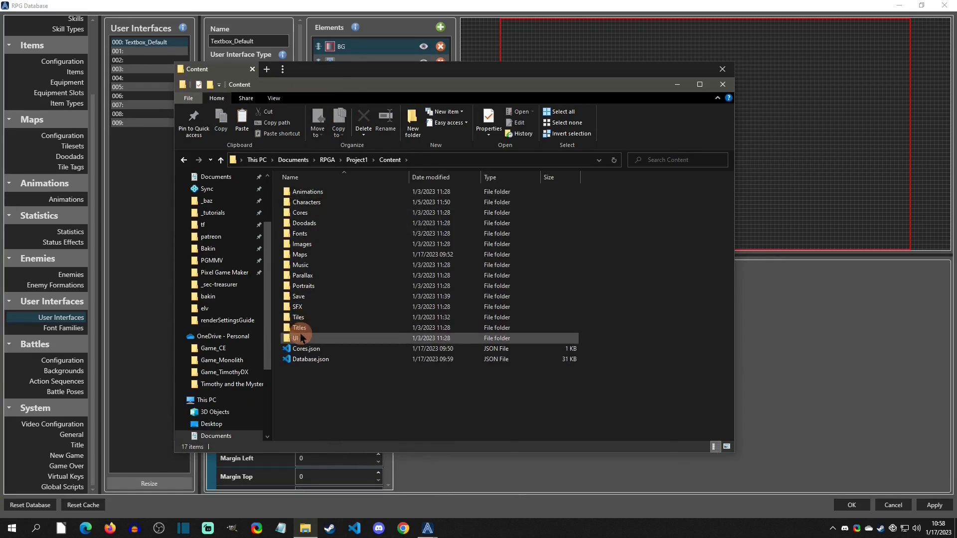
double_click(300, 338)
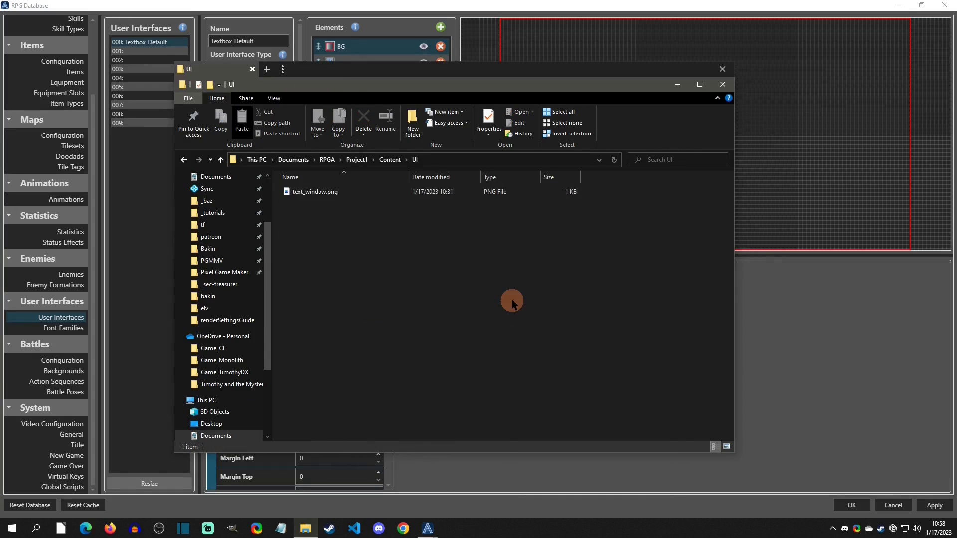
left_click(721, 68)
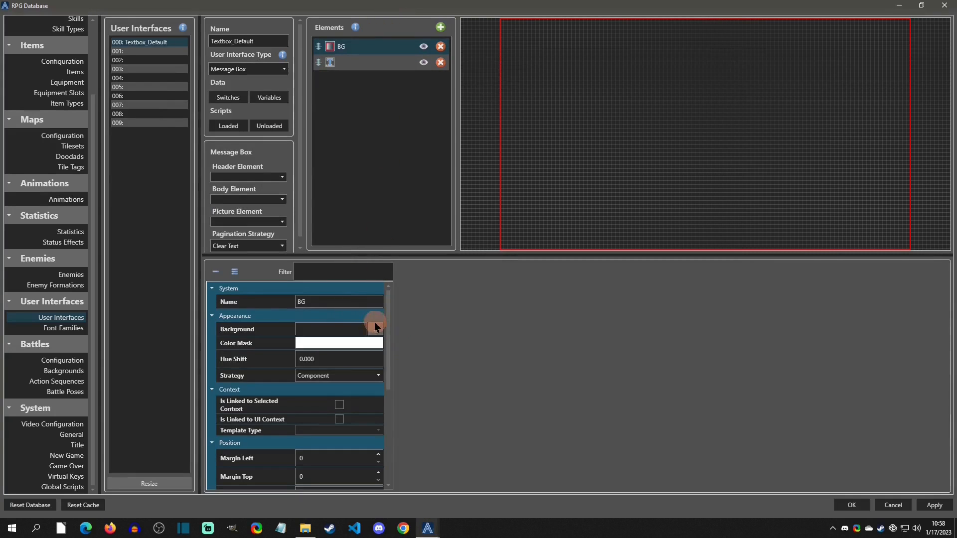
Assign text_window.png as the BG element's background, turning the preview blue.
left_click(374, 328)
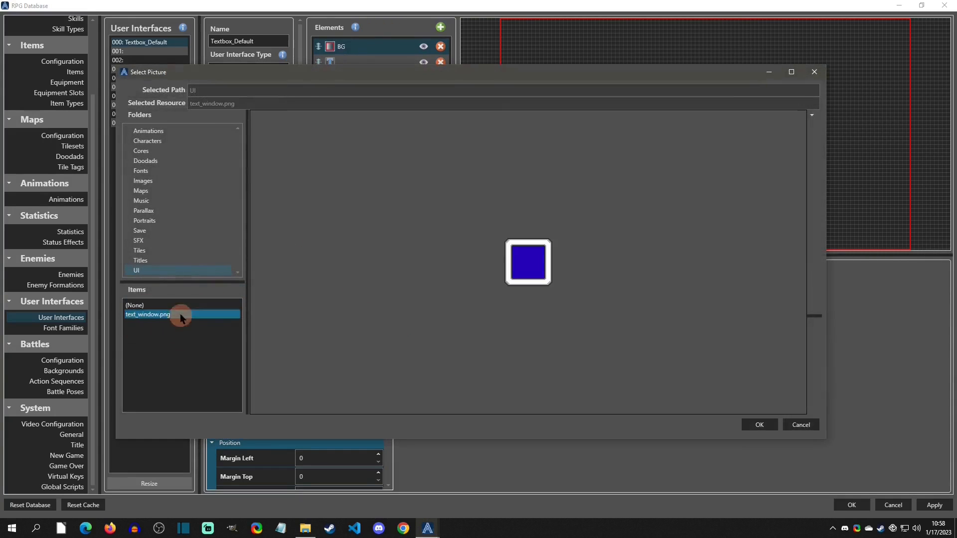
left_click(758, 425)
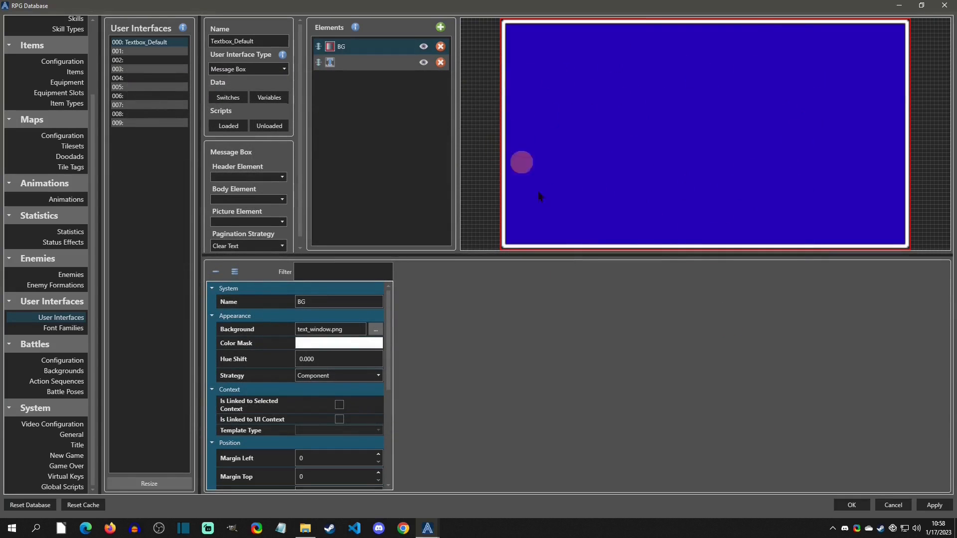
mouse_move(609, 173)
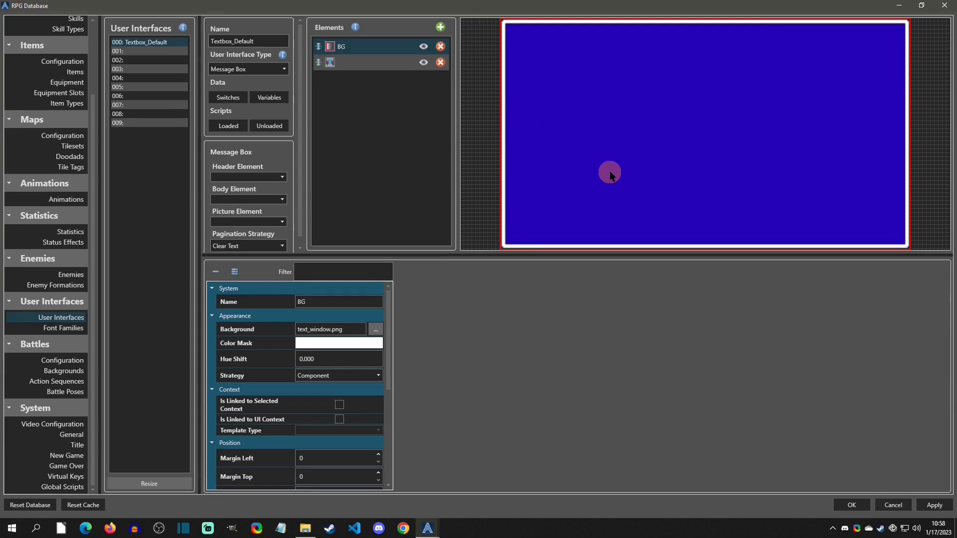
mouse_move(499, 23)
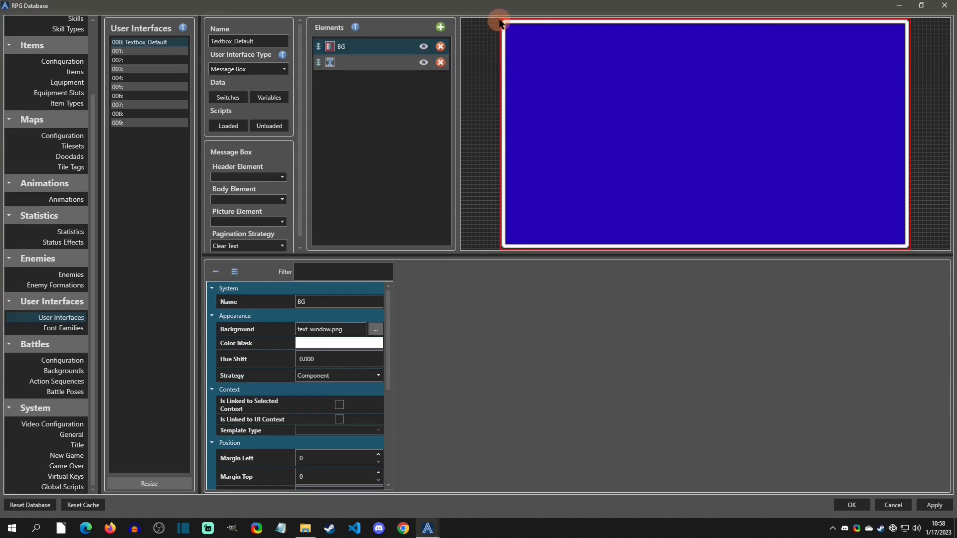
mouse_move(500, 252)
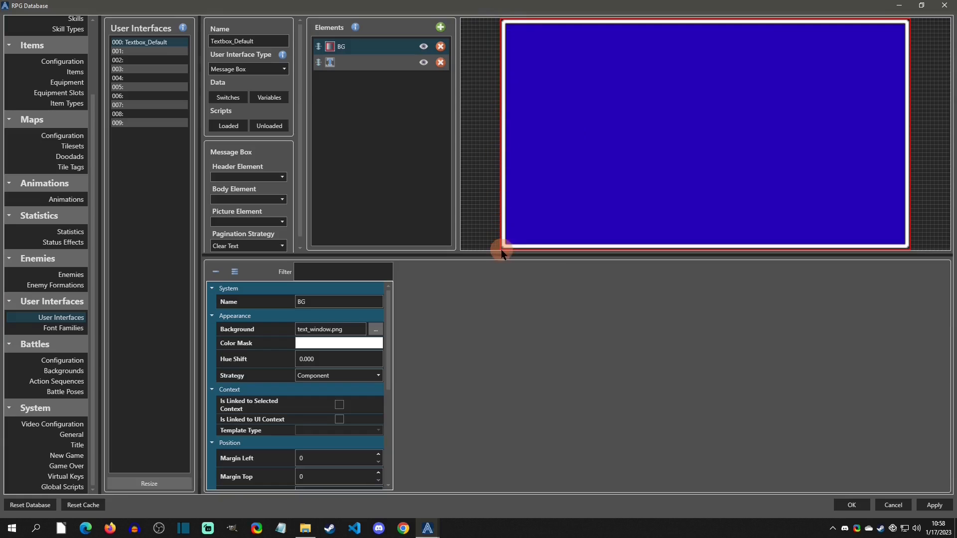
mouse_move(908, 97)
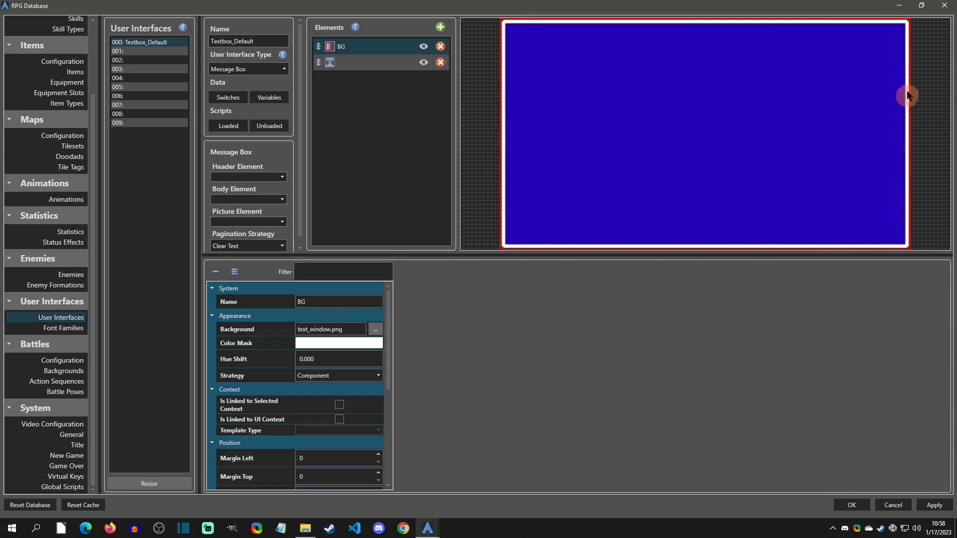
mouse_move(914, 20)
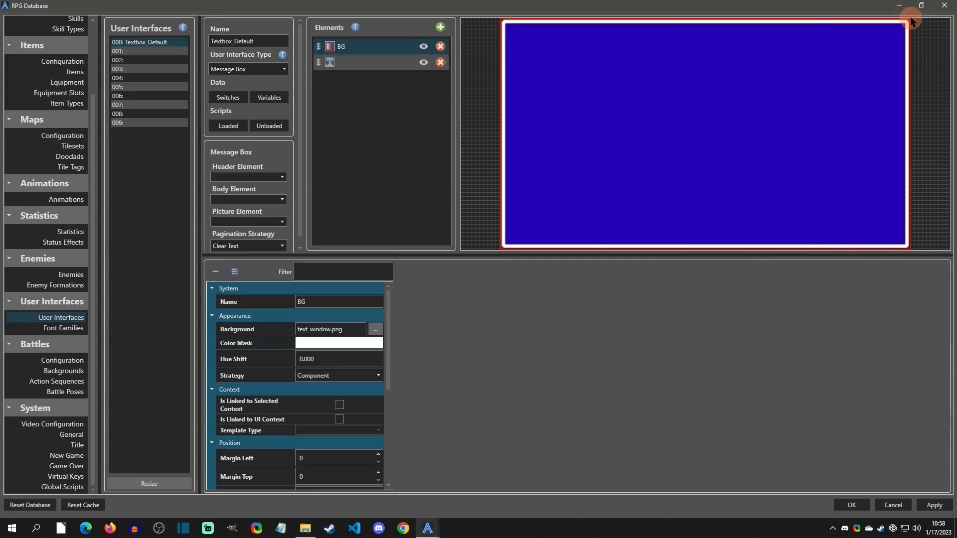
mouse_move(649, 101)
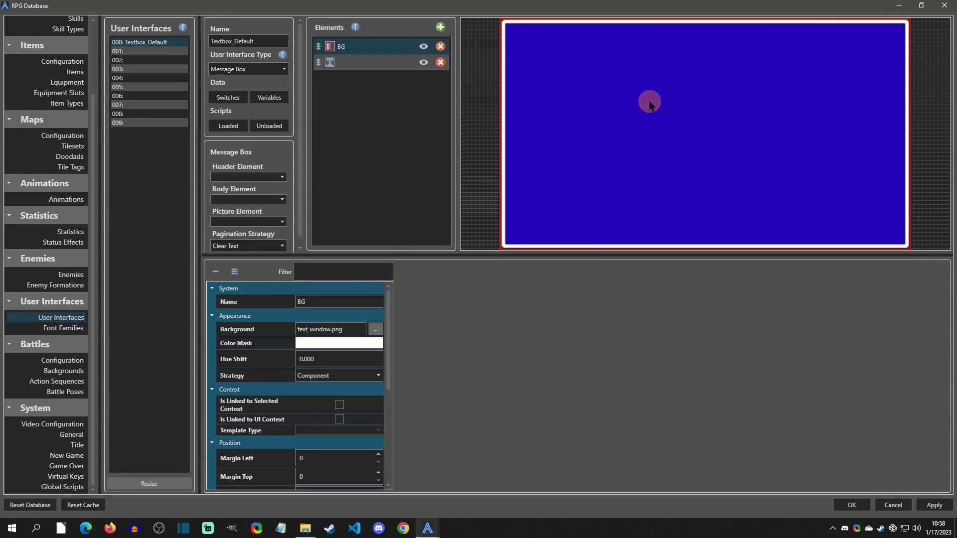
mouse_move(869, 44)
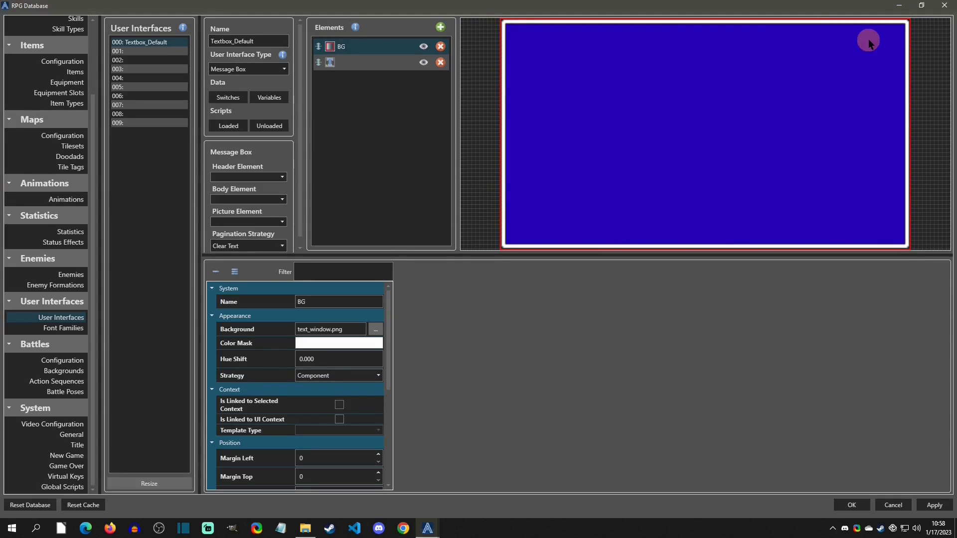
mouse_move(912, 204)
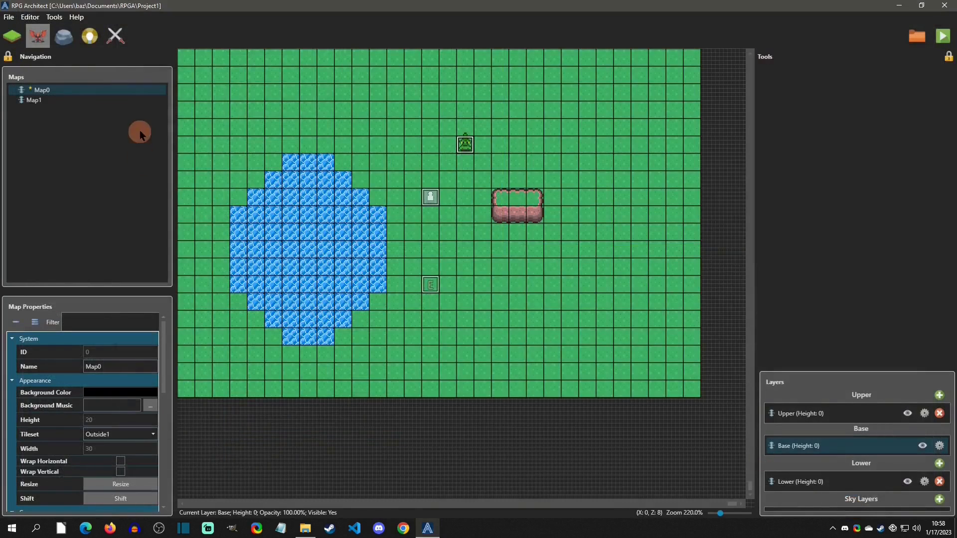
left_click(29, 17)
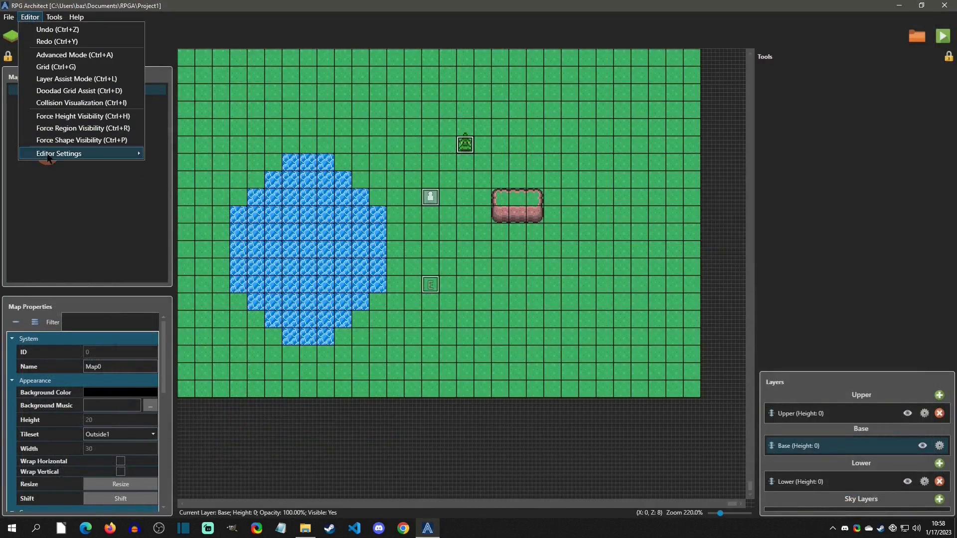
left_click(59, 153)
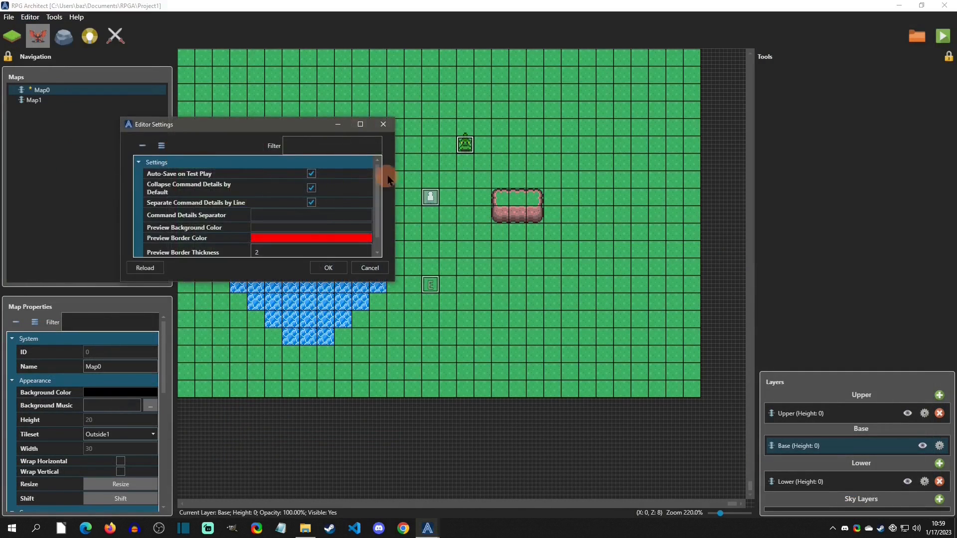
scroll("down", 3)
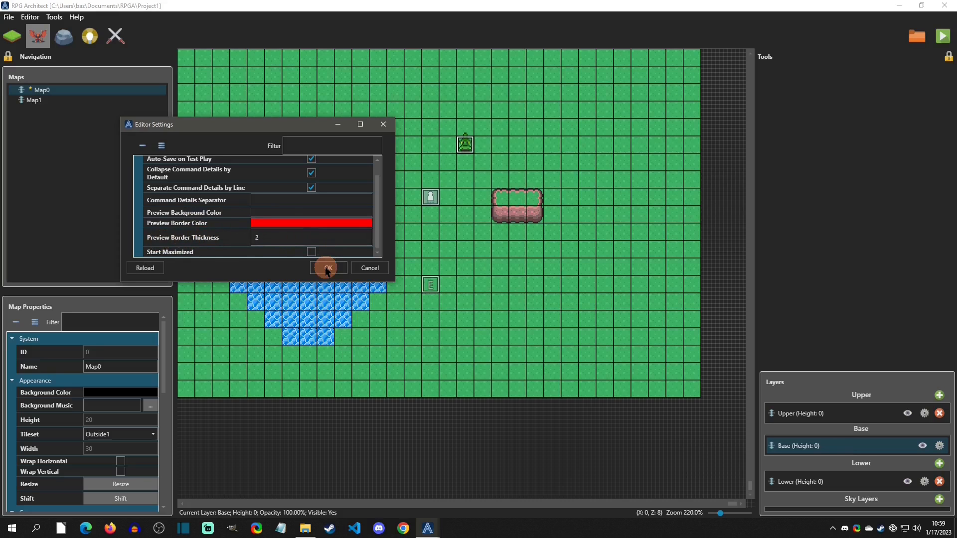
left_click(325, 267)
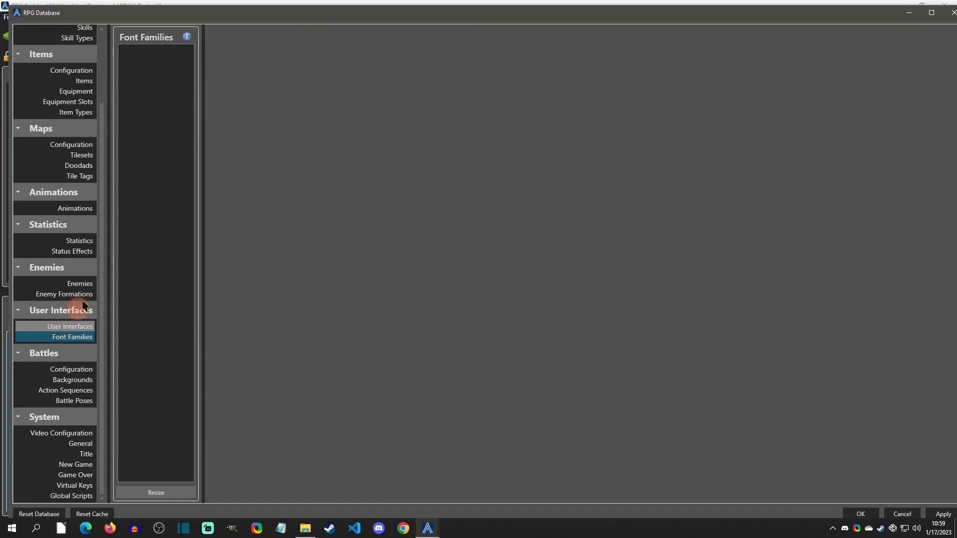
Return to User Interfaces and show Textbox_Default's BG element properties with text_window.png background.
left_click(70, 327)
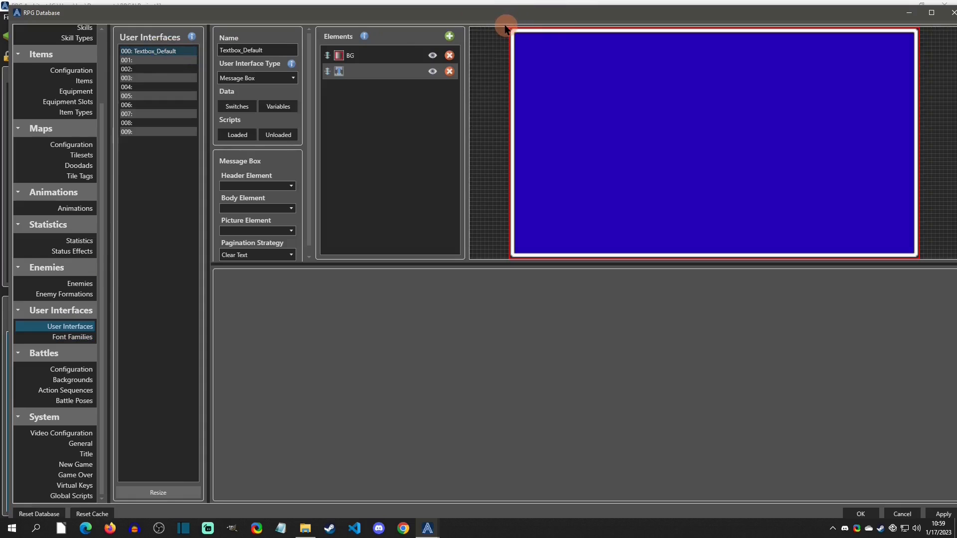
mouse_move(570, 5)
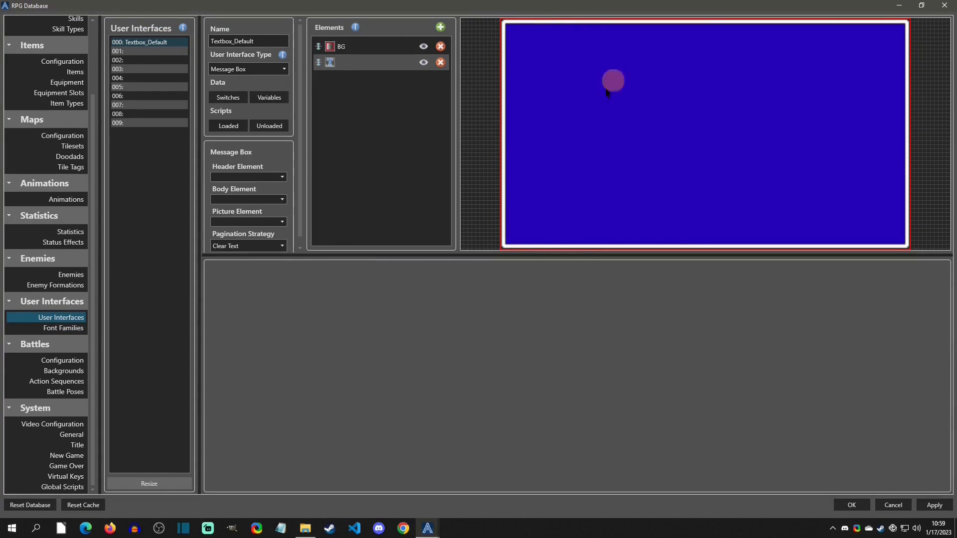
left_click(342, 47)
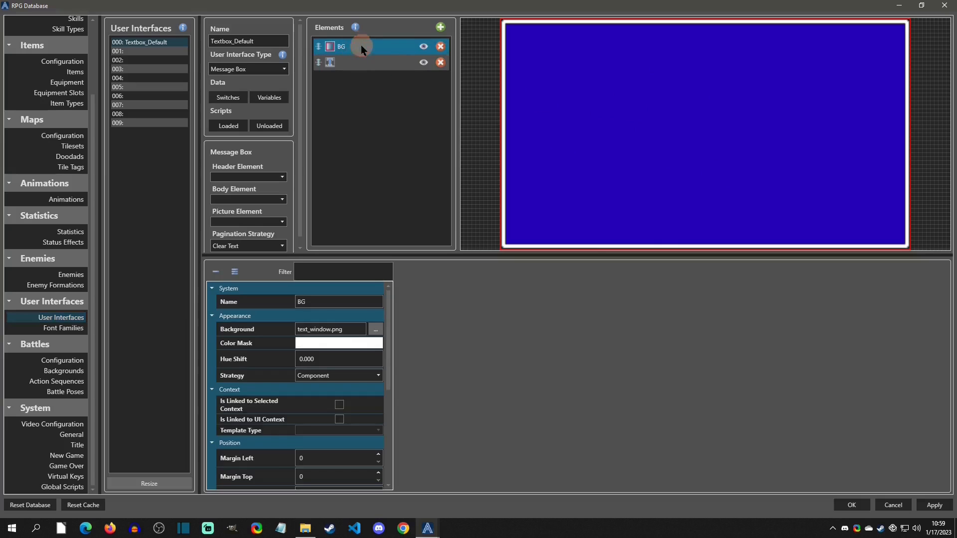
mouse_move(389, 403)
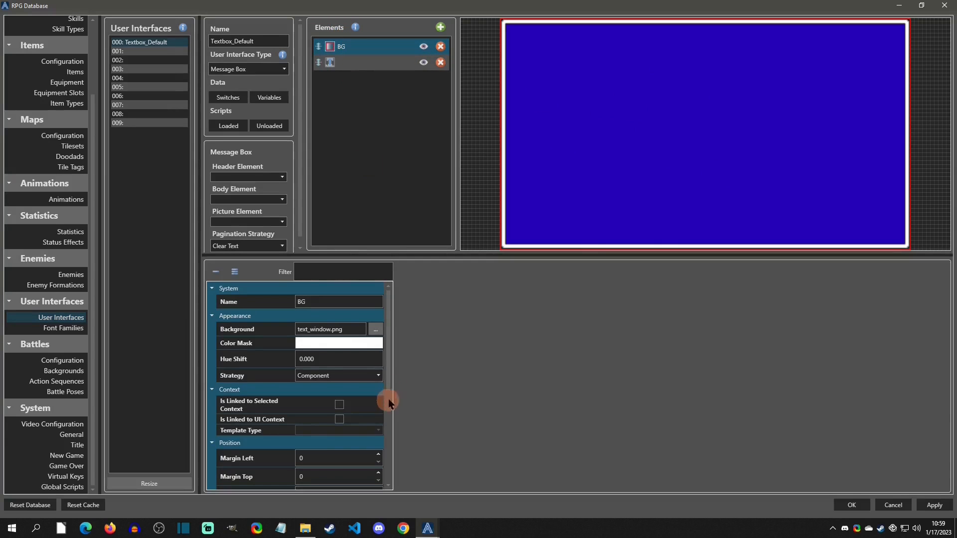
scroll("down", 3)
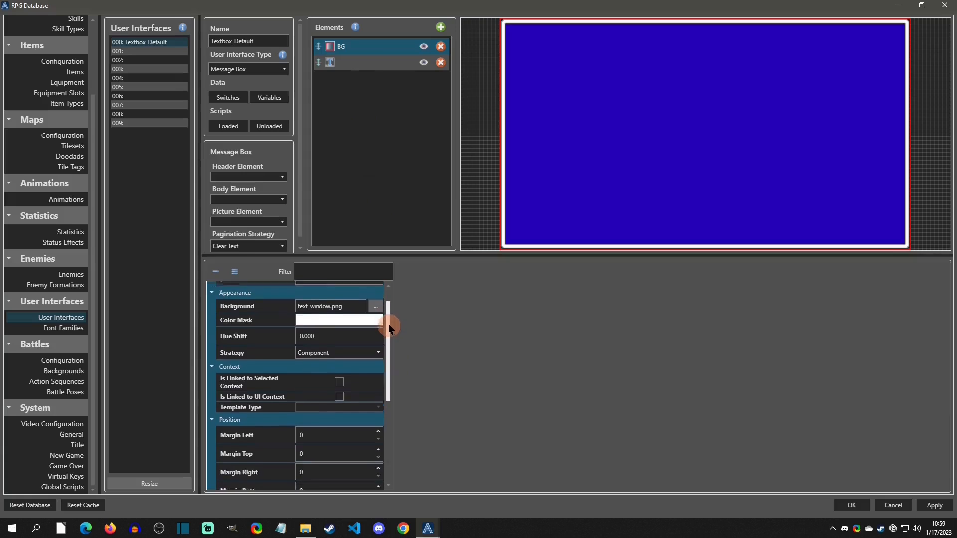
scroll("up", 3)
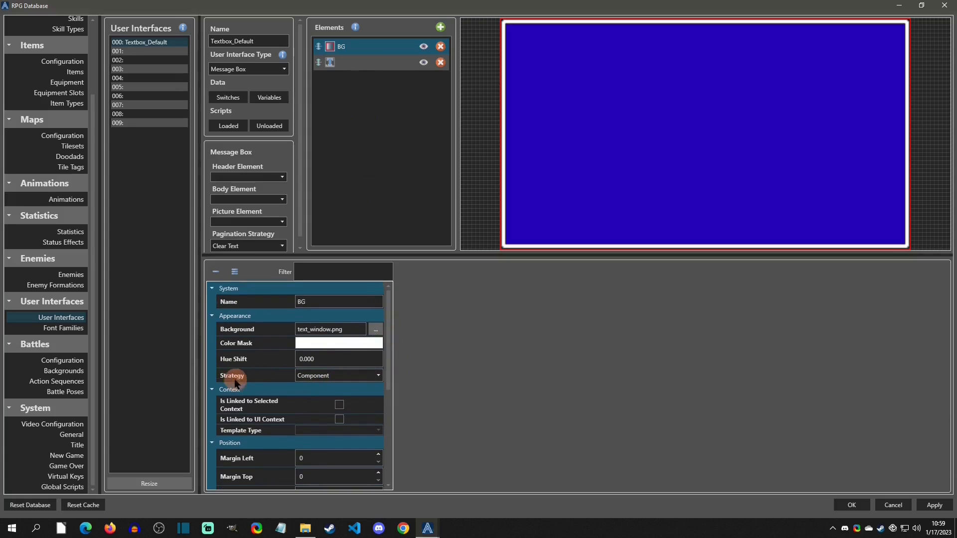
mouse_move(299, 379)
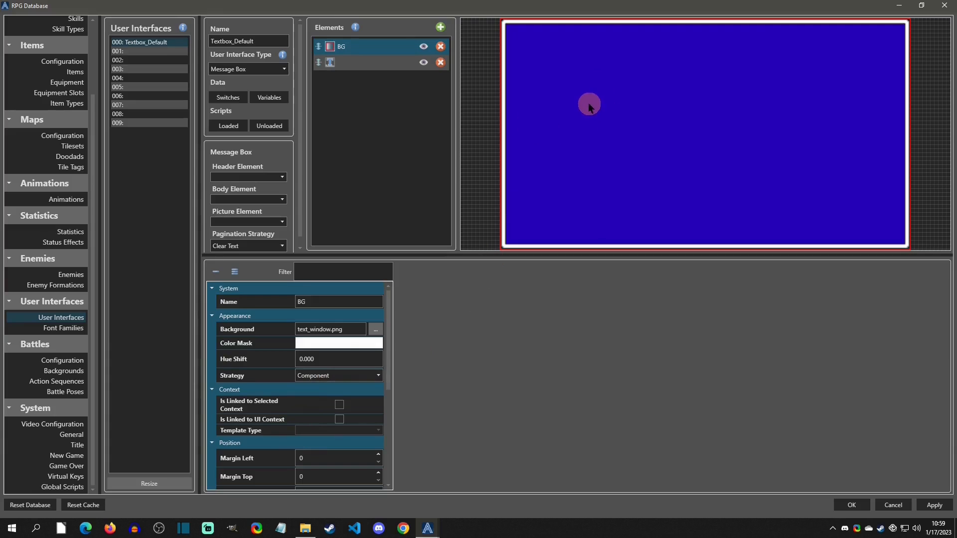
mouse_move(540, 190)
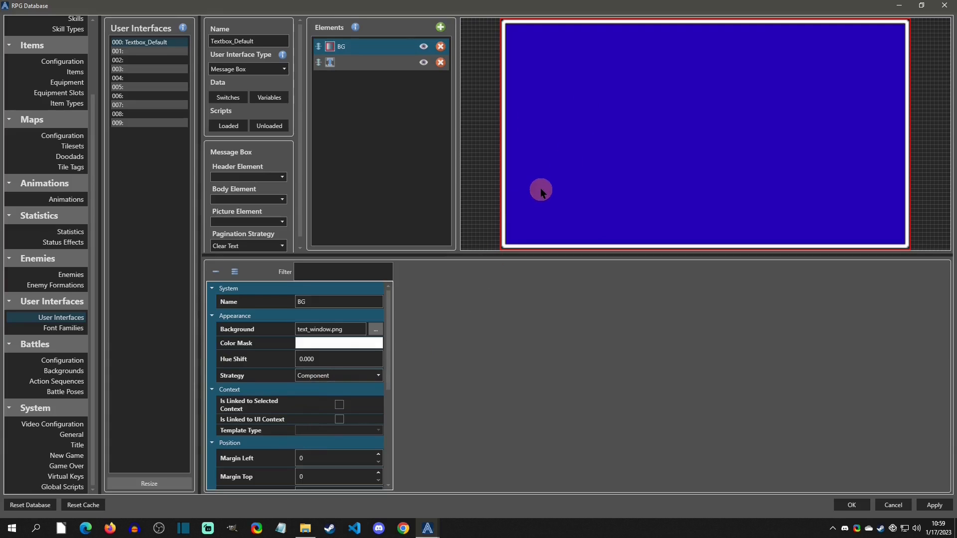
mouse_move(788, 169)
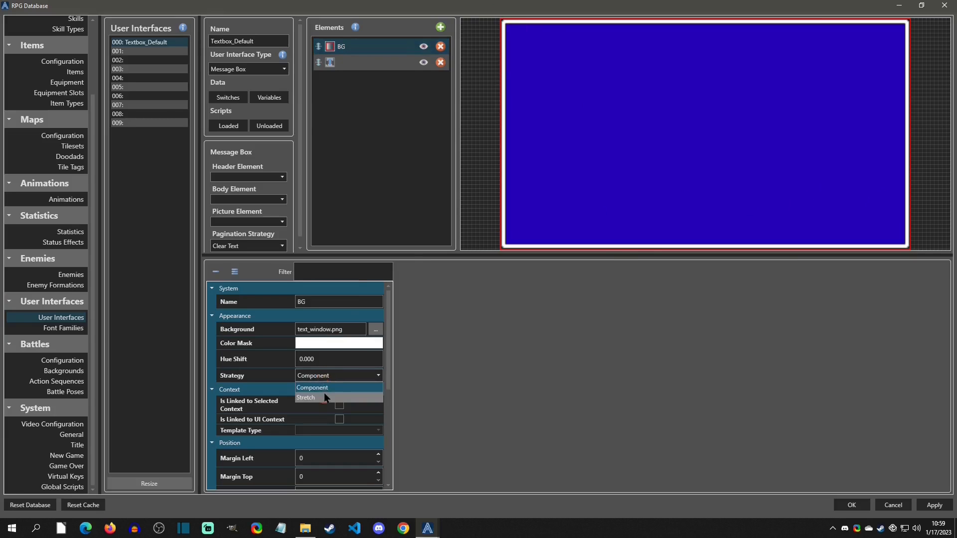
left_click(306, 398)
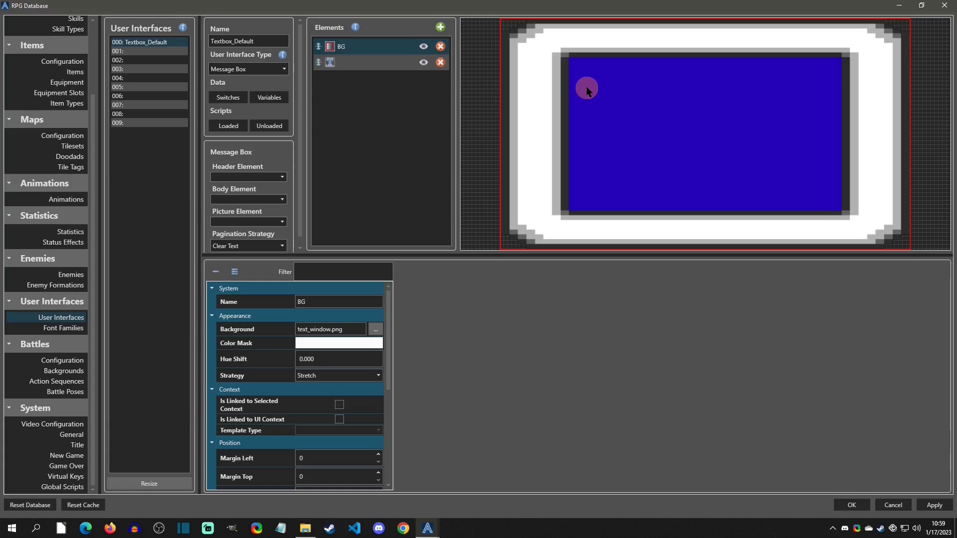
mouse_move(457, 198)
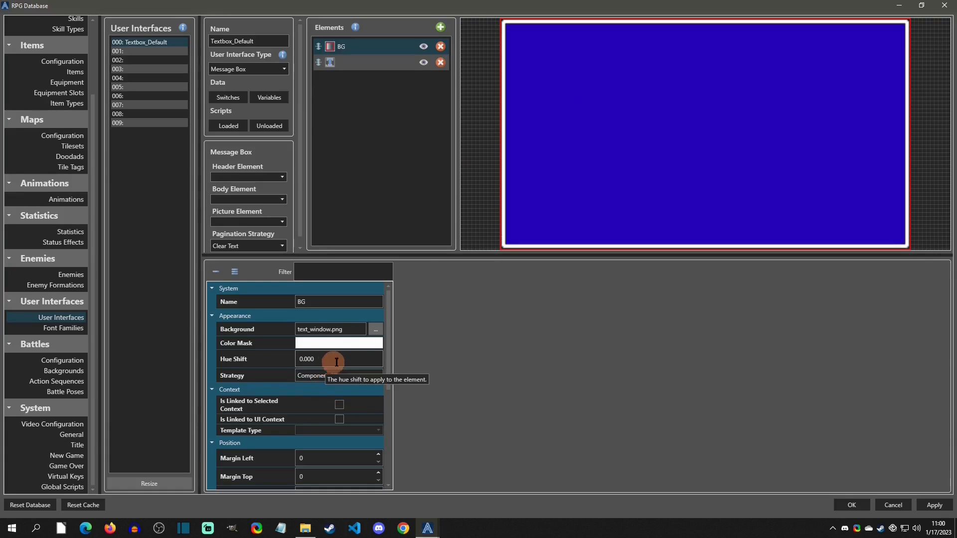
mouse_move(375, 357)
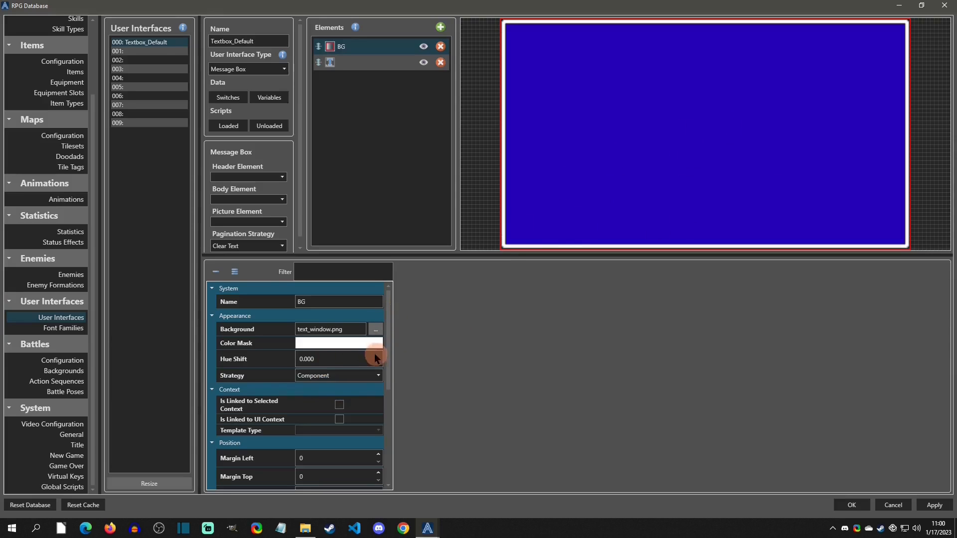
Set the BG element's Relative Width to 90.00% under Position.
scroll("down", 3)
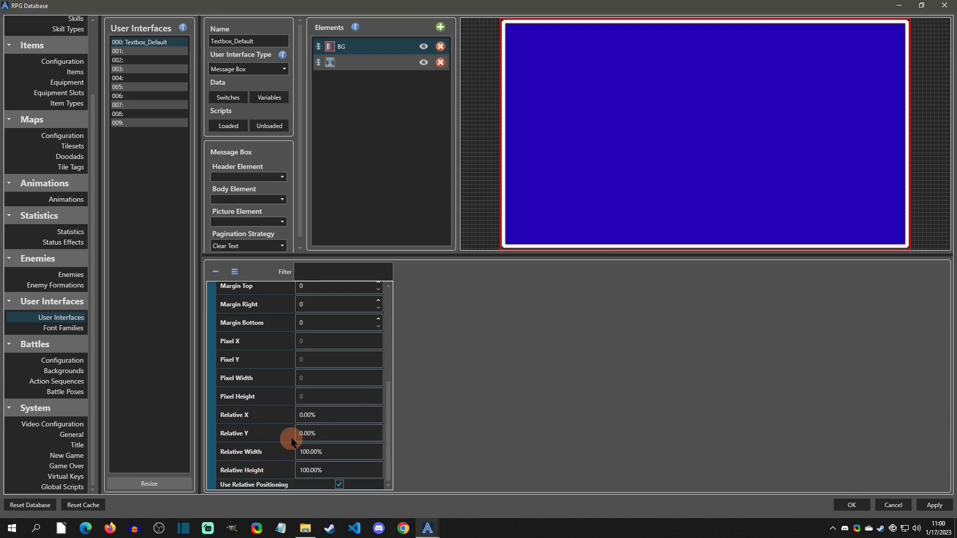
mouse_move(240, 451)
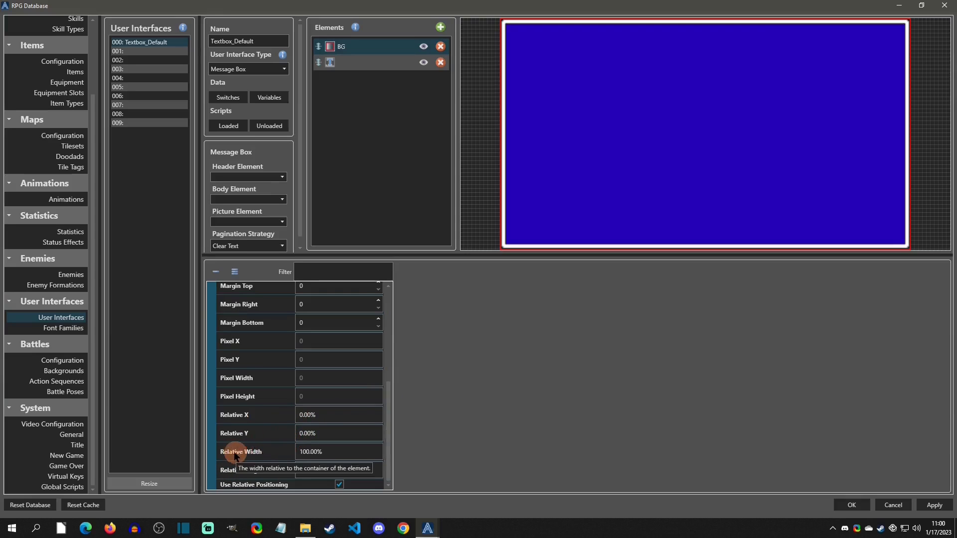
mouse_move(504, 203)
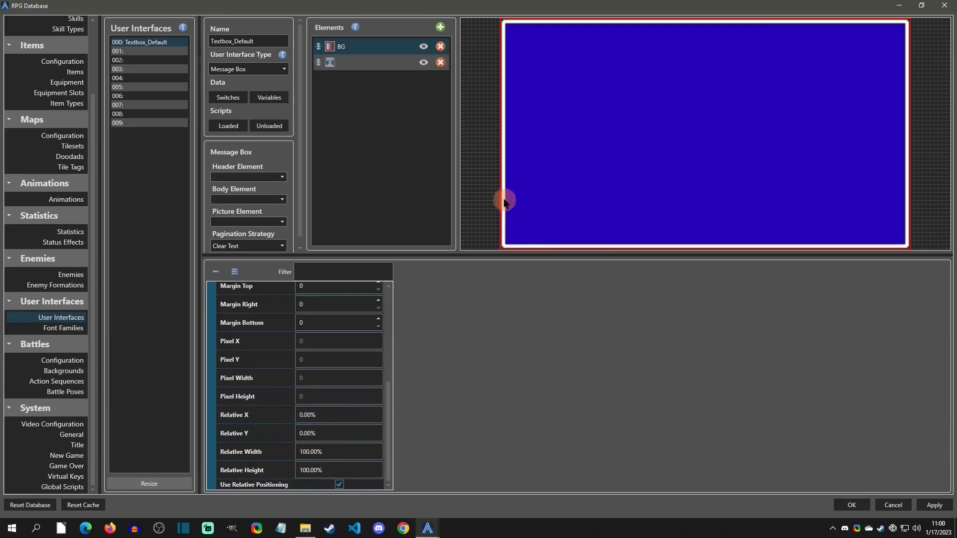
mouse_move(920, 195)
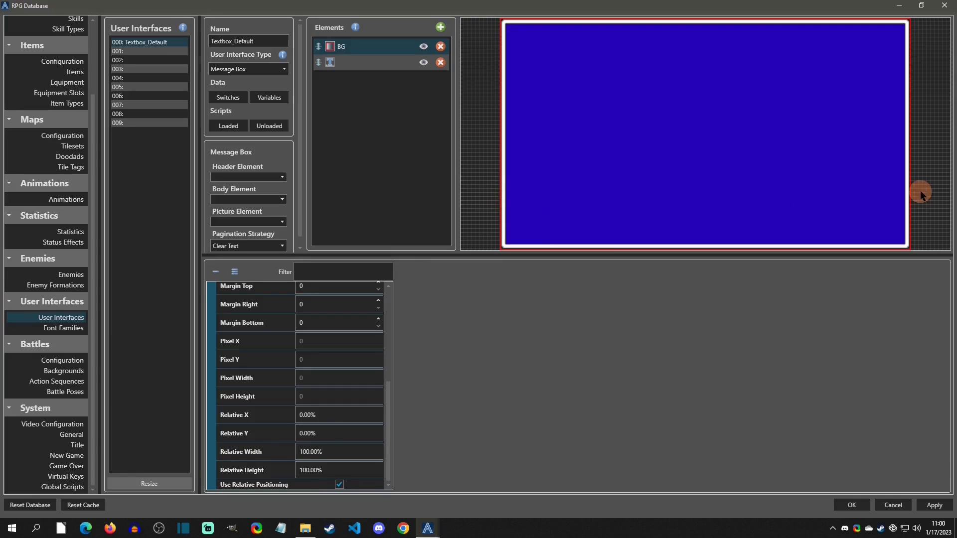
mouse_move(856, 183)
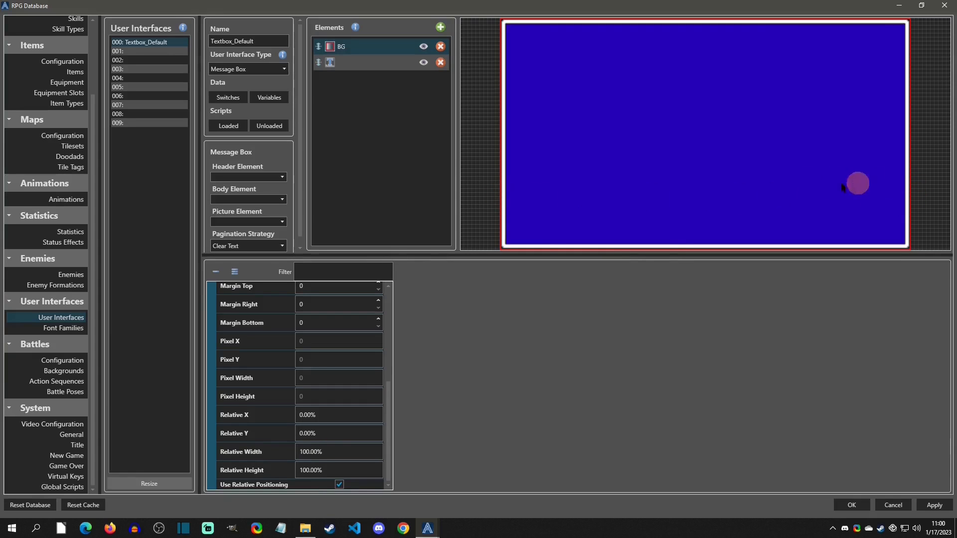
mouse_move(337, 451)
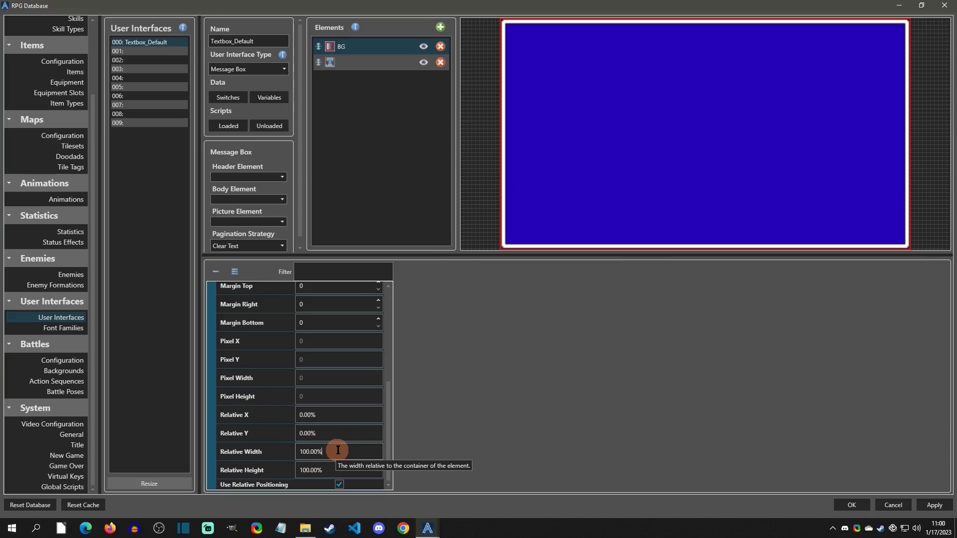
mouse_move(586, 468)
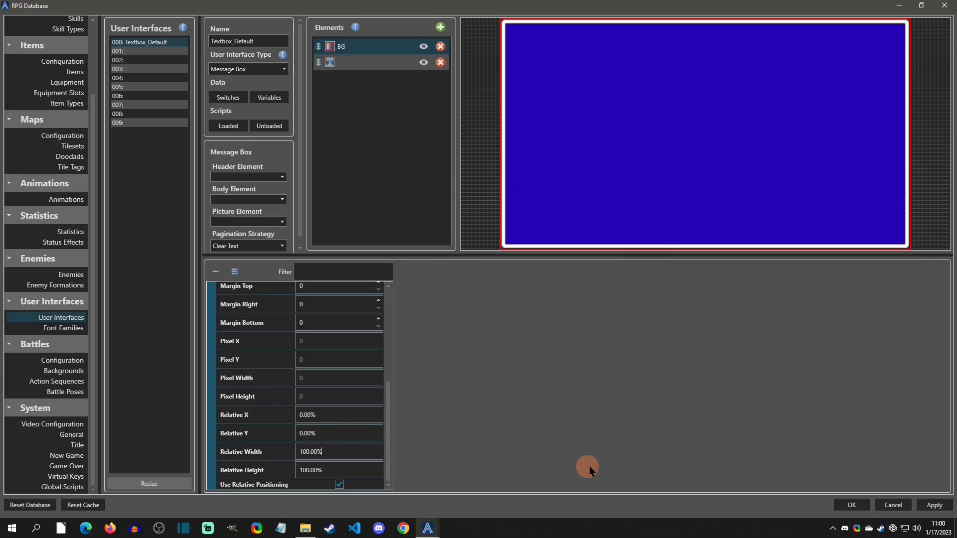
type("93.00%")
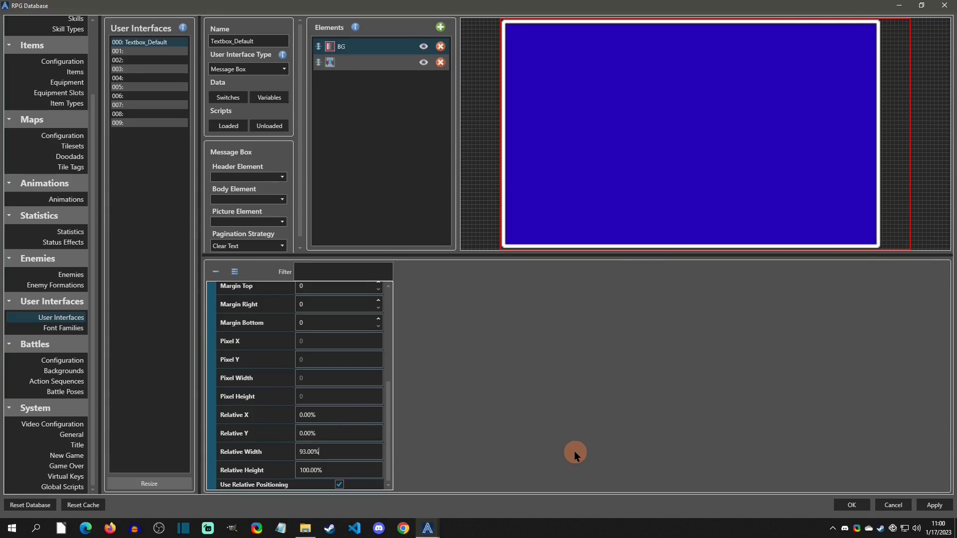
type("90.00%")
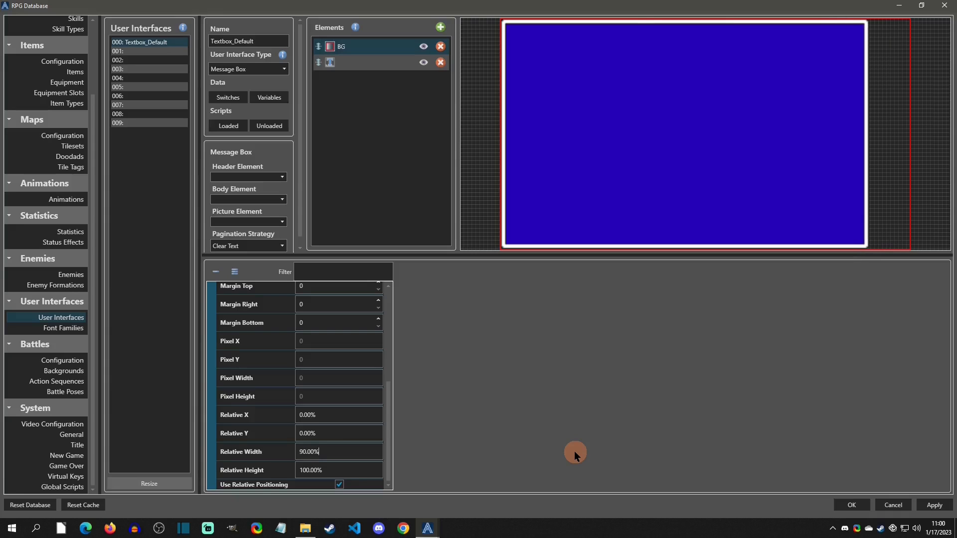
mouse_move(564, 448)
type("88")
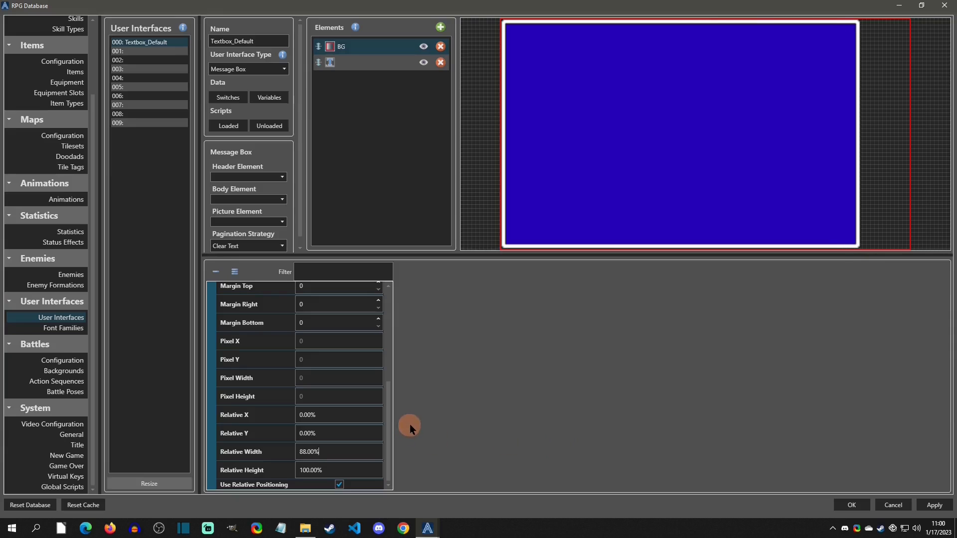
type("90.00%")
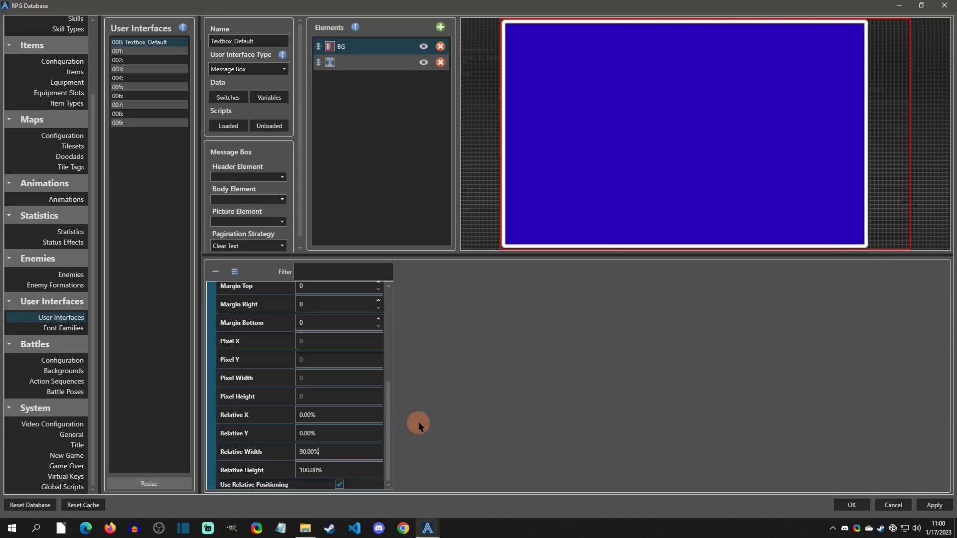
mouse_move(641, 194)
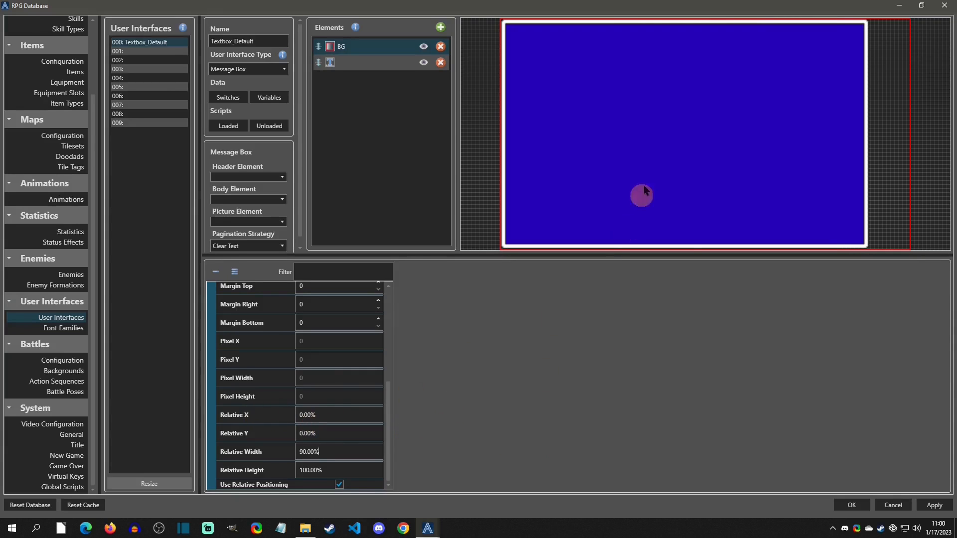
mouse_move(247, 452)
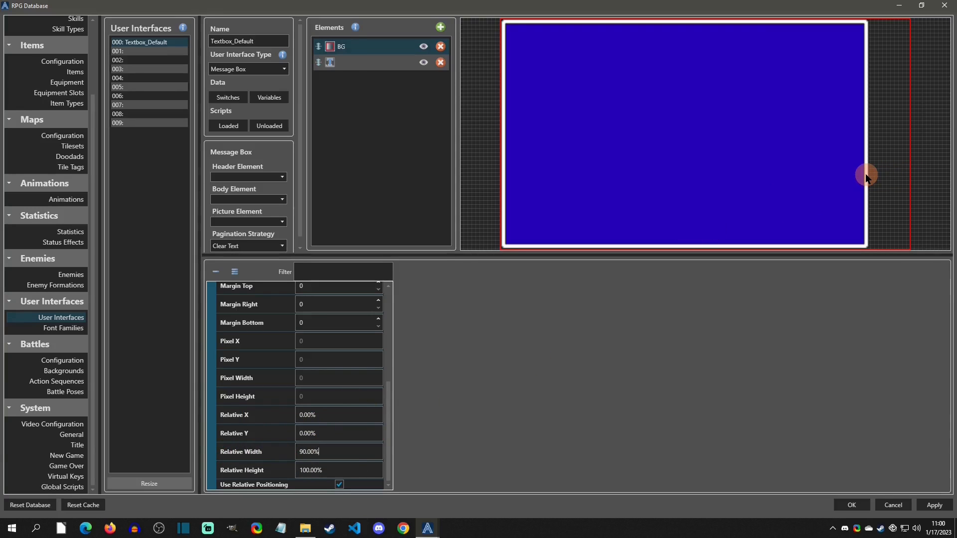
mouse_move(570, 185)
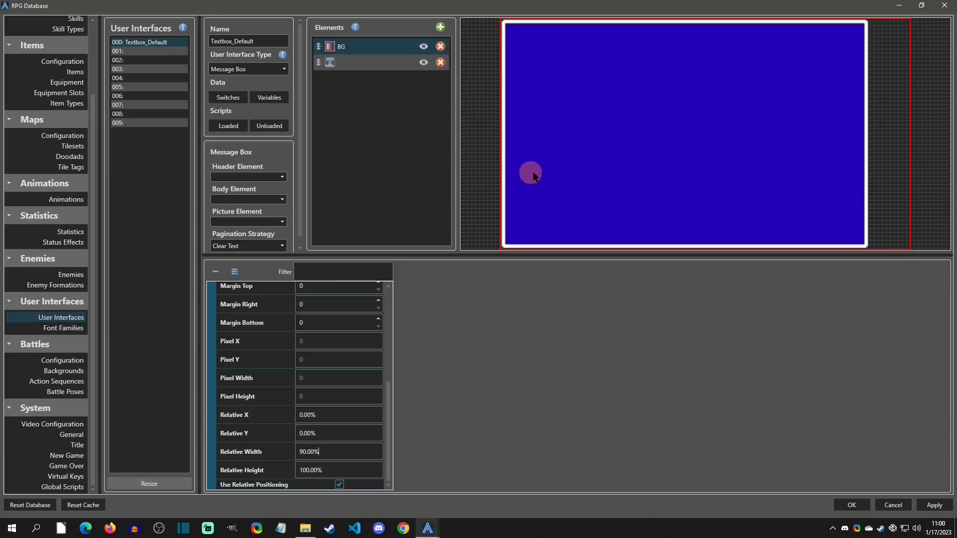
mouse_move(511, 181)
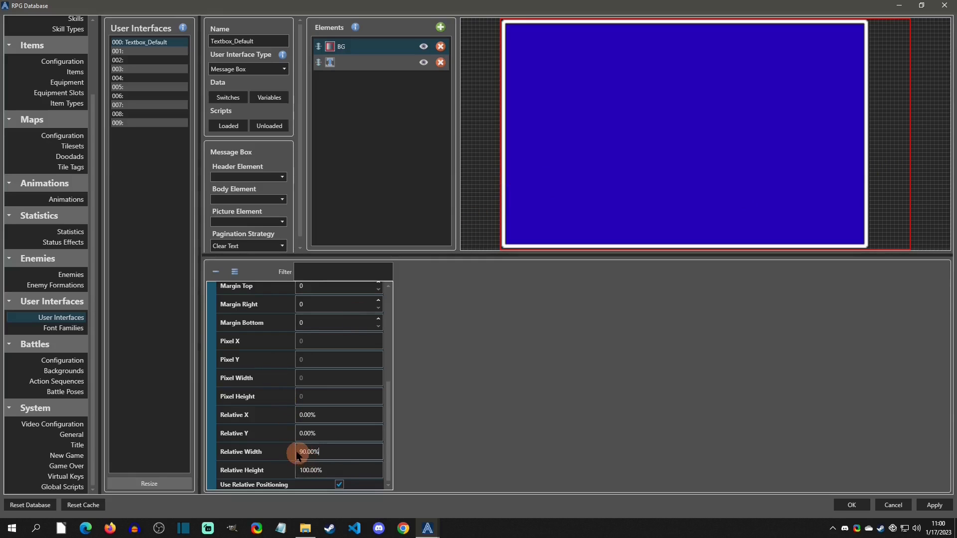
mouse_move(330, 451)
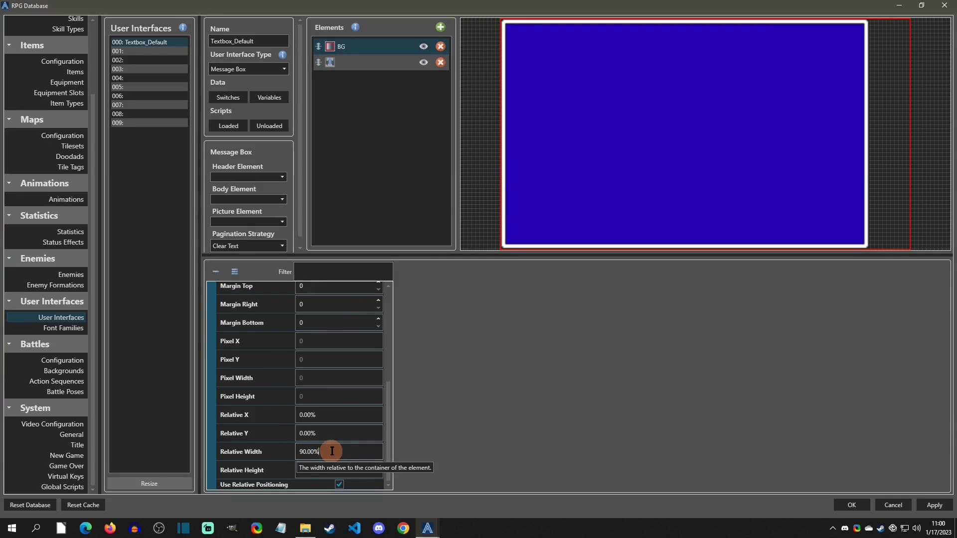
Set BG's Relative X to 5%, Relative Height to 32% and Relative Y to 64%.
triple_click(317, 452)
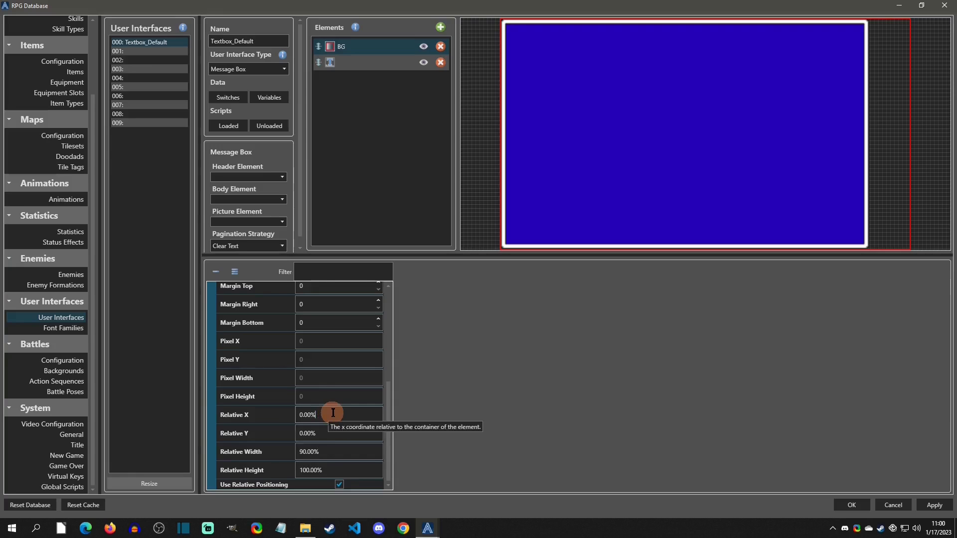
type("3.00%")
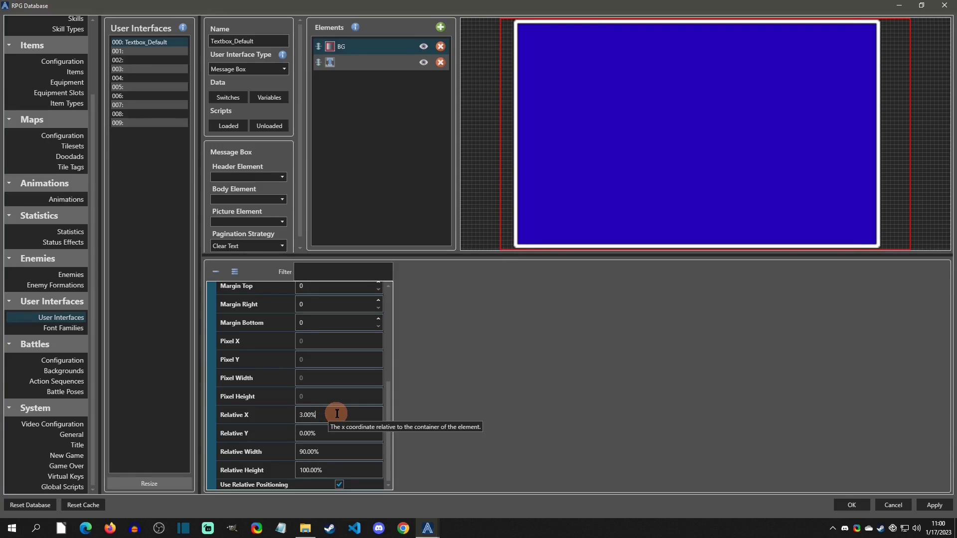
type("5.00%")
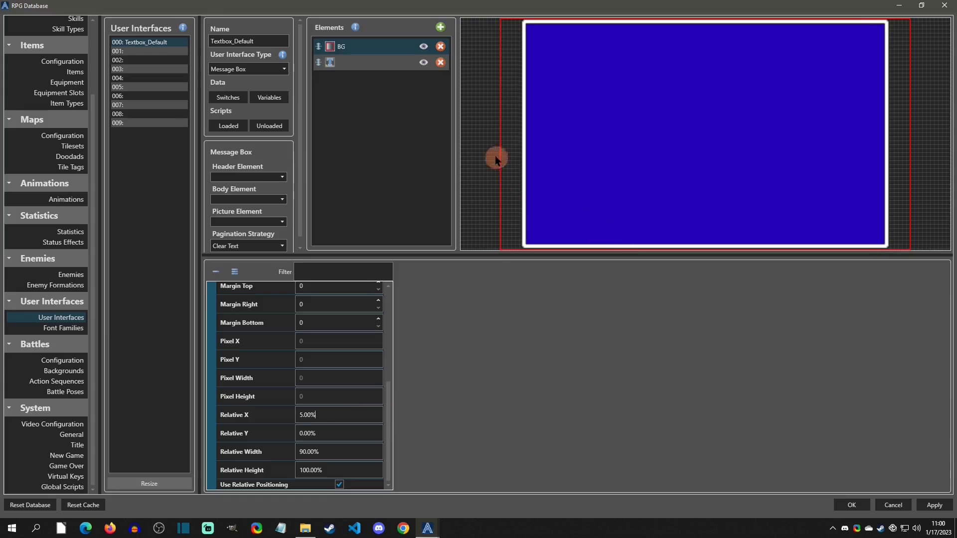
mouse_move(857, 211)
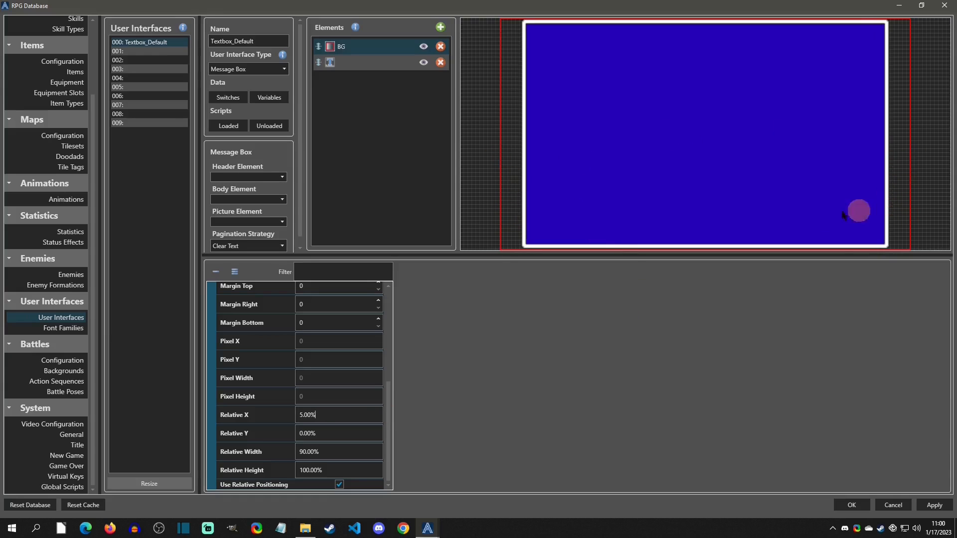
mouse_move(341, 451)
type("99")
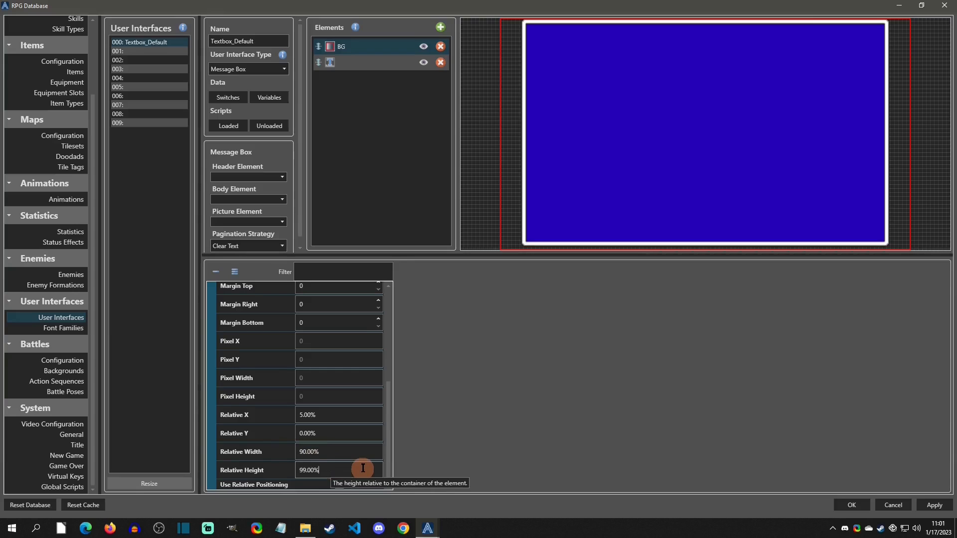
type("41.00%")
left_click(339, 434)
type("60")
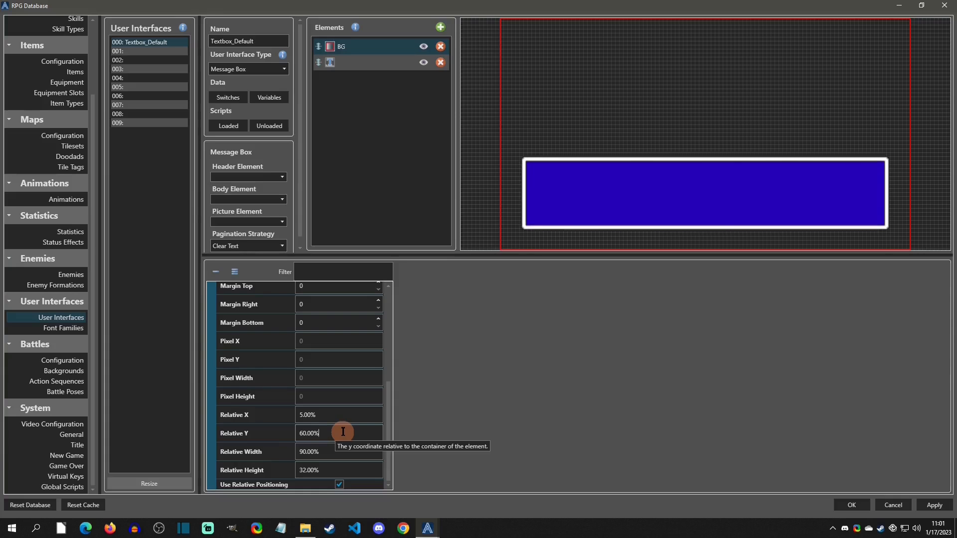
type("58.00%")
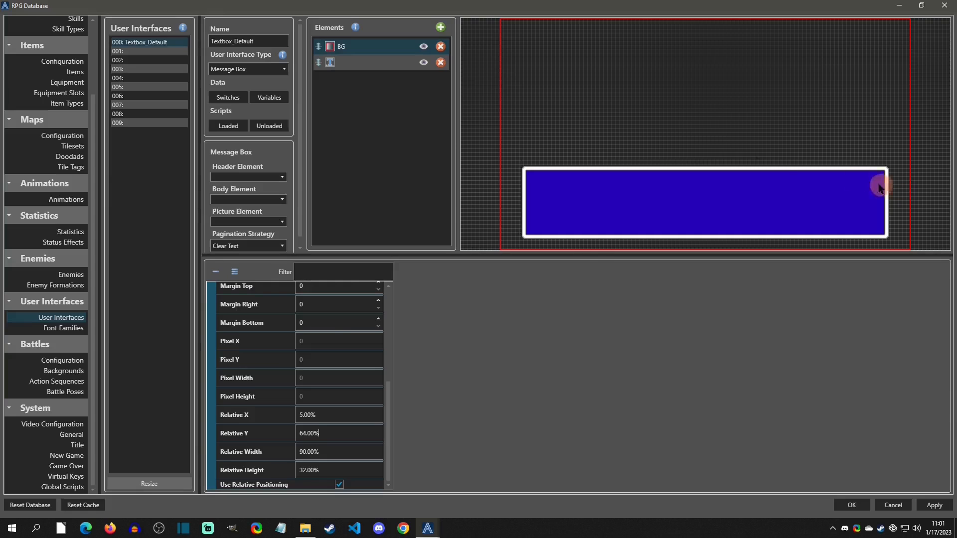
scroll("up", 3)
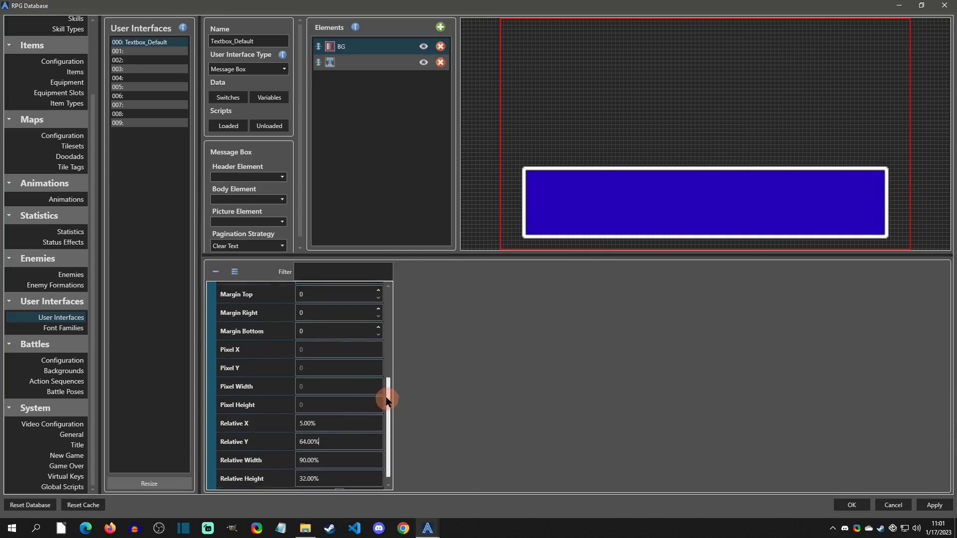
Name the second element Text and raise its Font Size from 24 to 30.
left_click(341, 46)
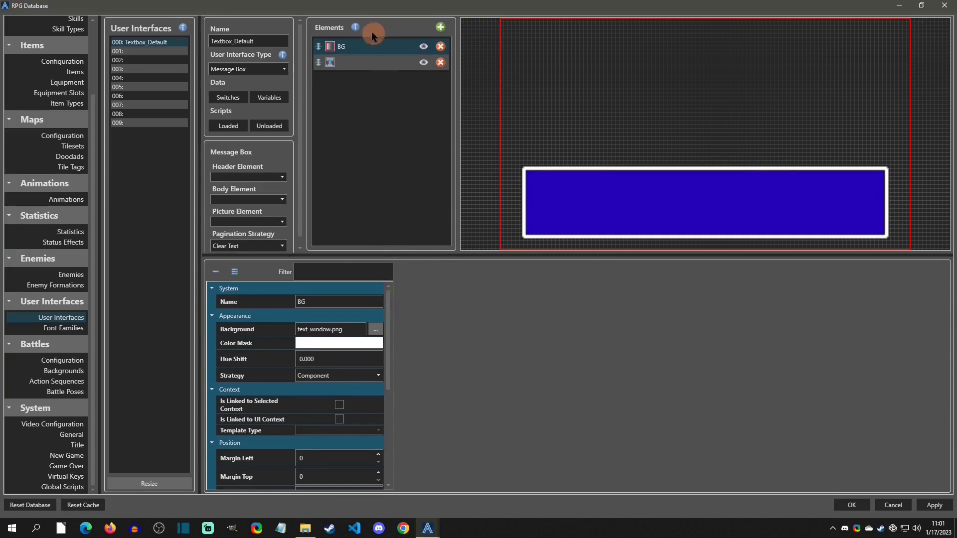
left_click(330, 62)
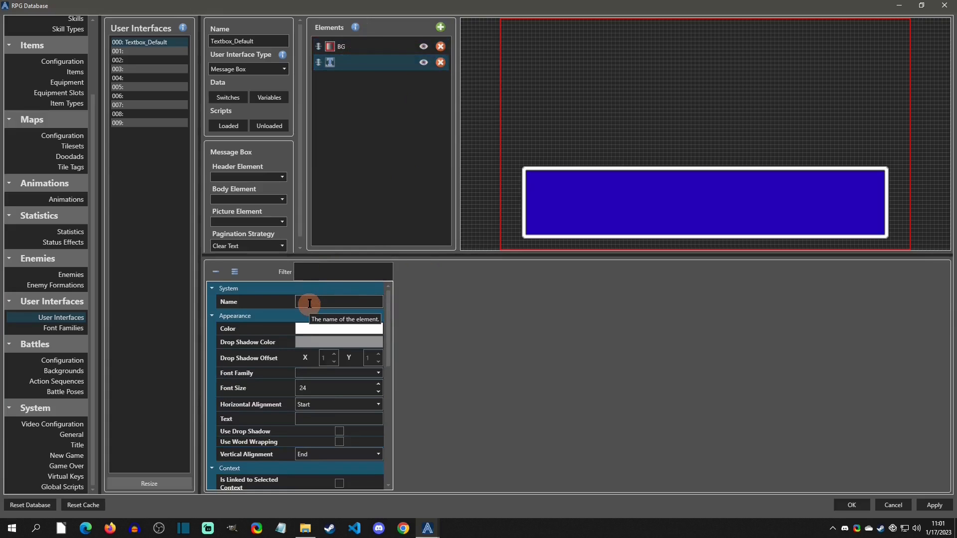
type("Text")
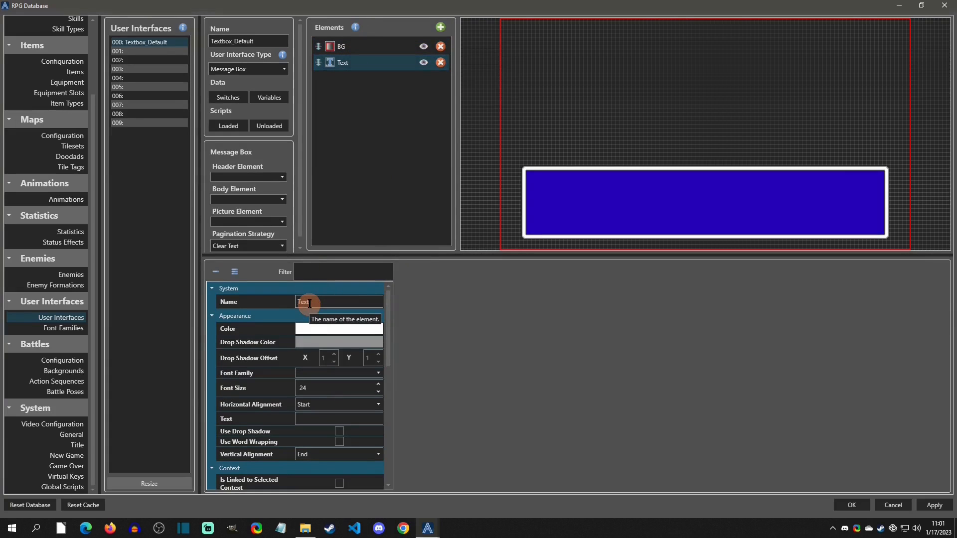
mouse_move(315, 328)
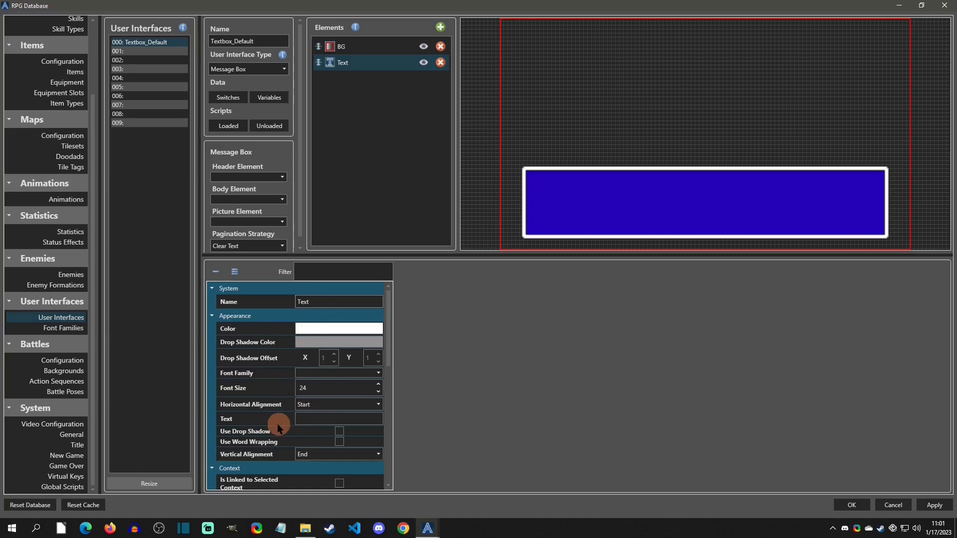
mouse_move(336, 417)
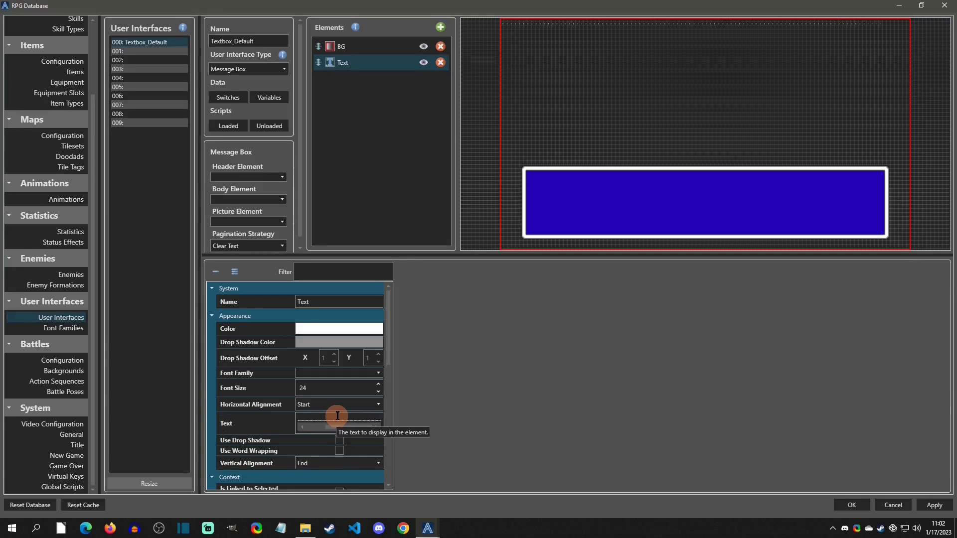
mouse_move(330, 447)
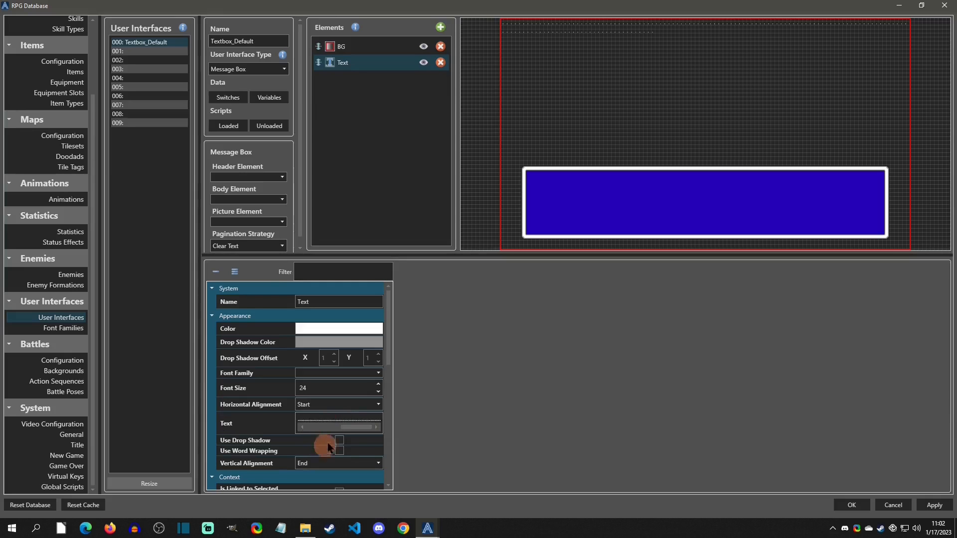
mouse_move(414, 391)
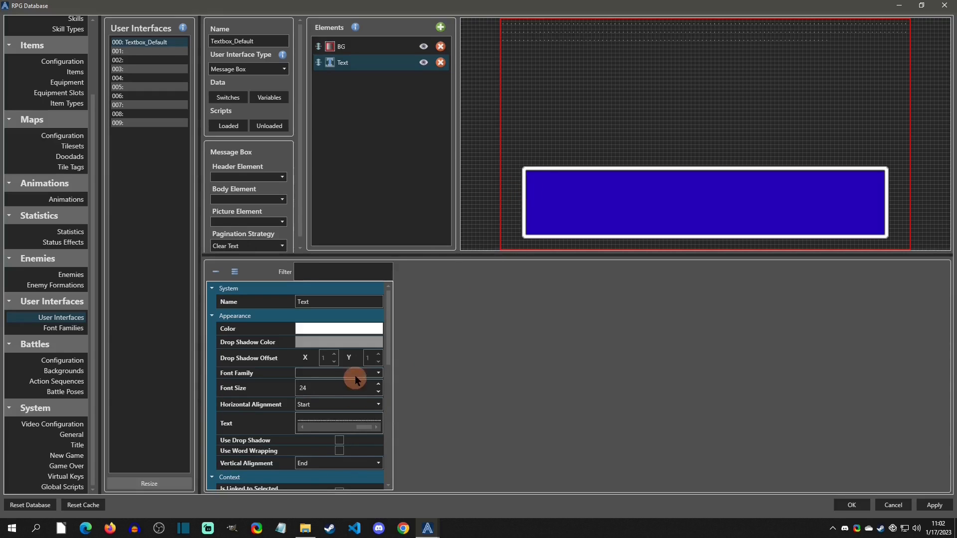
mouse_move(332, 391)
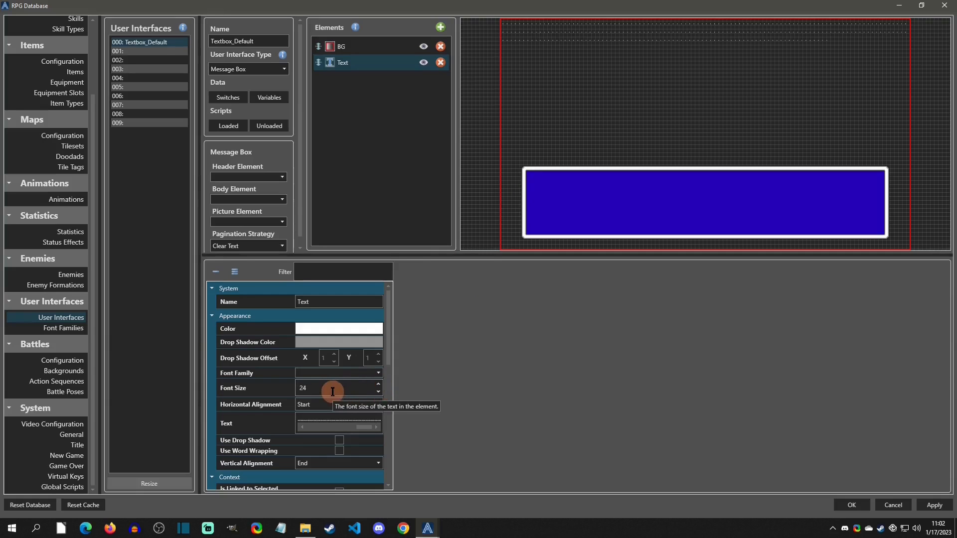
left_click(378, 385)
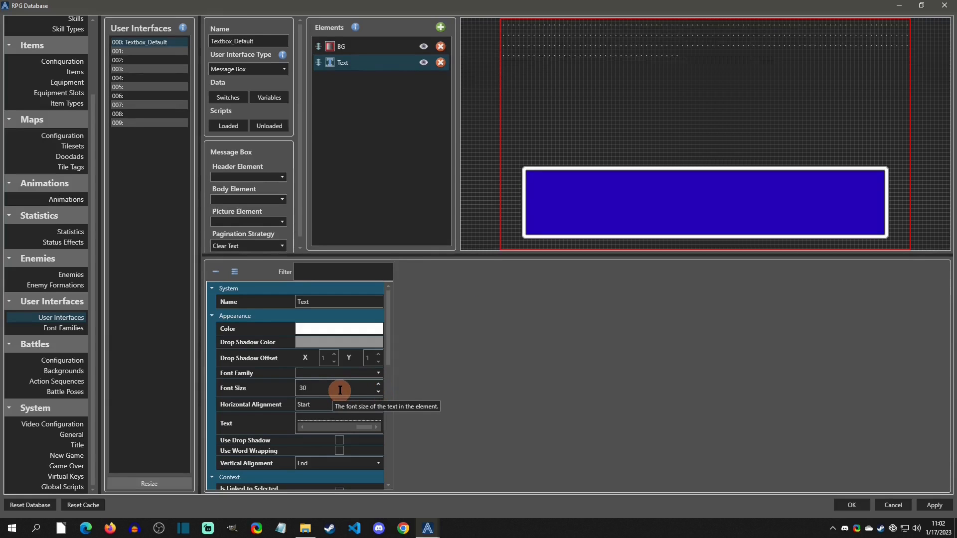
mouse_move(339, 399)
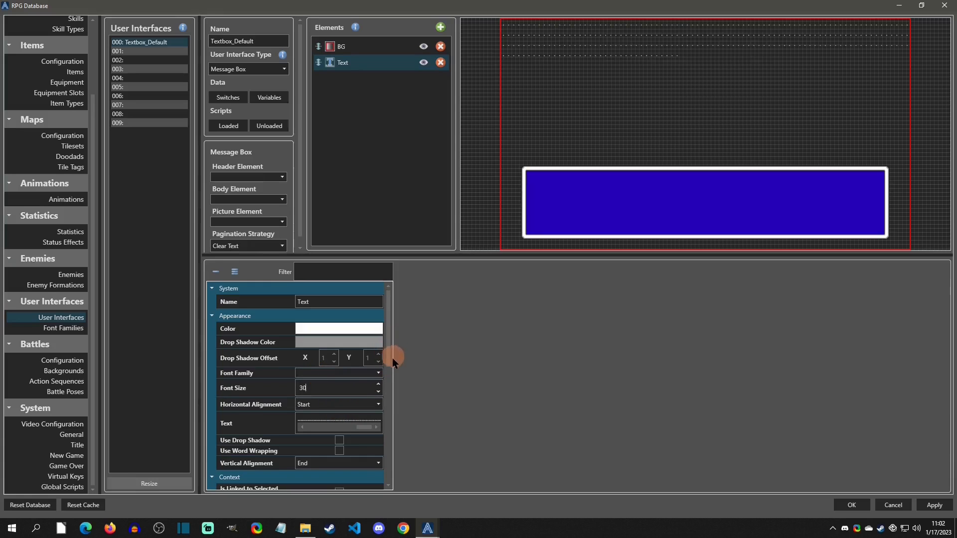
Align the Text element to Start horizontally and End vertically at X 7%, Y 67%, width 86%.
scroll("down", 3)
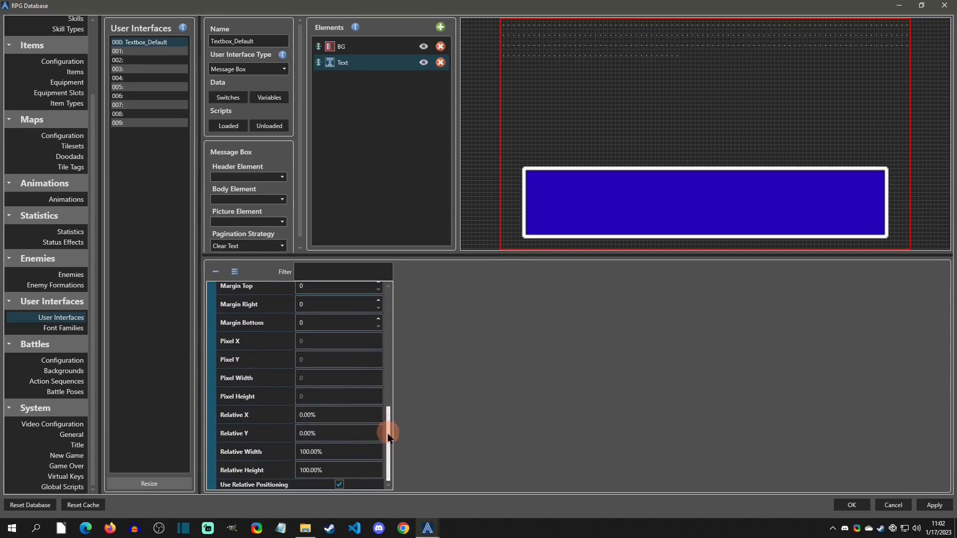
mouse_move(299, 469)
type("67")
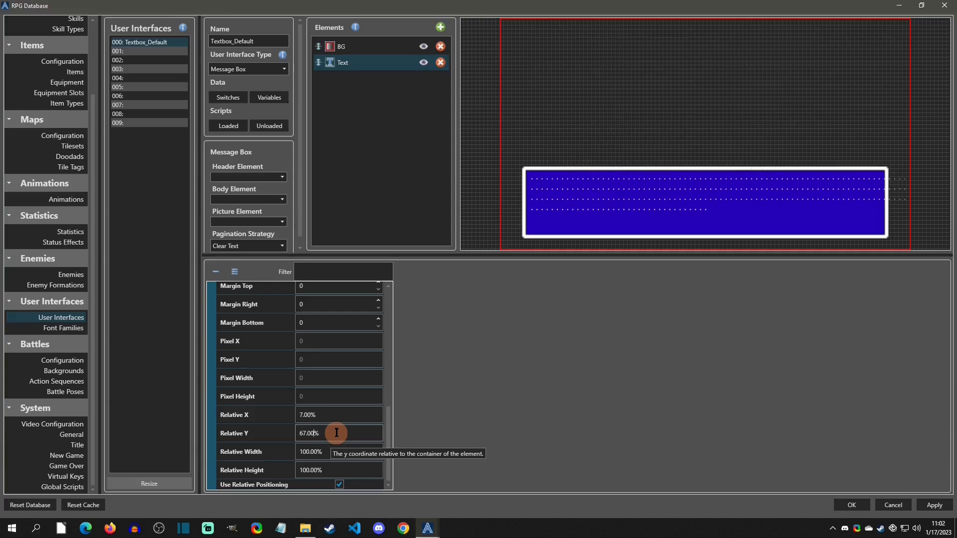
mouse_move(348, 426)
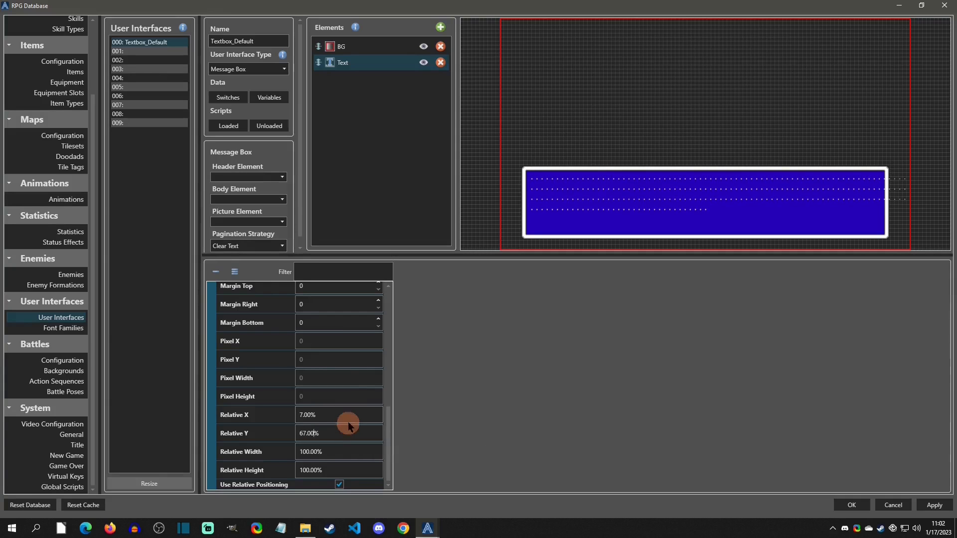
mouse_move(912, 189)
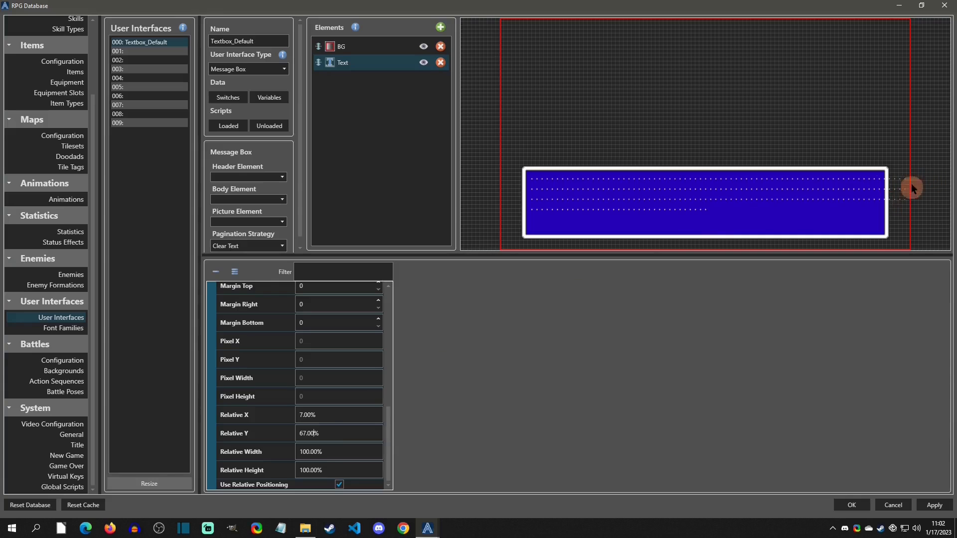
mouse_move(903, 178)
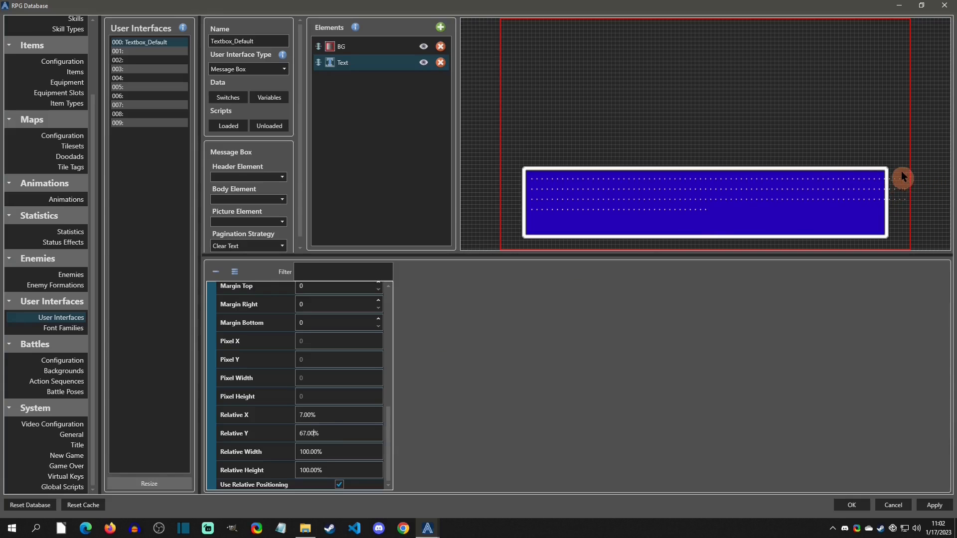
mouse_move(951, 176)
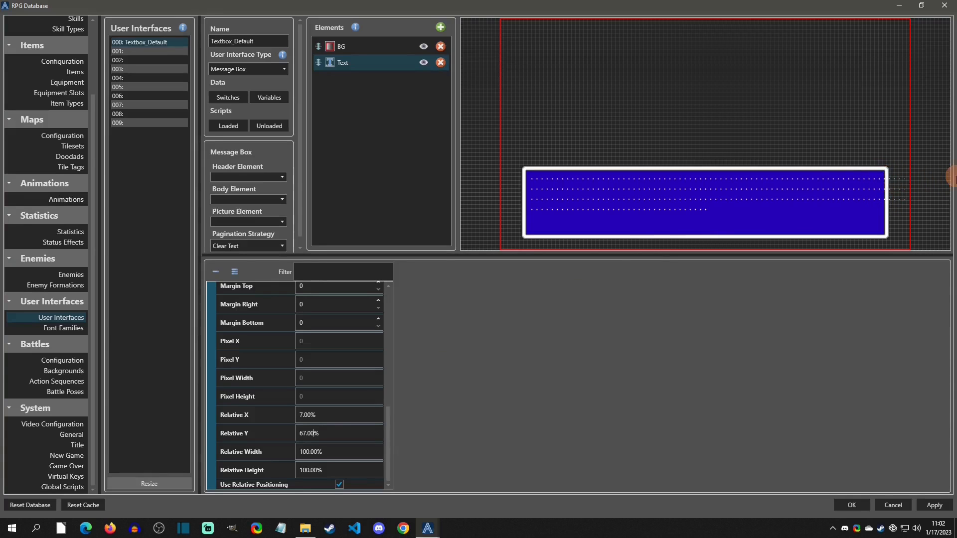
mouse_move(338, 452)
type("86")
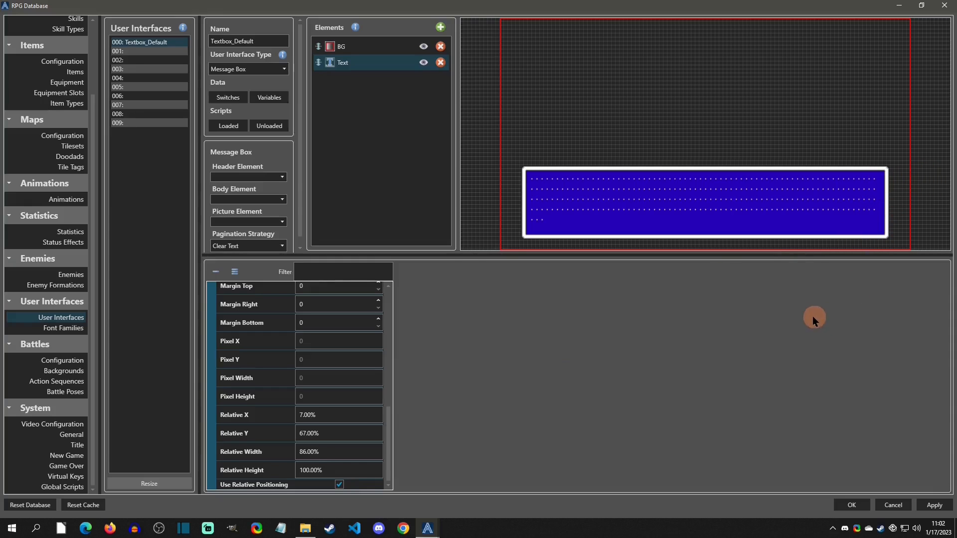
mouse_move(384, 396)
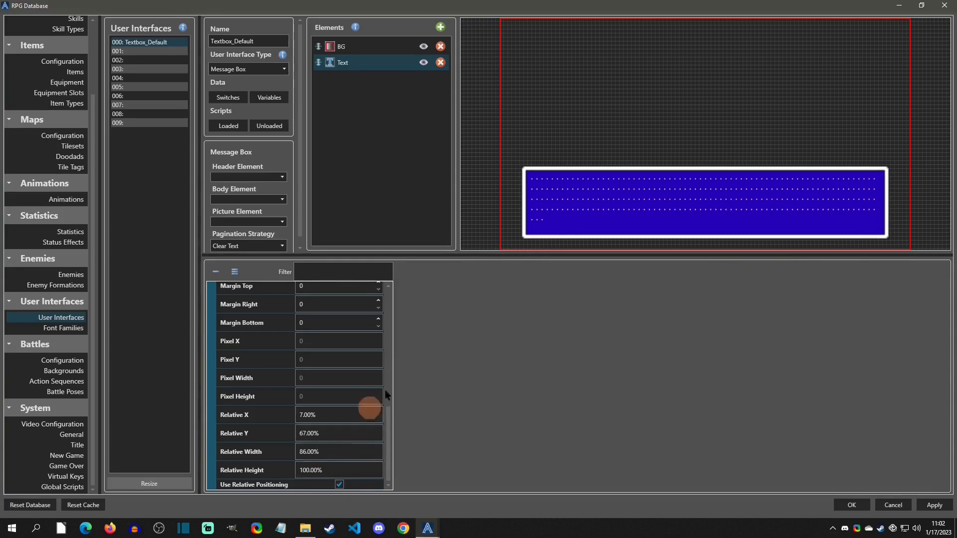
scroll("down", 3)
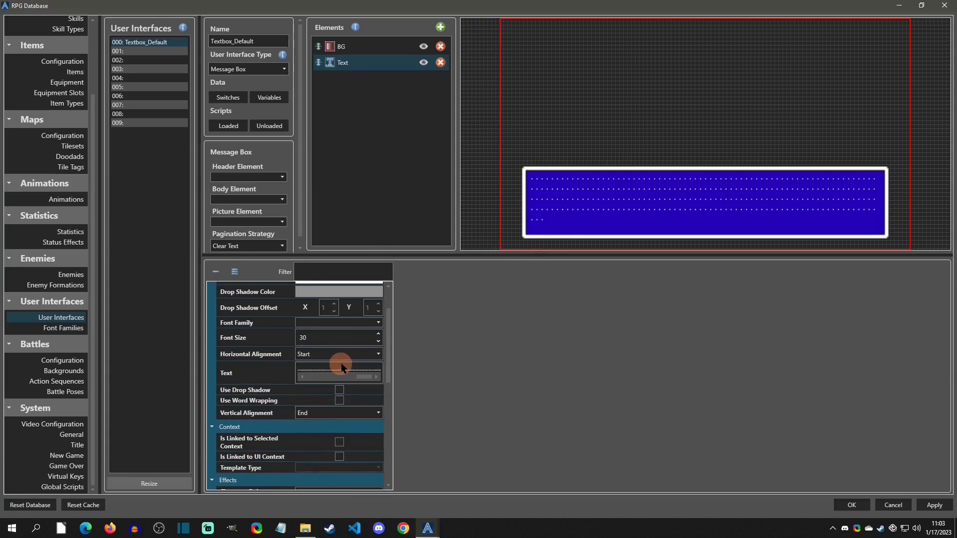
mouse_move(360, 369)
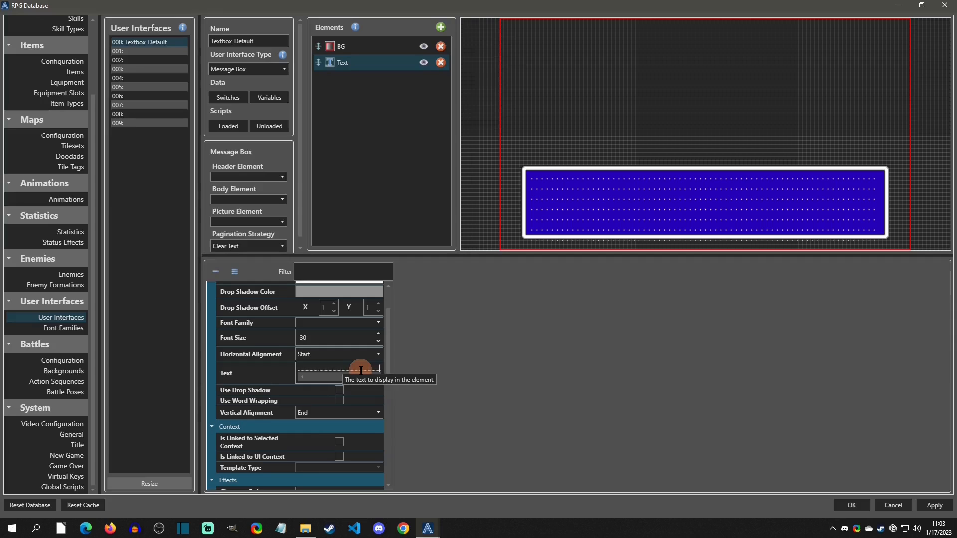
mouse_move(592, 241)
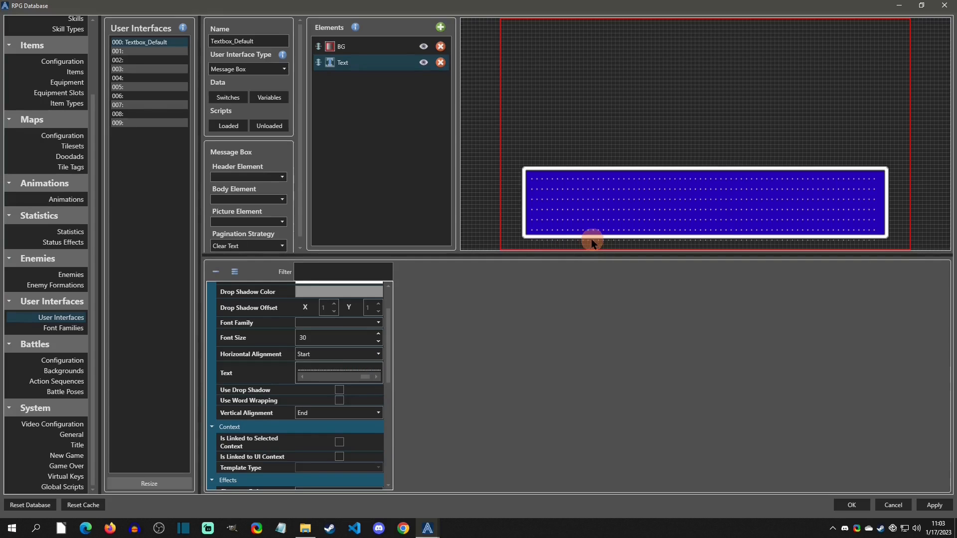
mouse_move(607, 219)
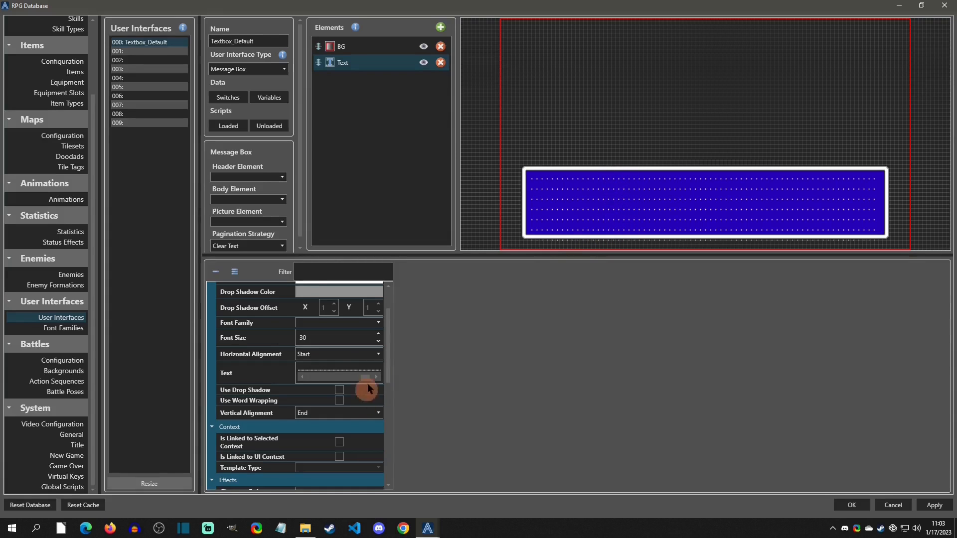
Set Text's Relative Y 68% and Relative Height 23%, and make Text the Body Element.
scroll("down", 3)
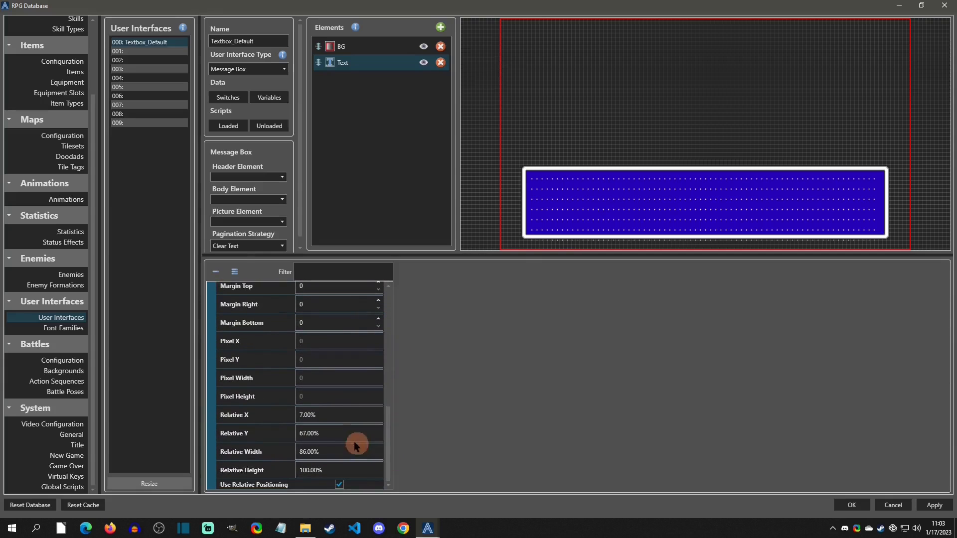
mouse_move(333, 469)
type("23")
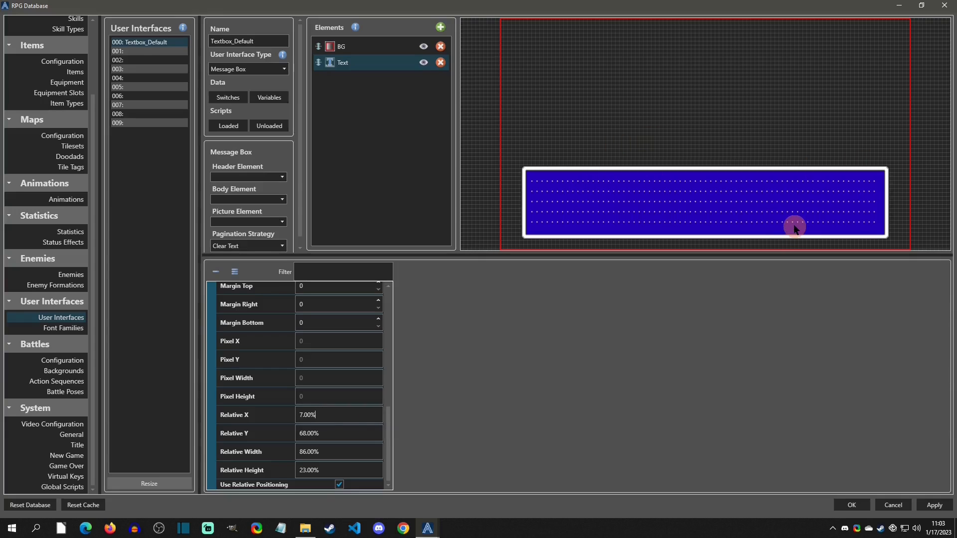
mouse_move(737, 226)
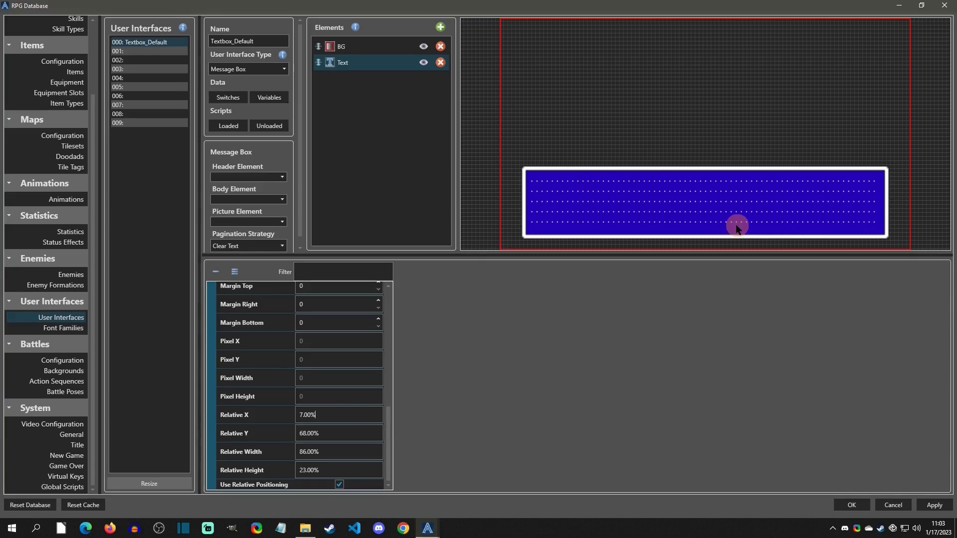
mouse_move(789, 242)
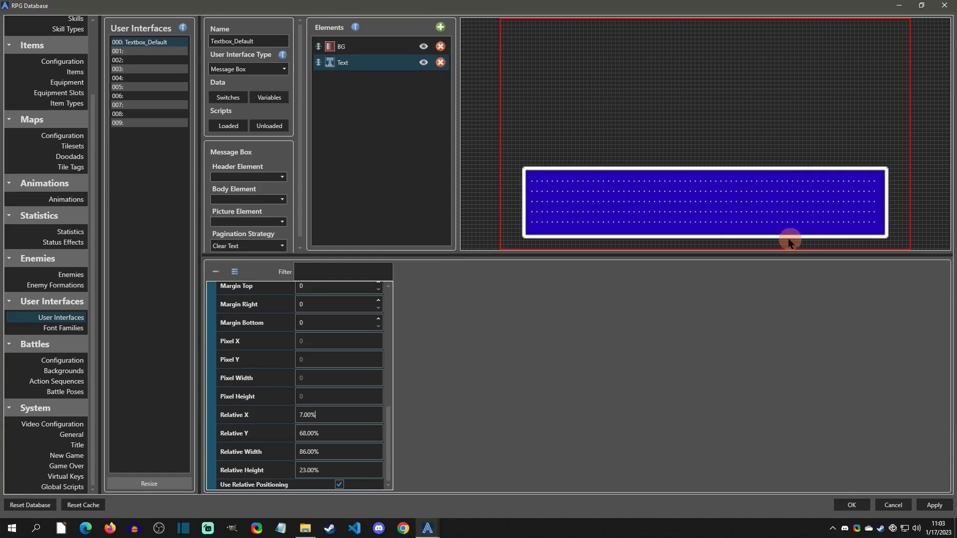
mouse_move(874, 164)
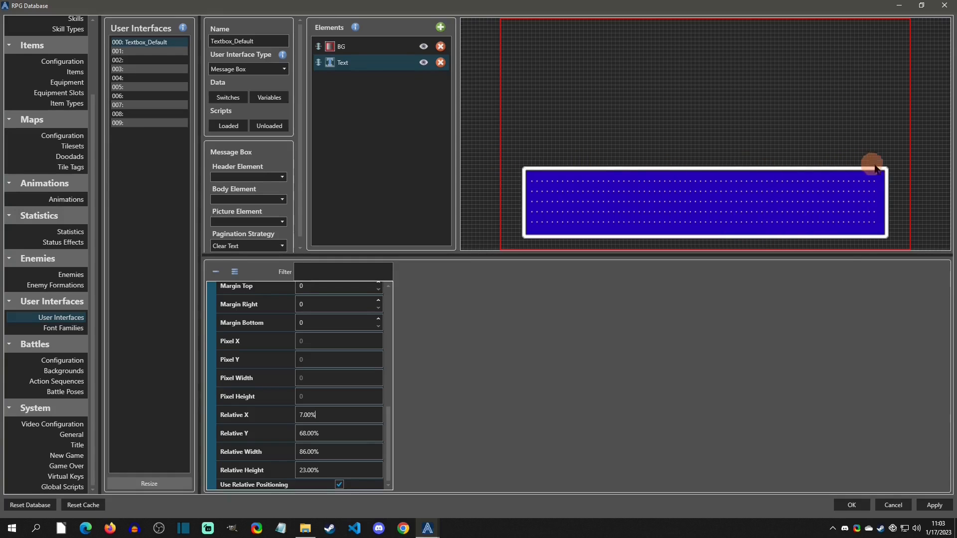
mouse_move(653, 144)
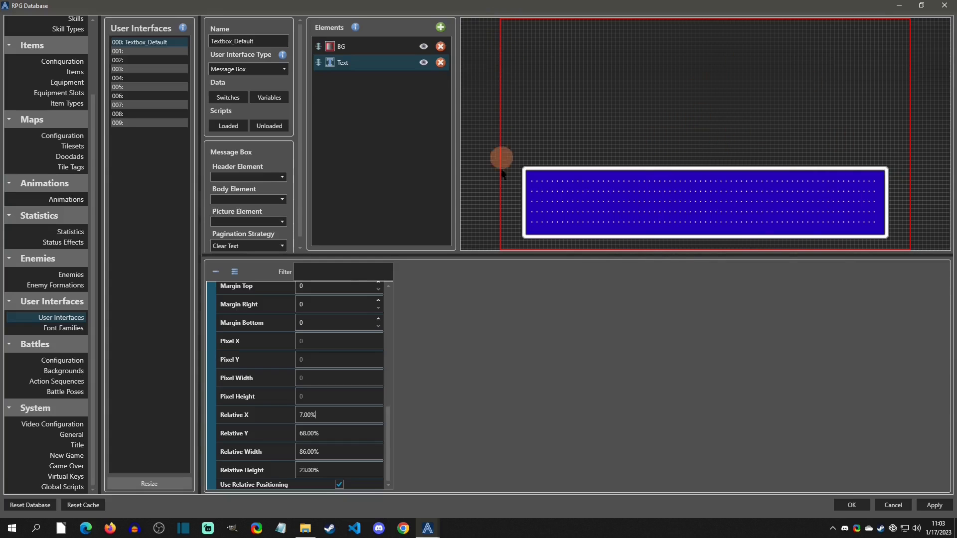
mouse_move(912, 21)
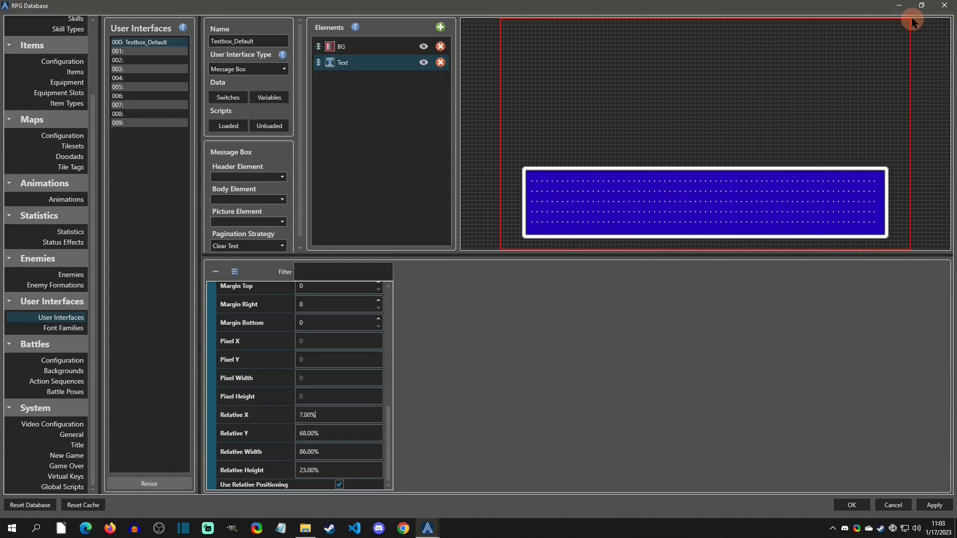
mouse_move(884, 24)
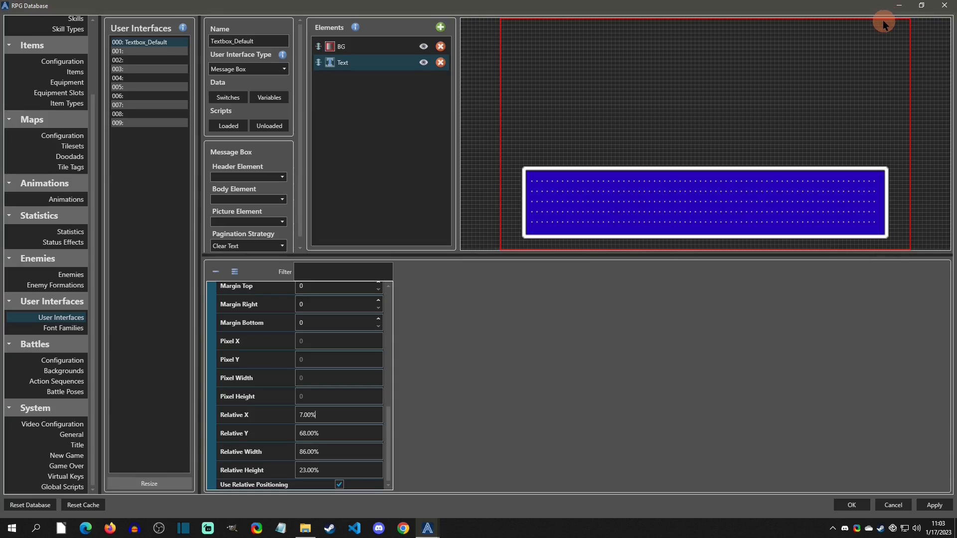
mouse_move(257, 83)
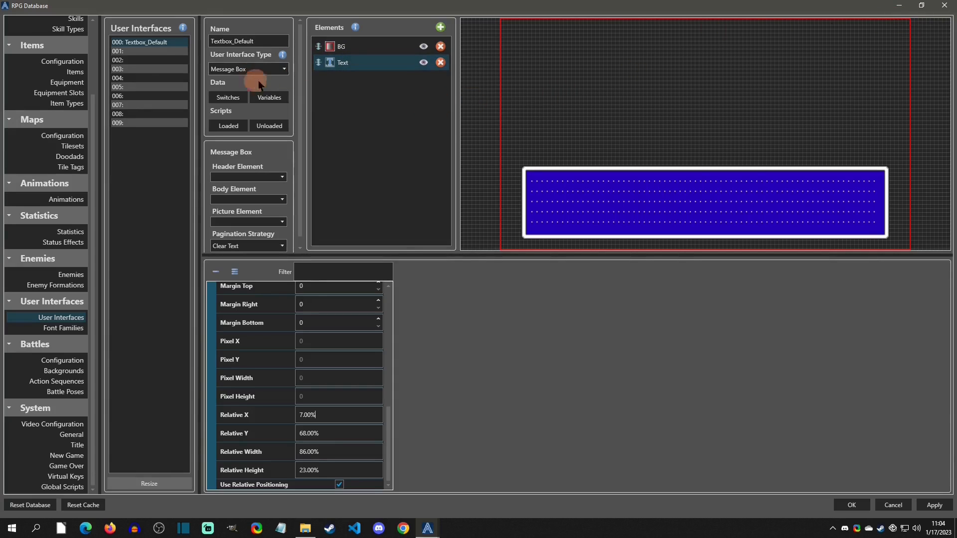
mouse_move(244, 201)
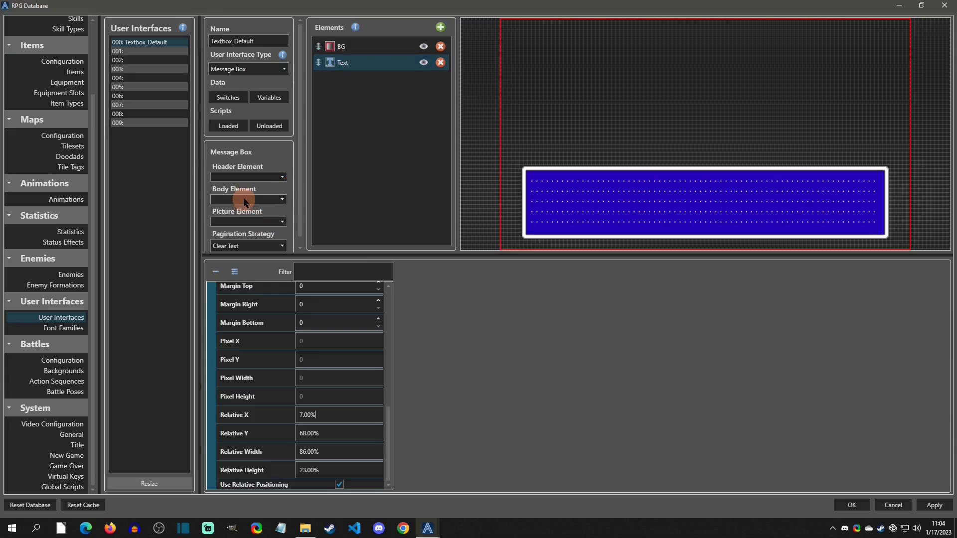
left_click(249, 201)
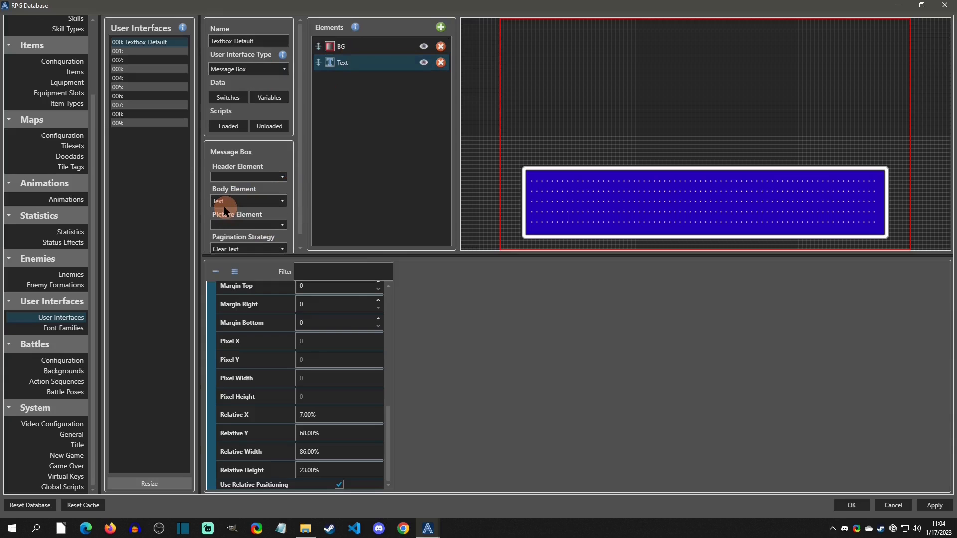
mouse_move(686, 418)
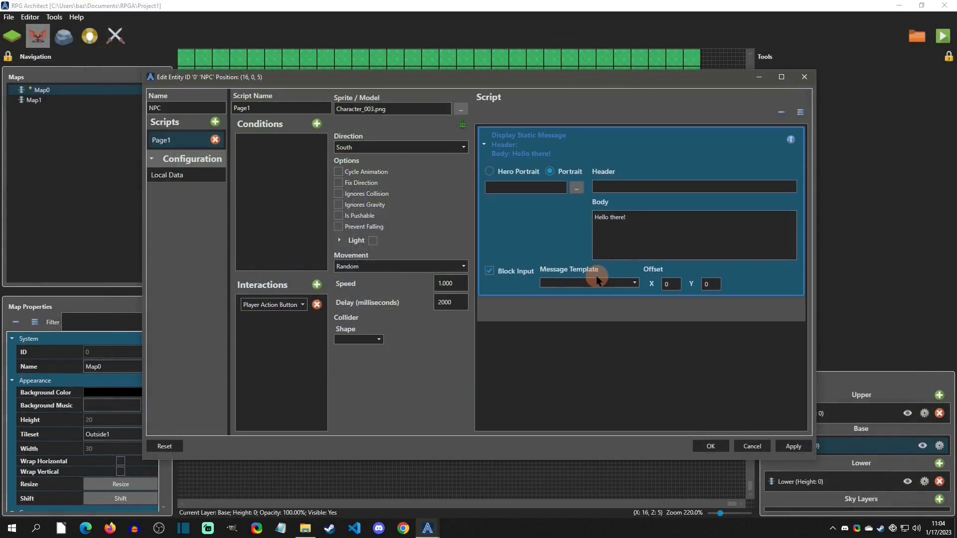
Choose Textbox_Default as the NPC's Display Static Message template.
left_click(634, 282)
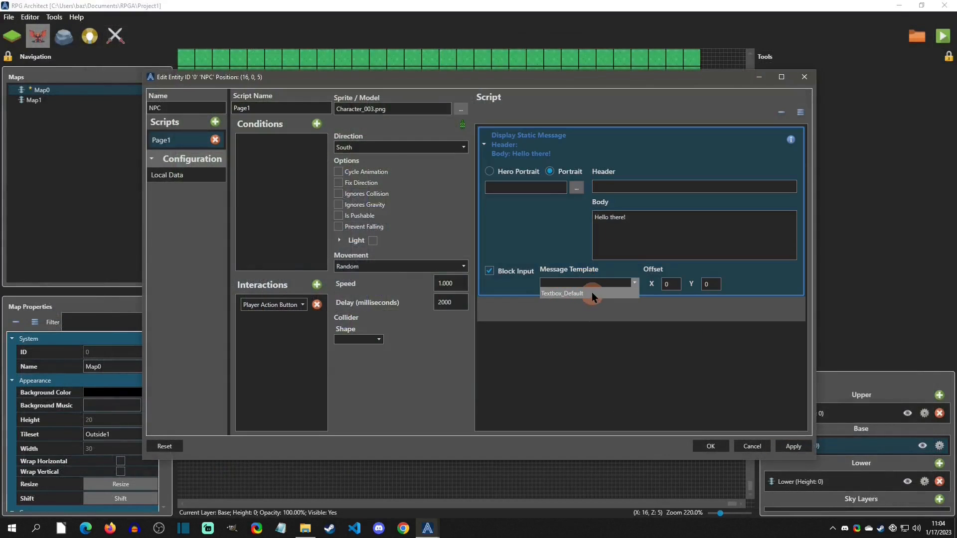
left_click(710, 446)
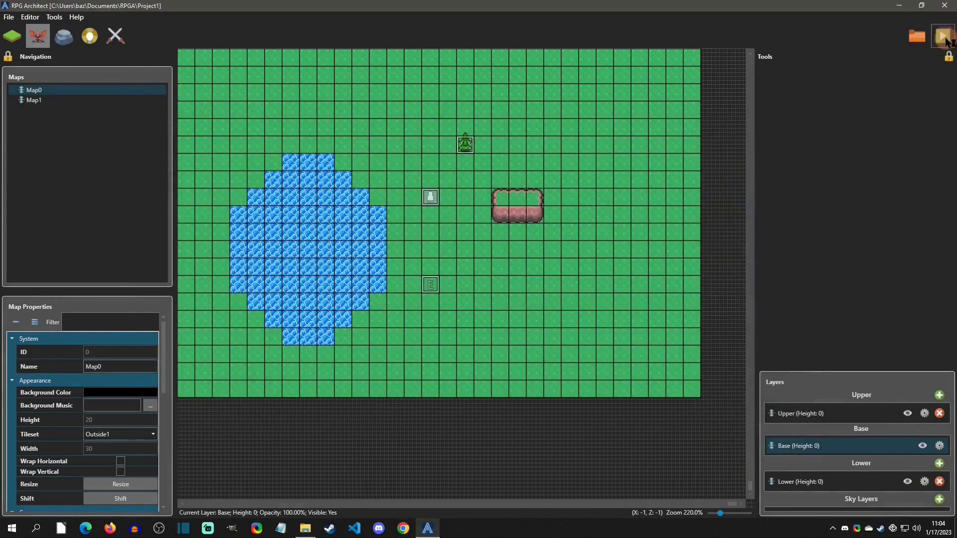
Play-test the map so the NPC shows 'Hello there!' in the blue box, then stop.
left_click(941, 36)
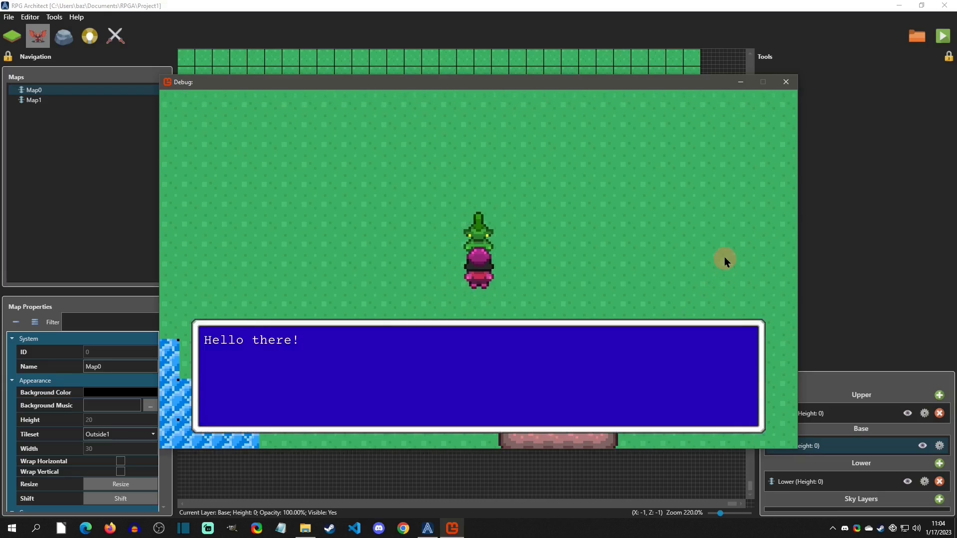
left_click(786, 82)
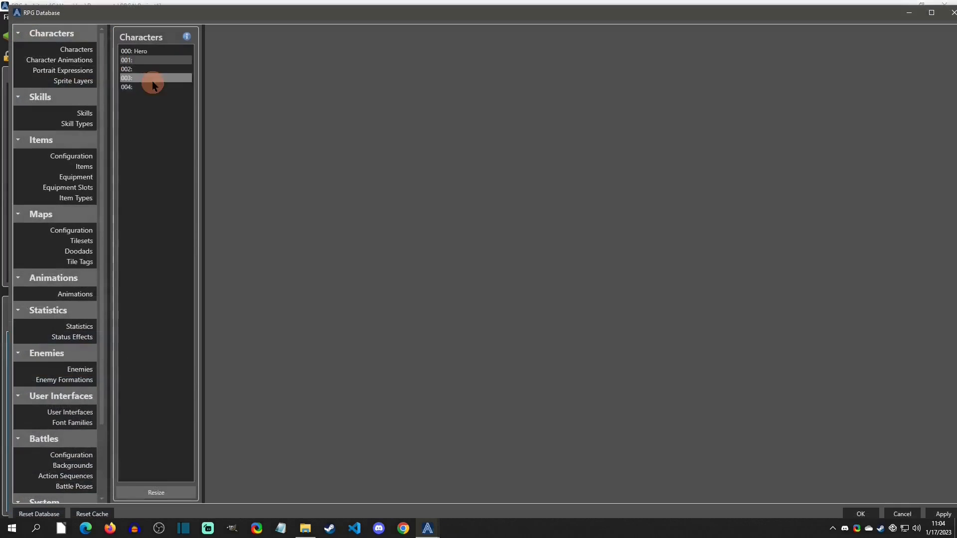
Reach the Textbox_Default Text element's properties under User Interfaces in the Database.
scroll("down", 3)
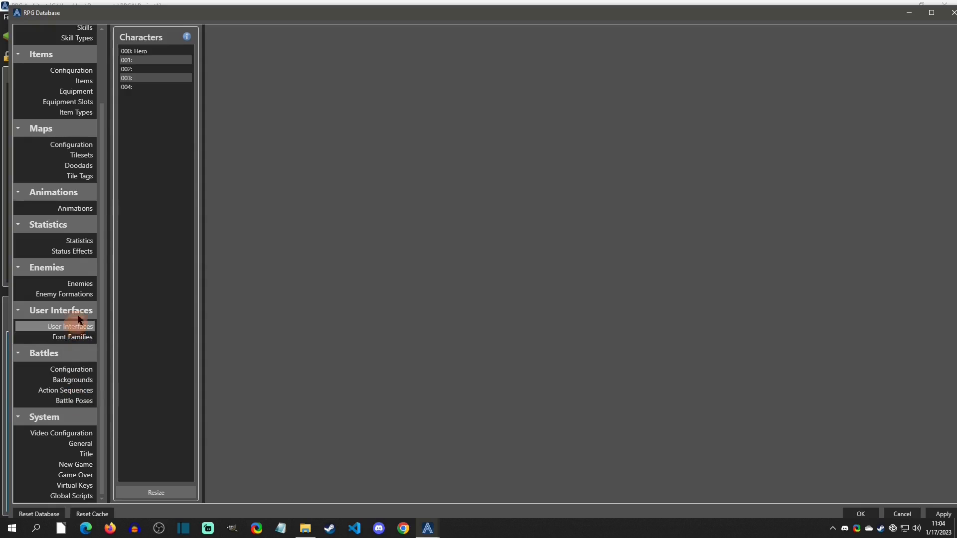
left_click(70, 327)
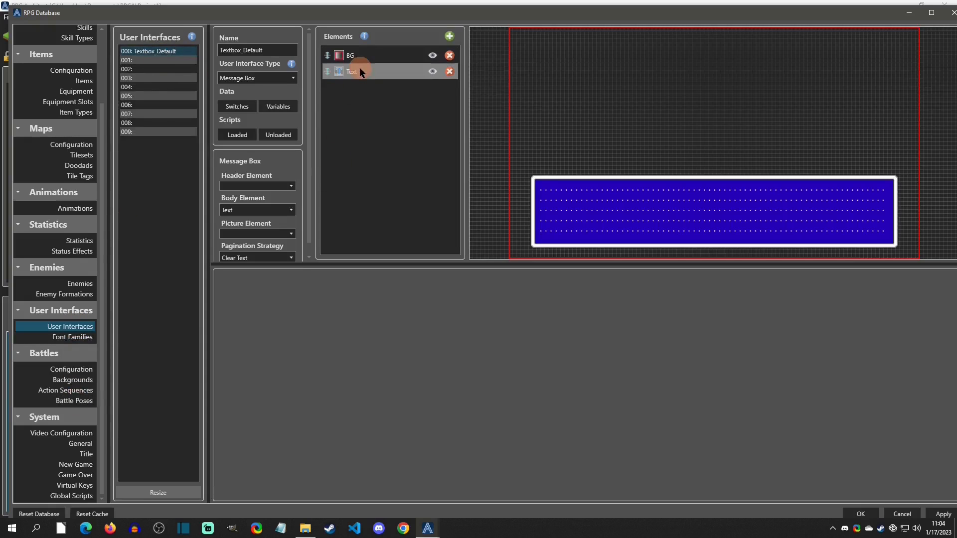
left_click(352, 72)
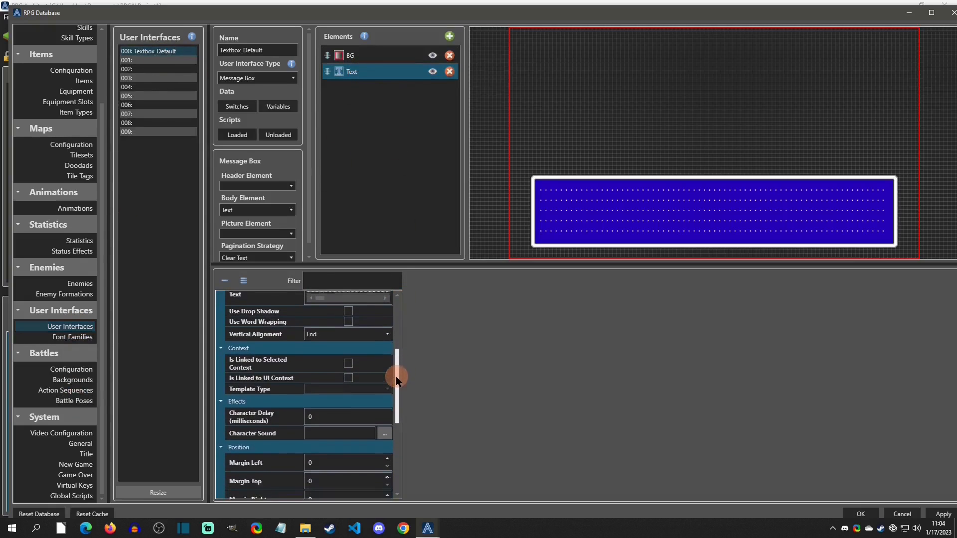
scroll("up", 3)
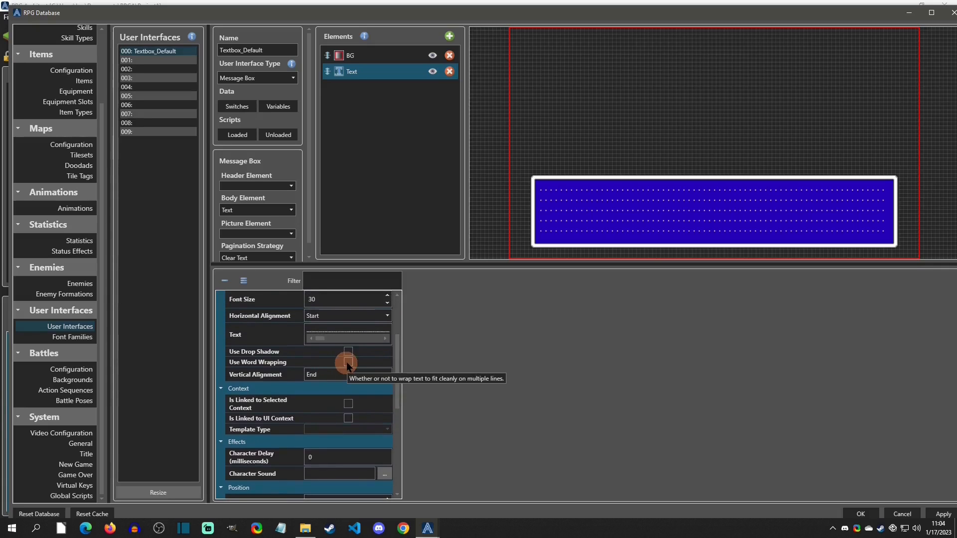
Turn on Use Word Wrapping and Use Drop Shadow for the Text element.
left_click(348, 361)
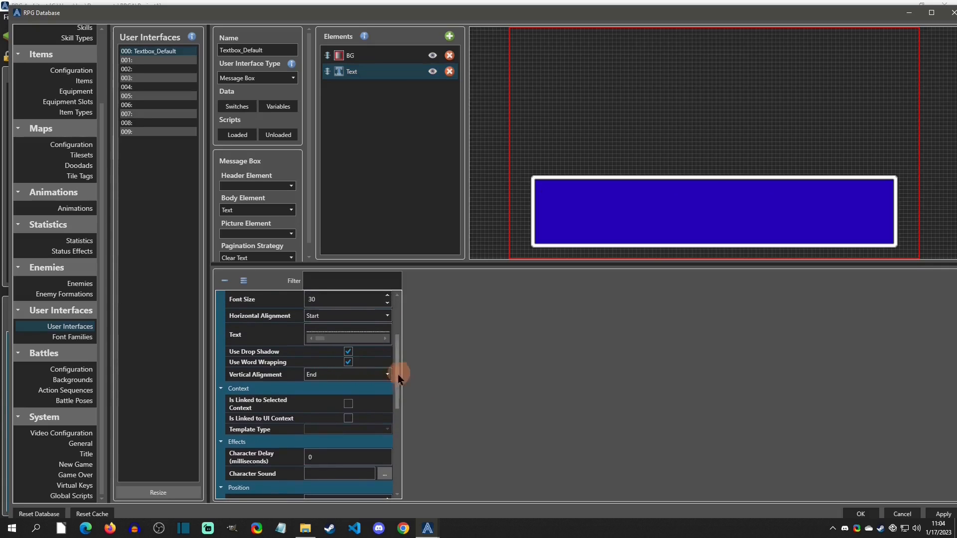
mouse_move(257, 362)
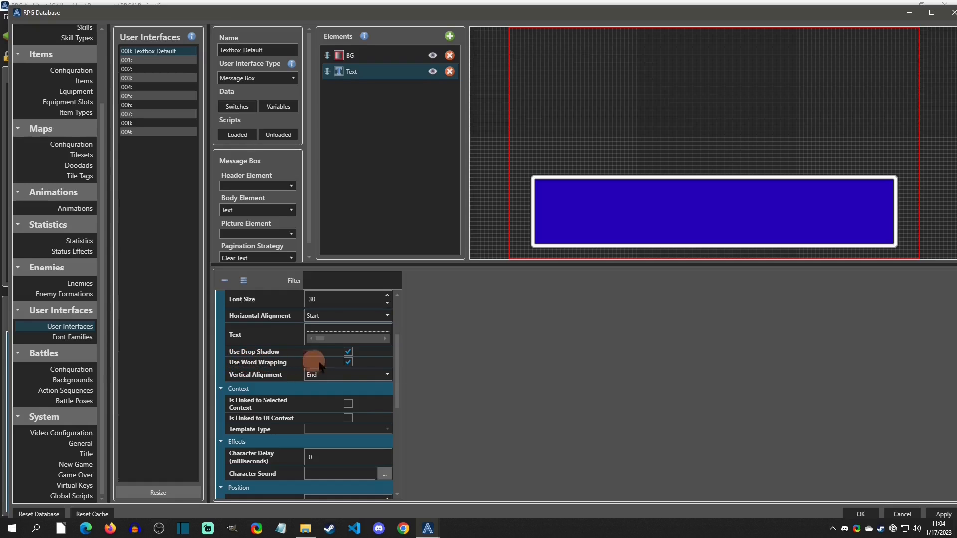
left_click(349, 361)
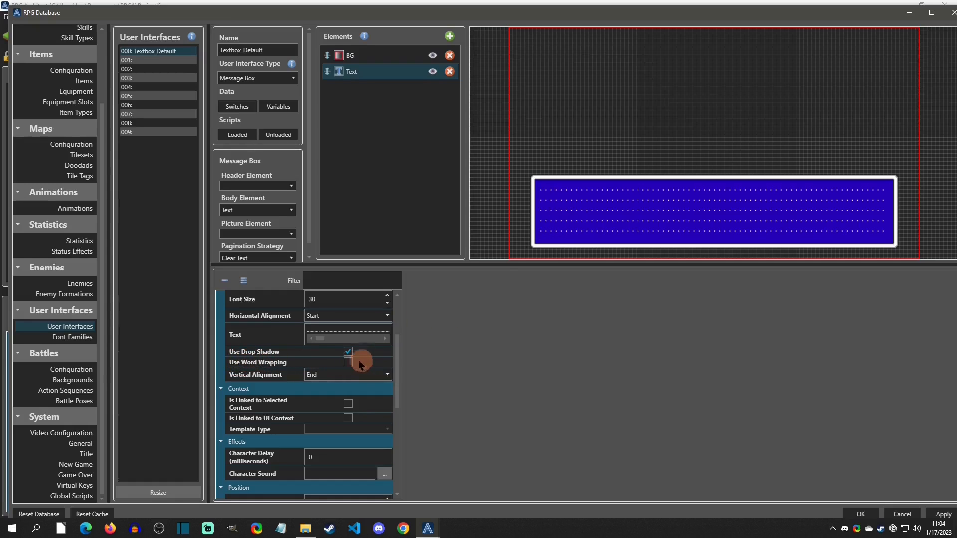
mouse_move(349, 365)
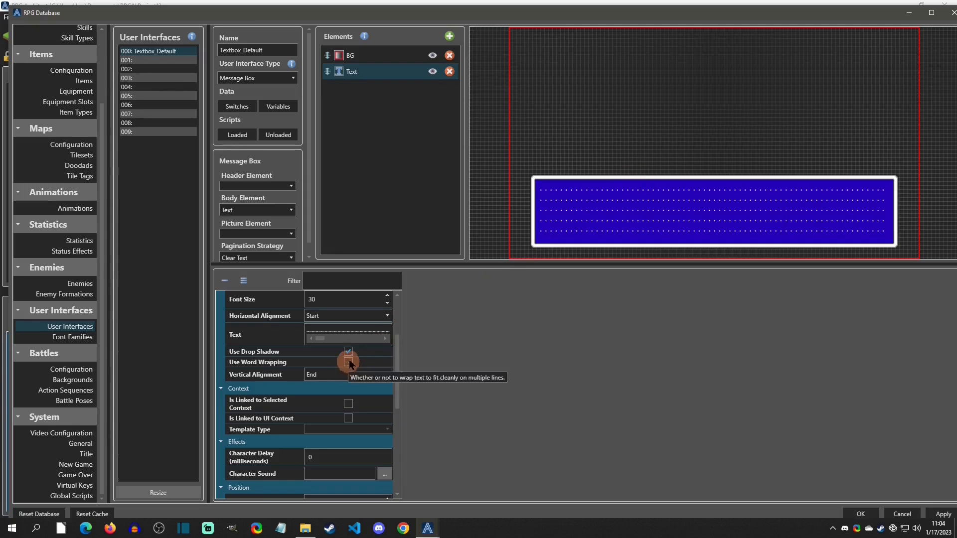
left_click(348, 362)
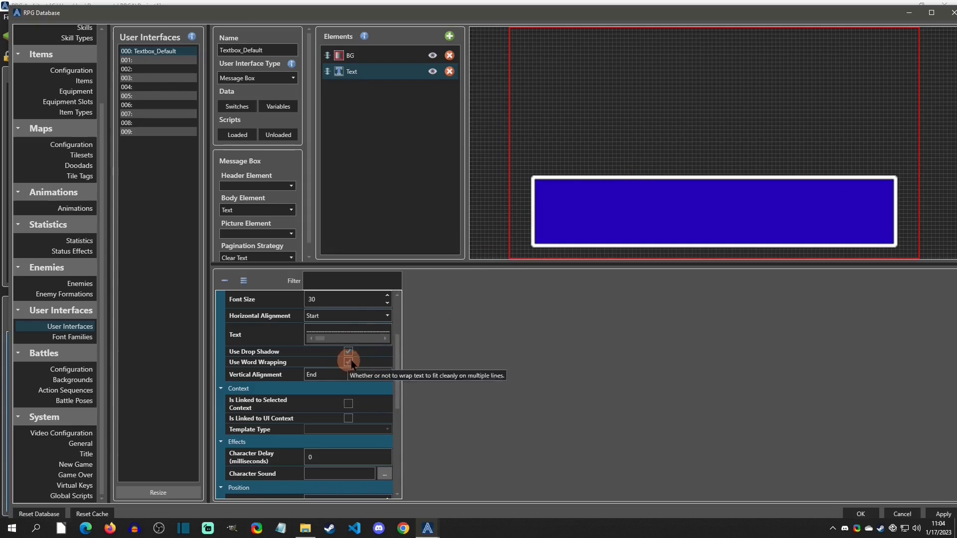
scroll("down", 3)
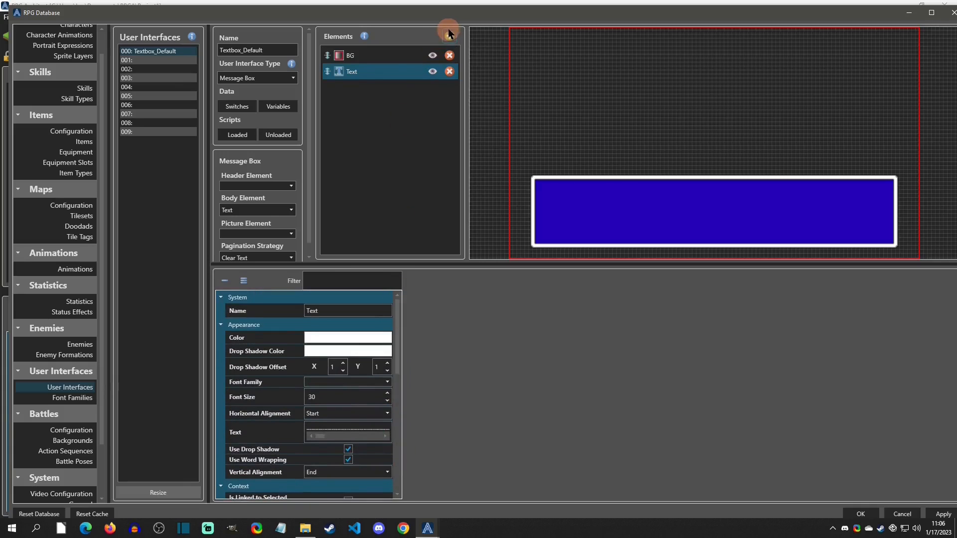
left_click(450, 36)
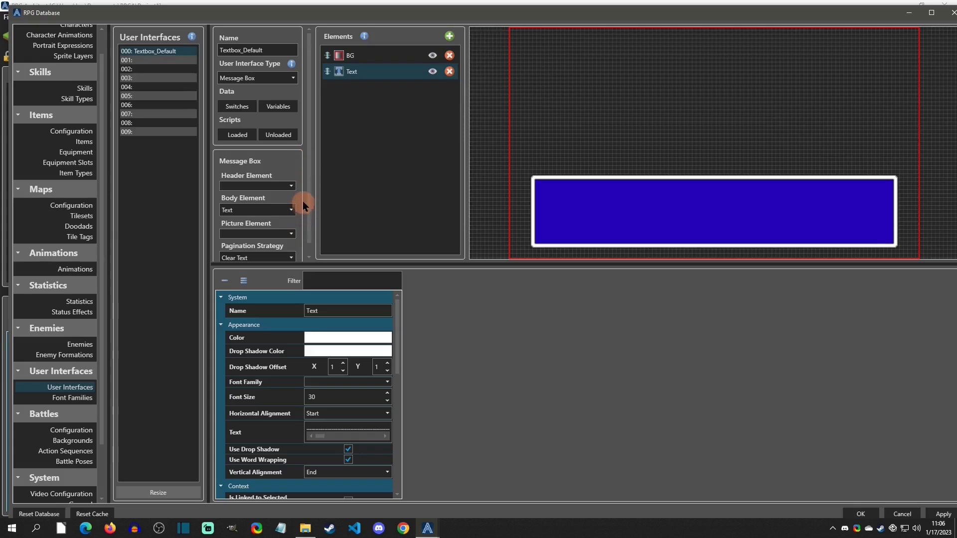
mouse_move(312, 186)
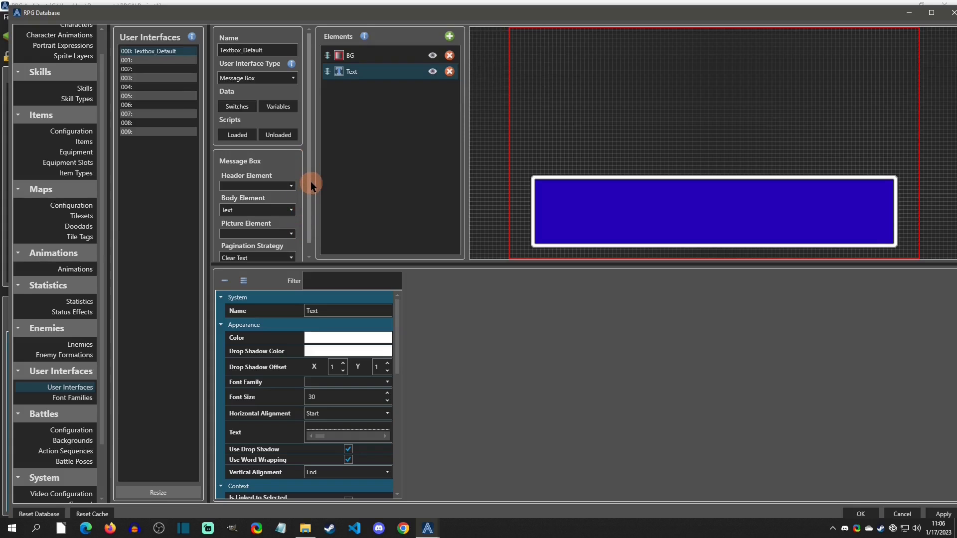